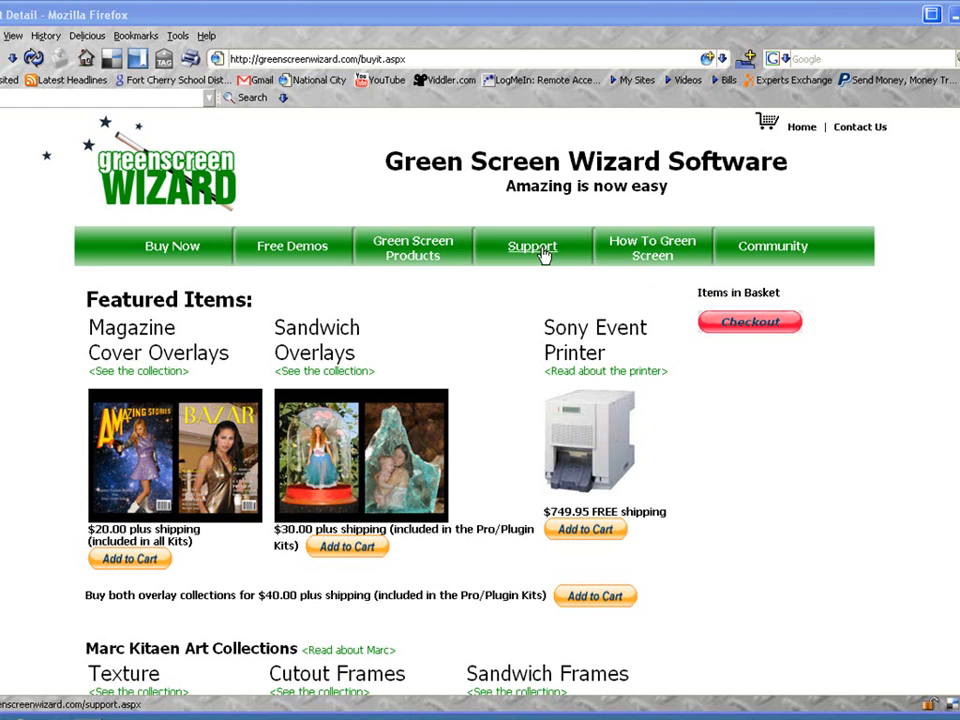
mouse_move(312, 298)
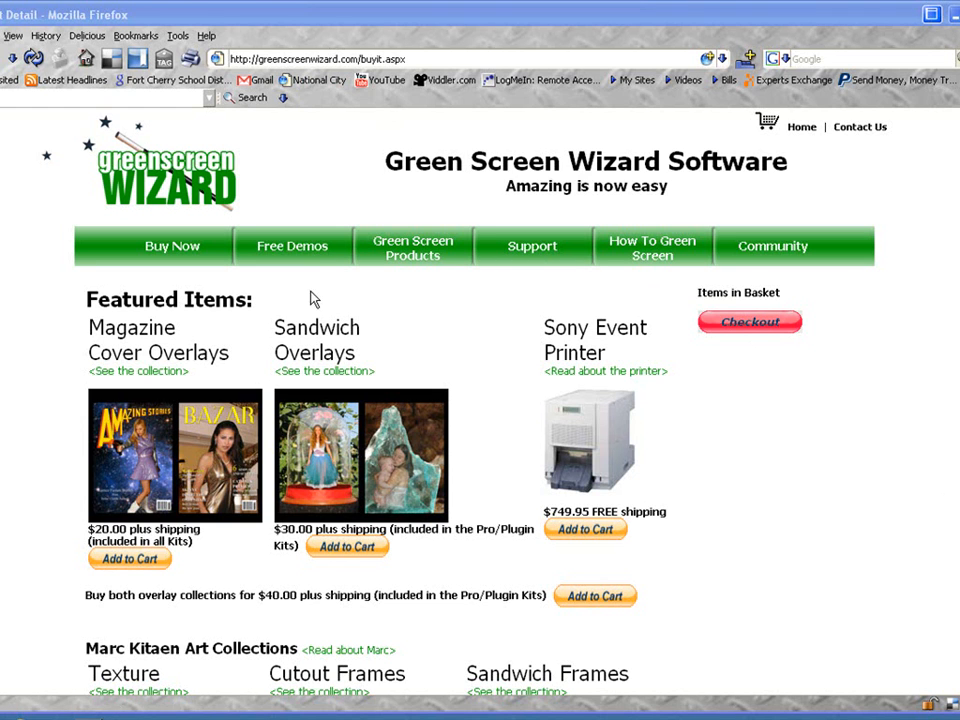
mouse_move(464, 320)
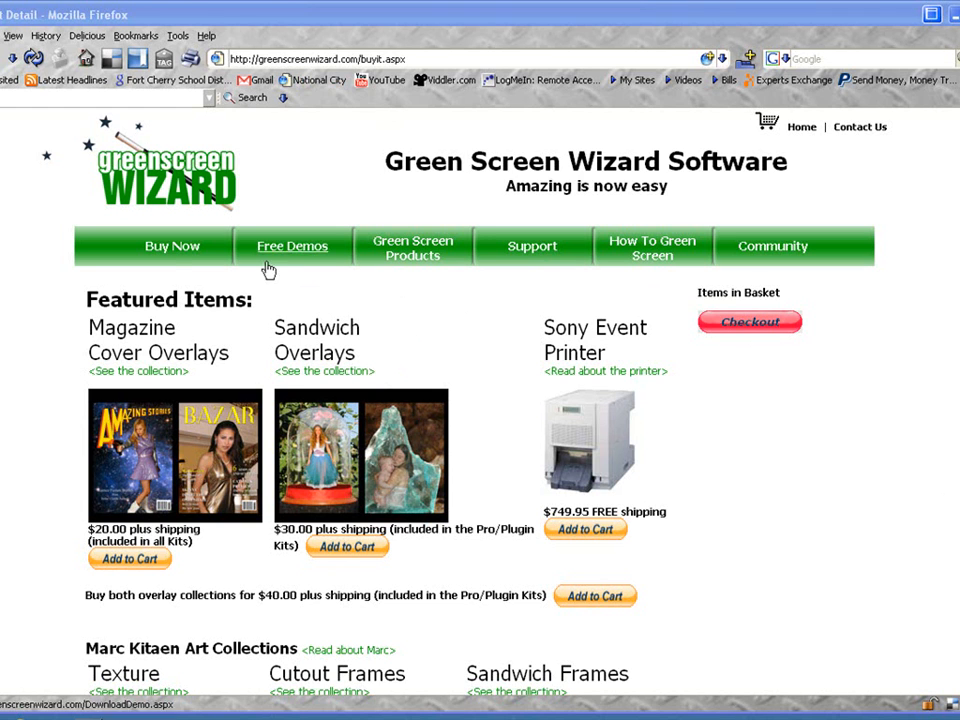
mouse_move(172, 246)
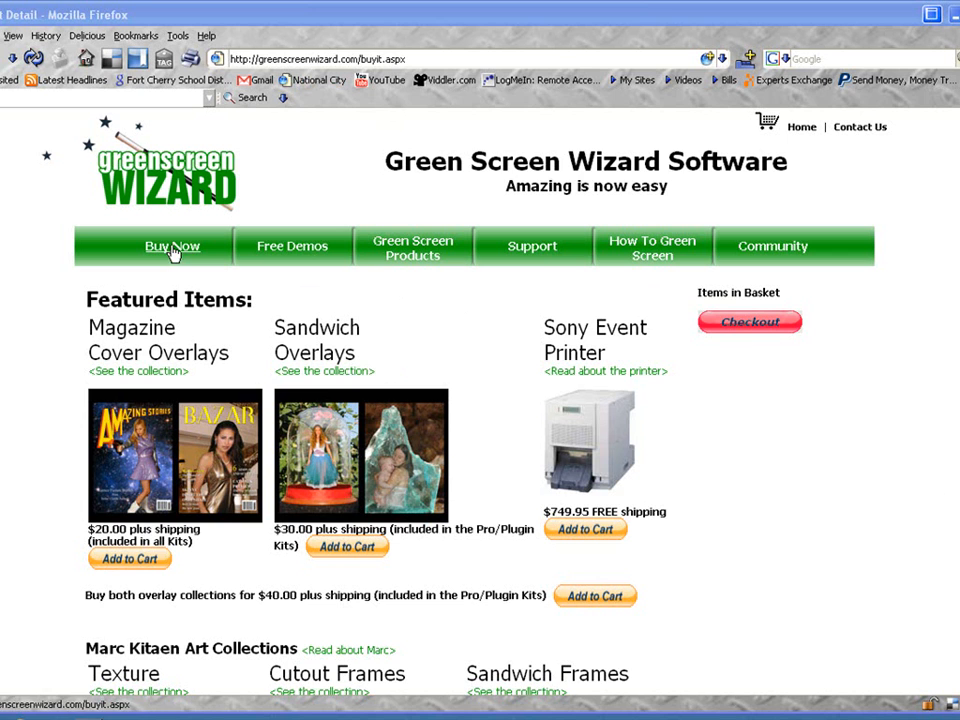
mouse_move(210, 290)
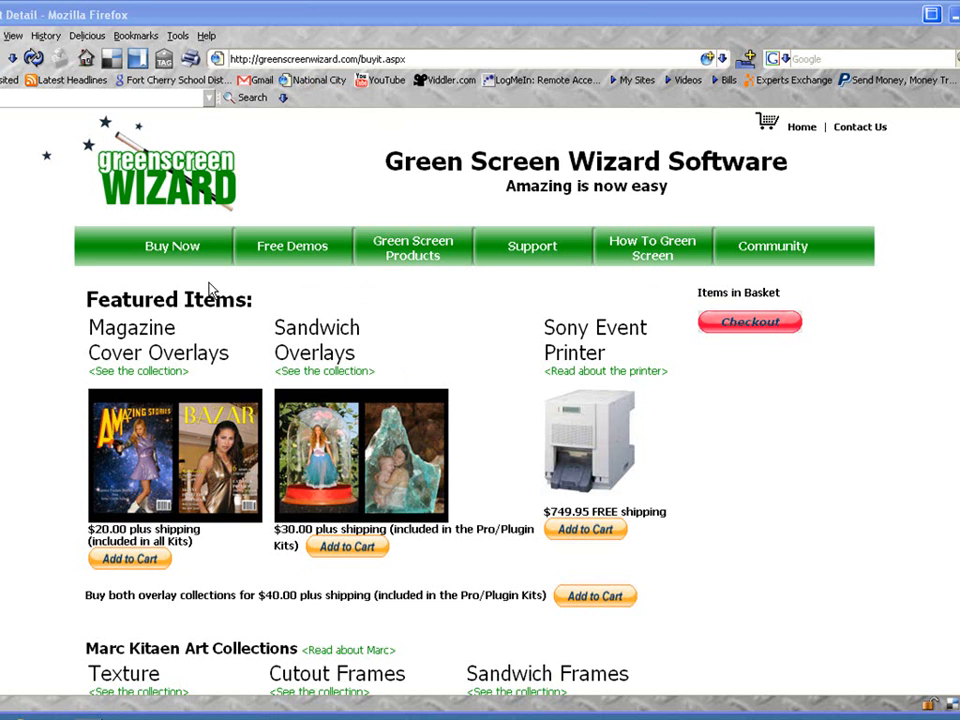
mouse_move(324, 370)
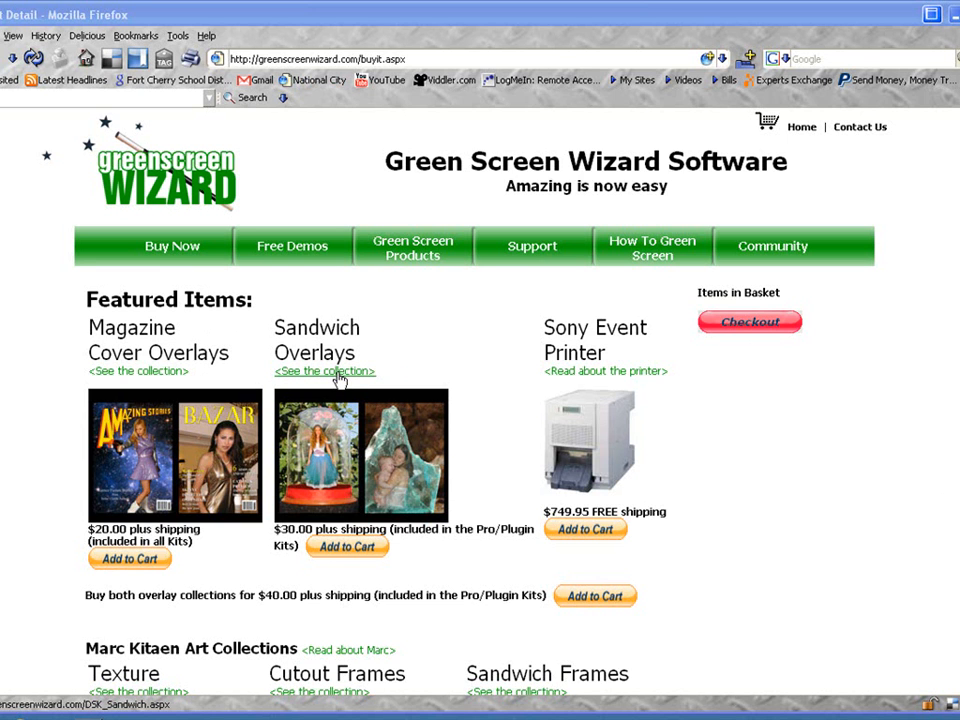
View the Sandwich Overlays collection down to its combined output image, $30 price and Pro 4.0 requirement
click(324, 370)
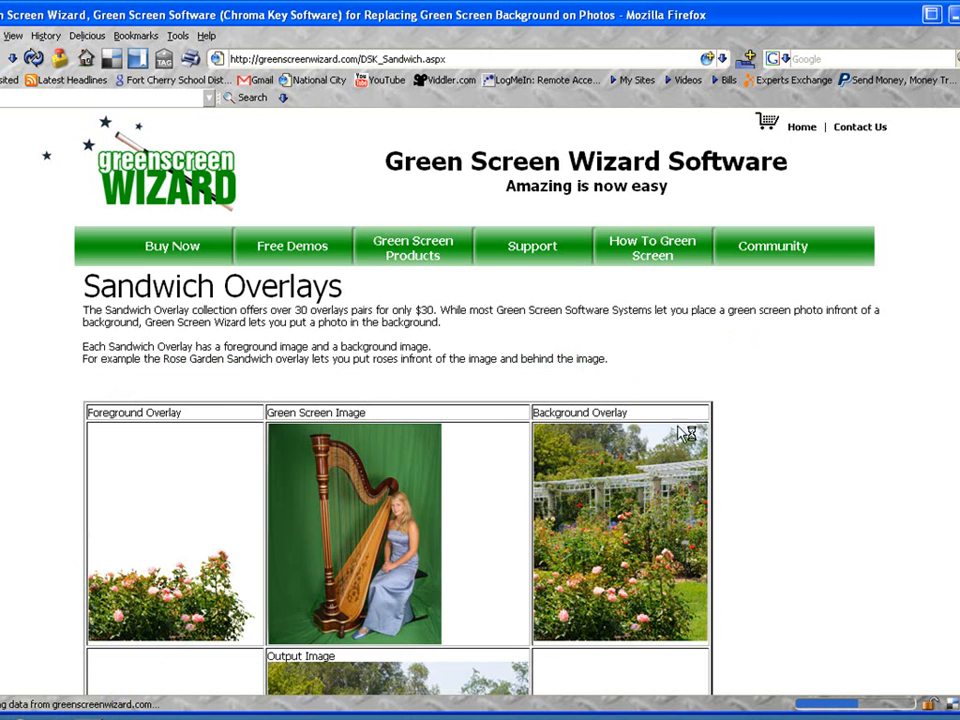
scroll(down, 3)
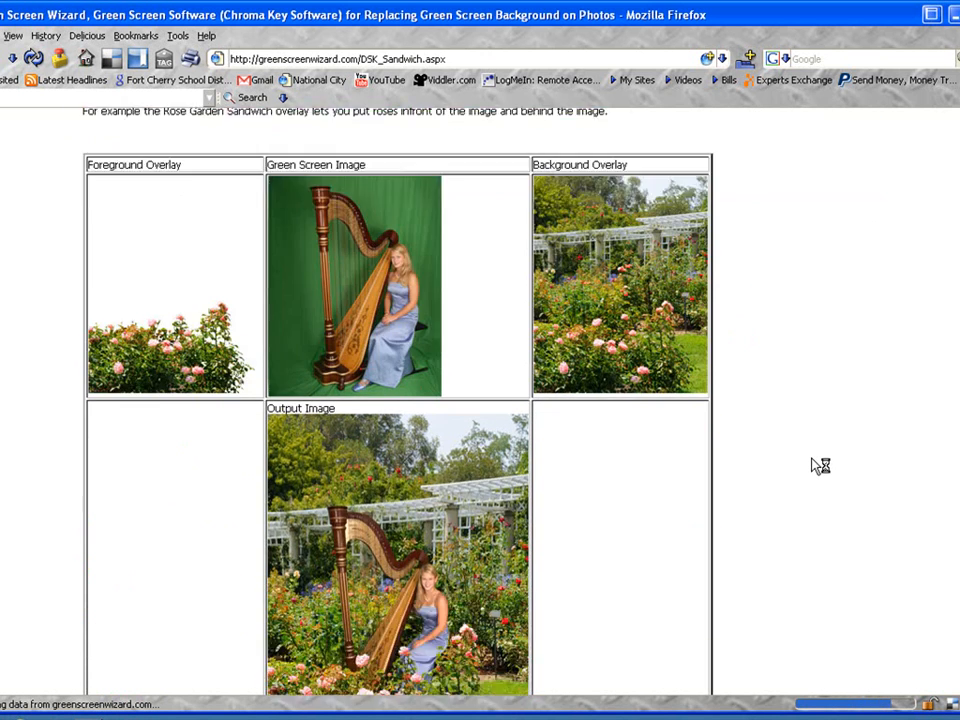
scroll(down, 3)
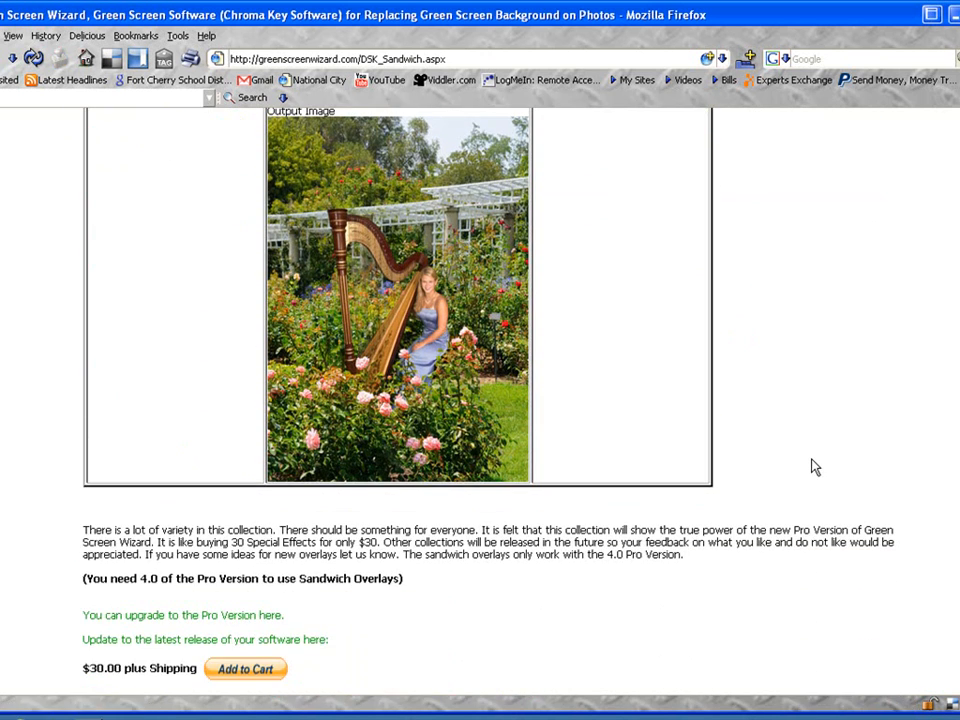
scroll(up, 3)
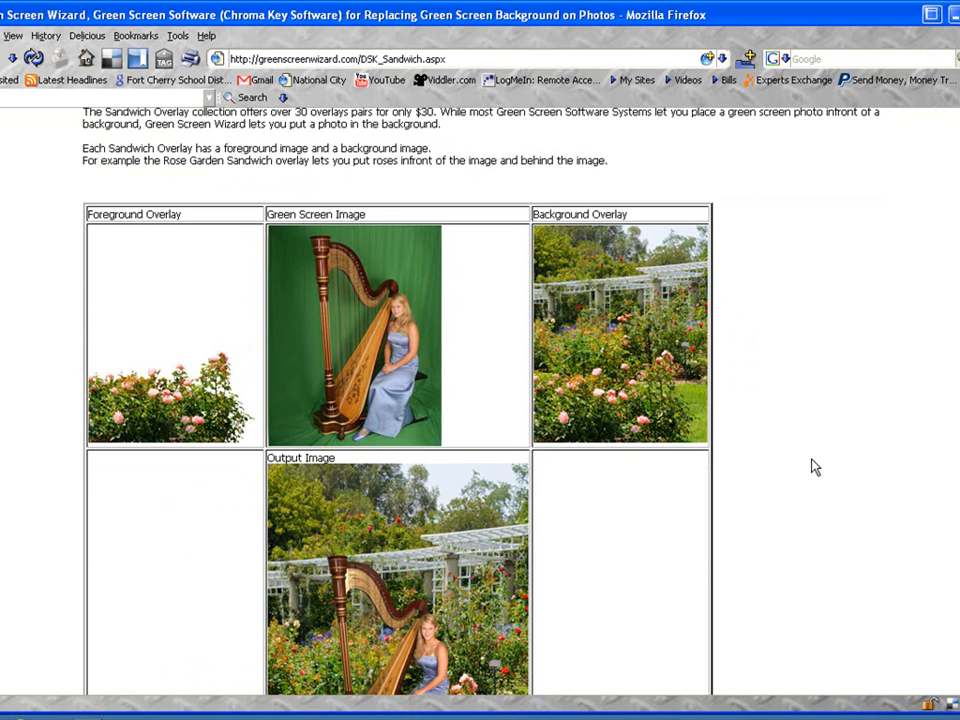
scroll(up, 3)
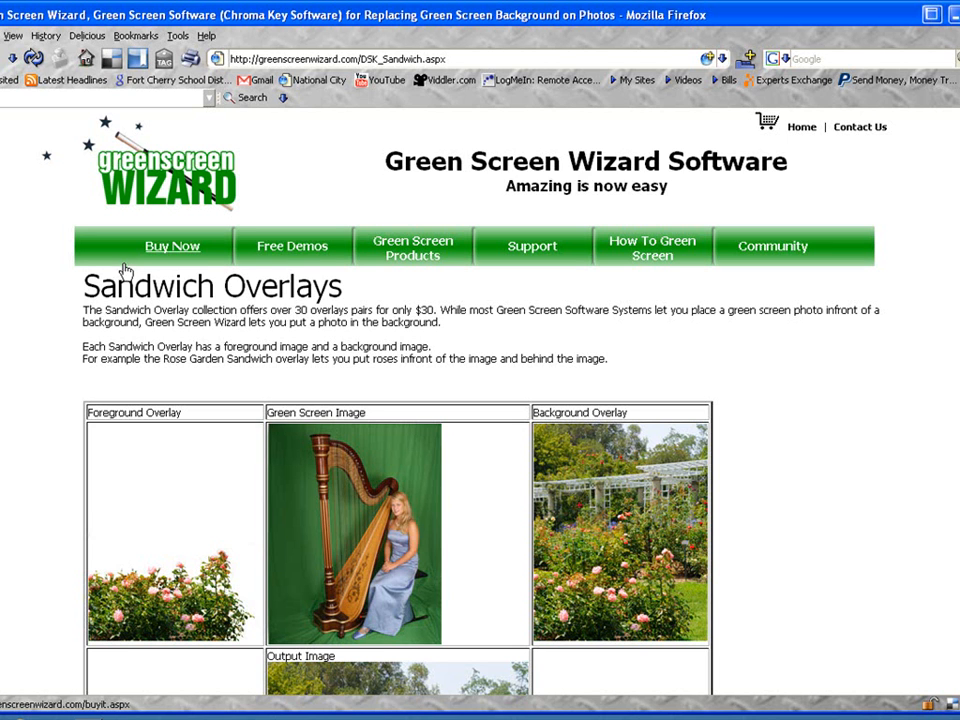
Go back to the Buy Now store page listing the featured overlay collections
click(172, 246)
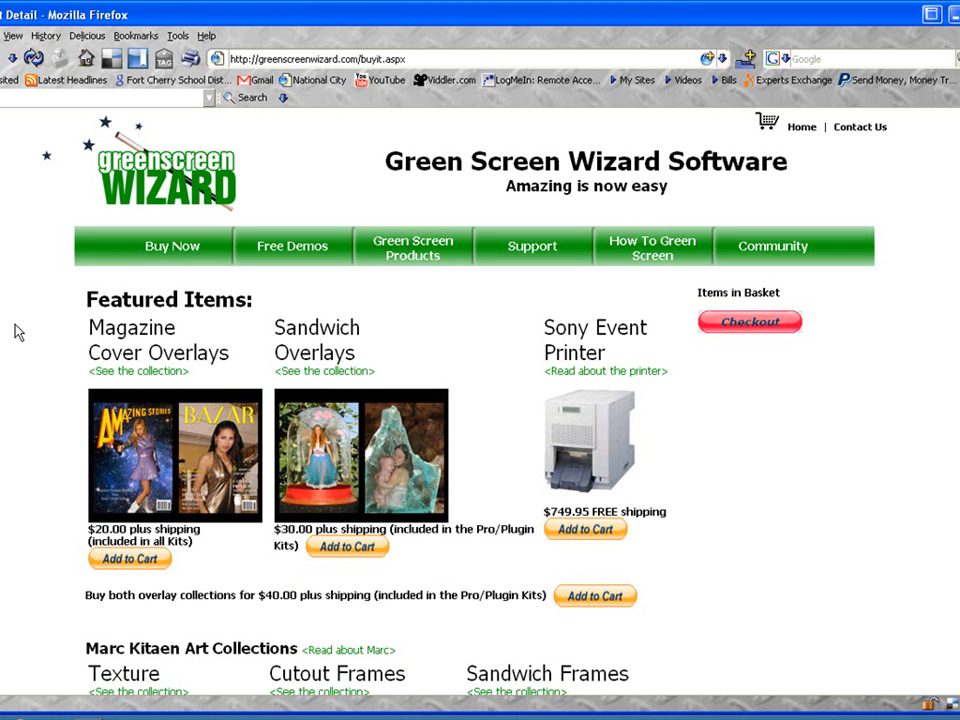
mouse_move(472, 352)
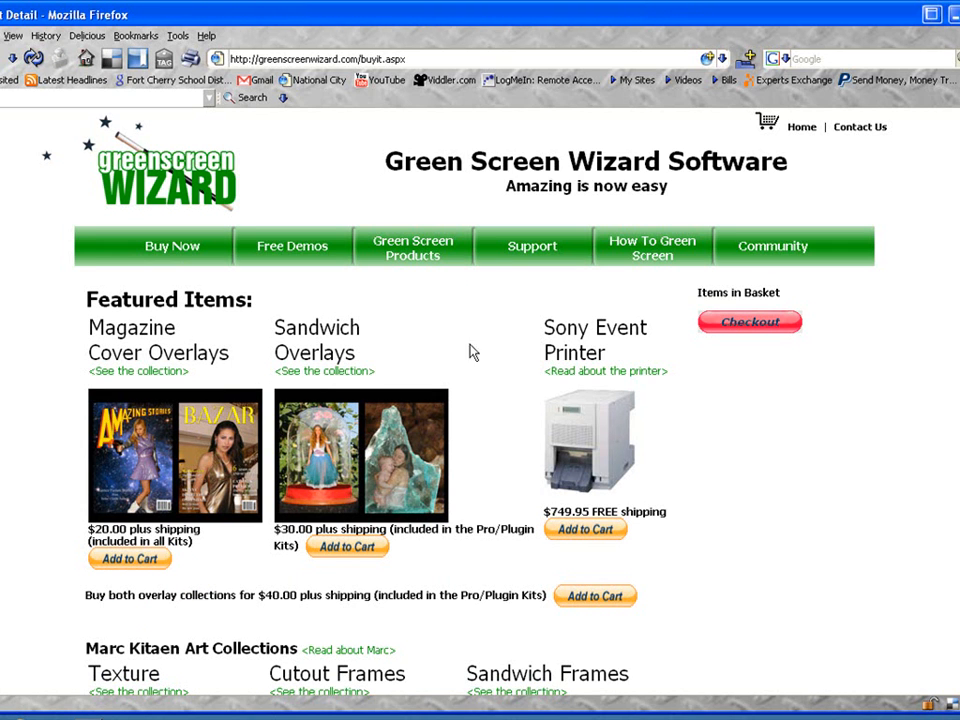
mouse_move(442, 374)
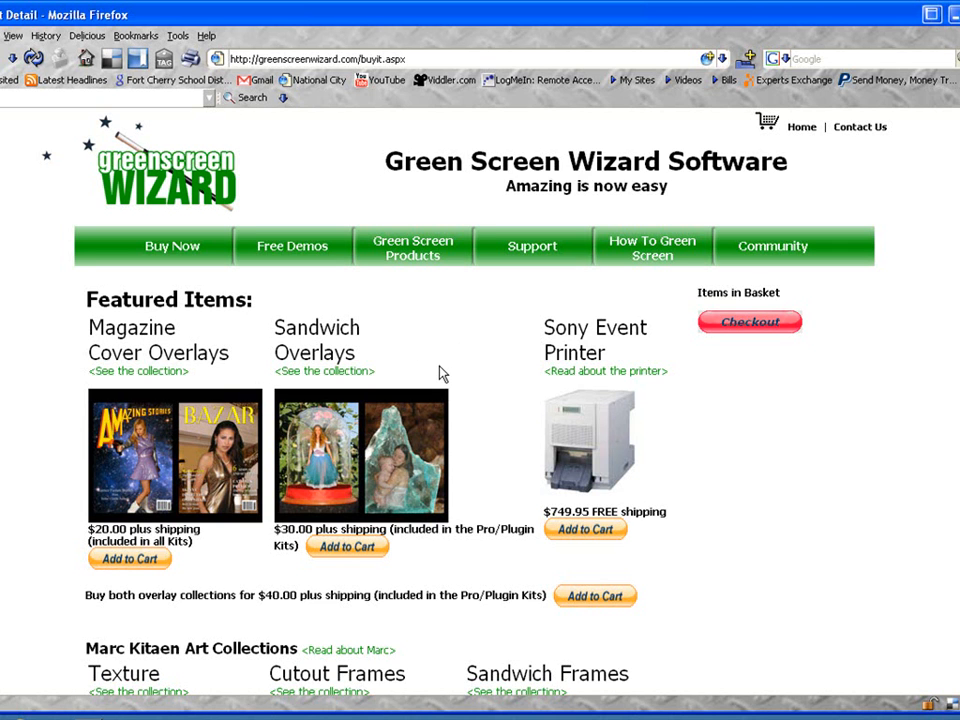
mouse_move(438, 358)
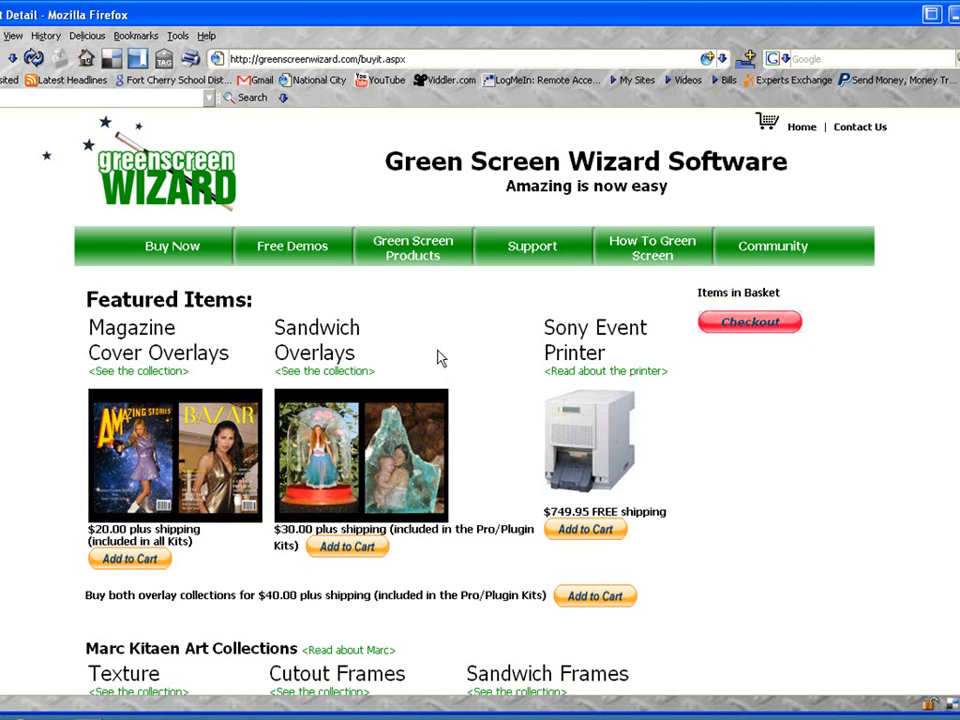
mouse_move(420, 352)
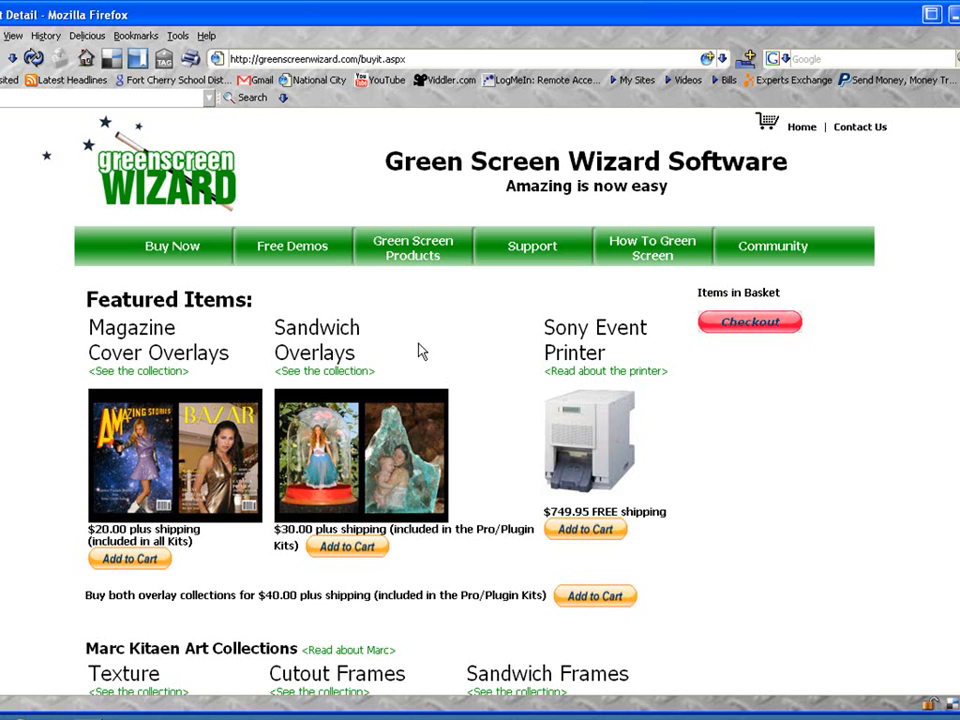
mouse_move(330, 522)
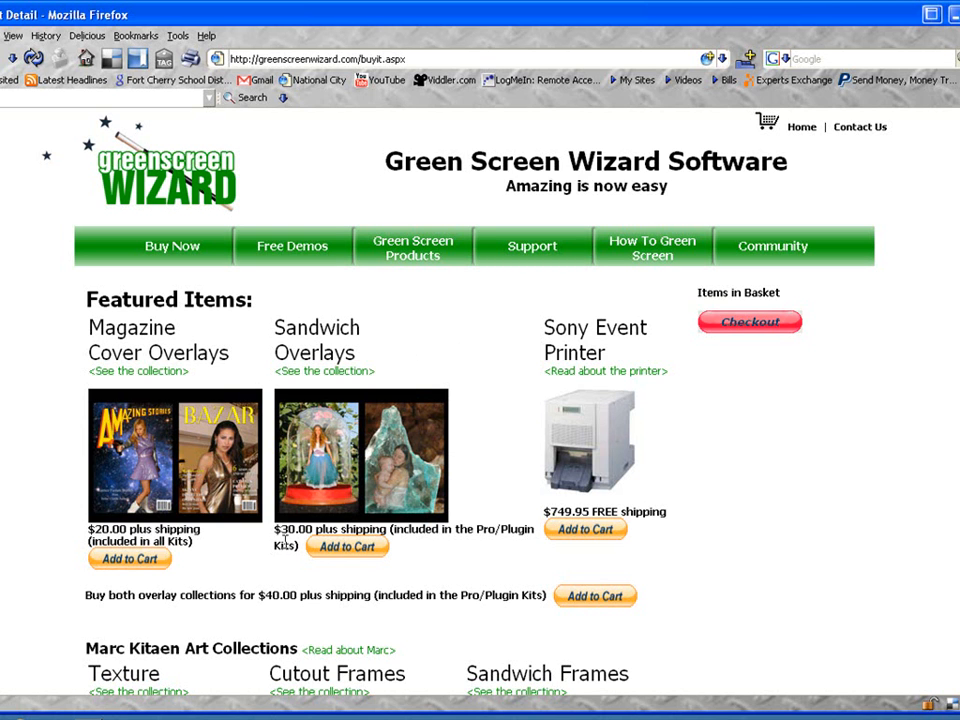
mouse_move(328, 556)
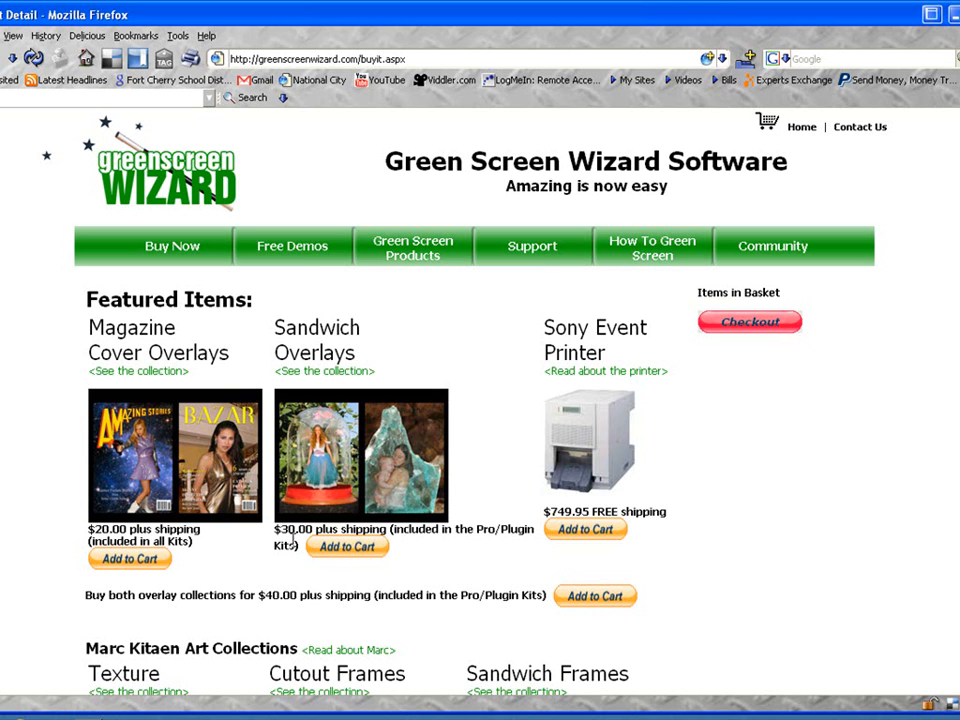
mouse_move(408, 552)
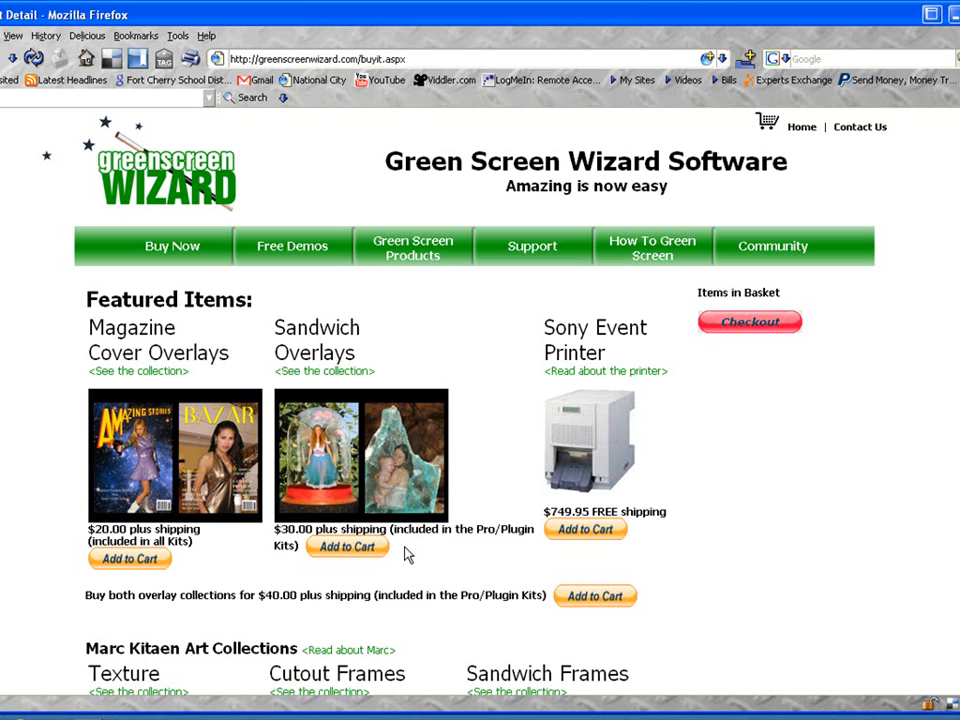
mouse_move(620, 444)
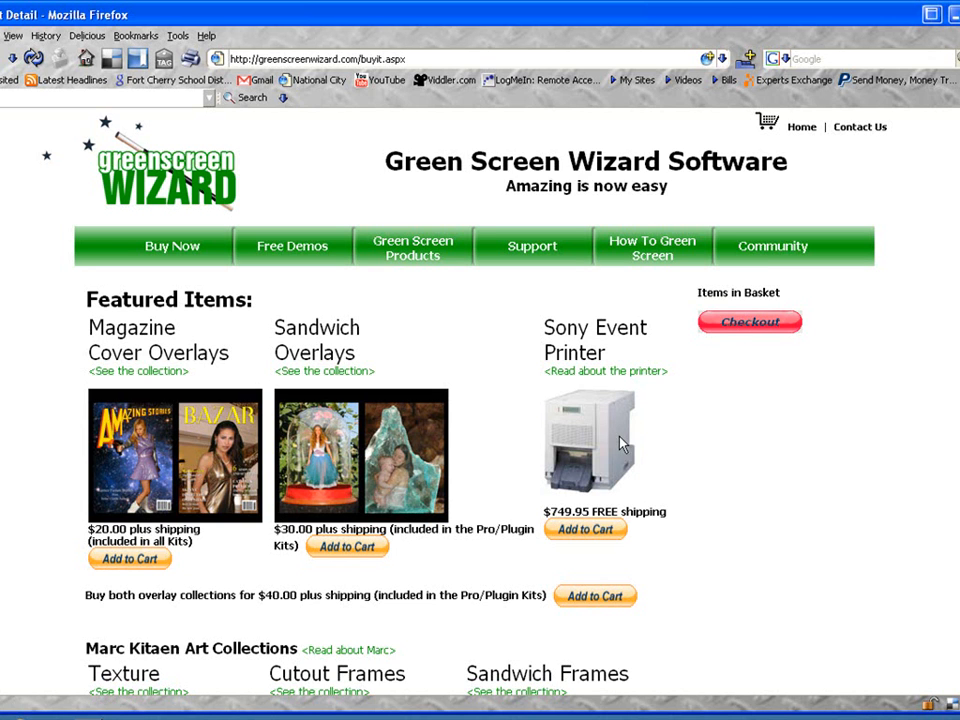
Browse from My Computer through Local Disk (C:) and Program Files into the GreenScreenWizardPro folder
click(20, 710)
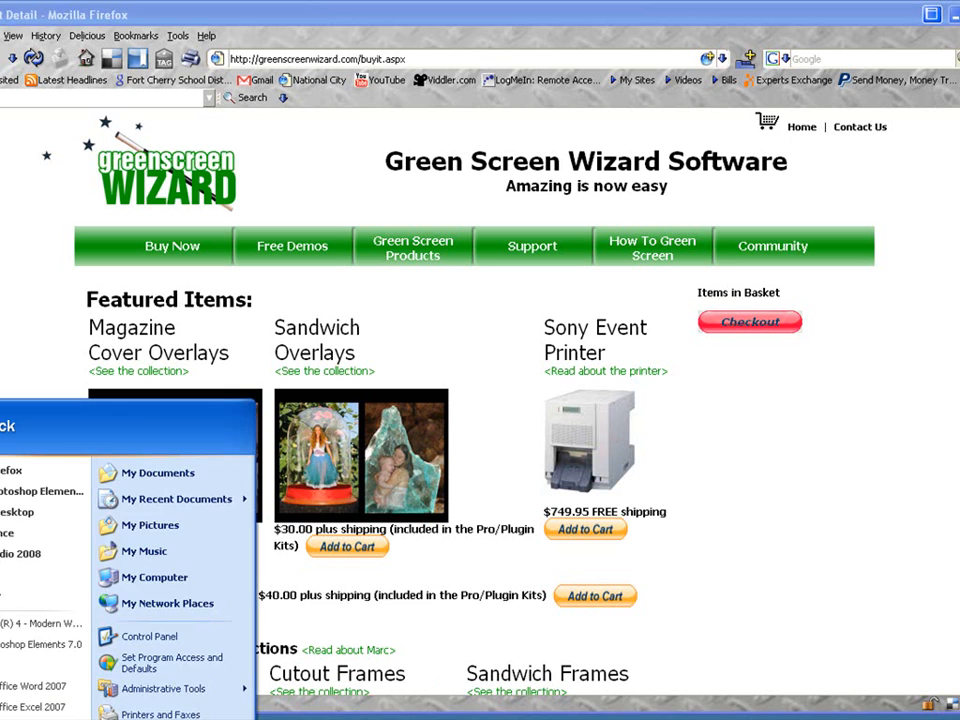
click(152, 576)
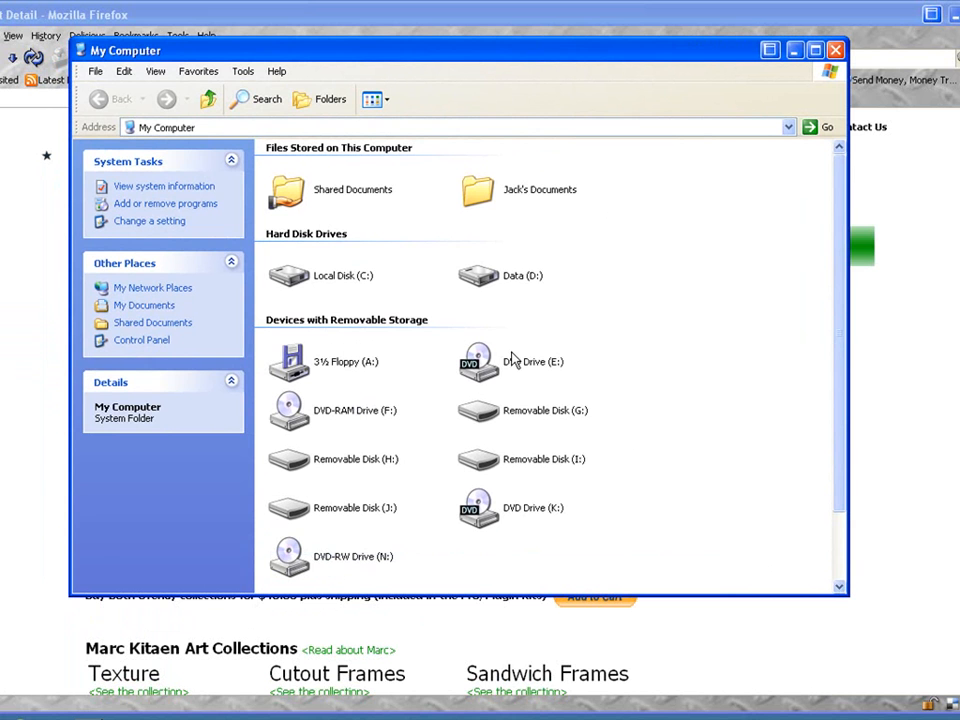
mouse_move(324, 300)
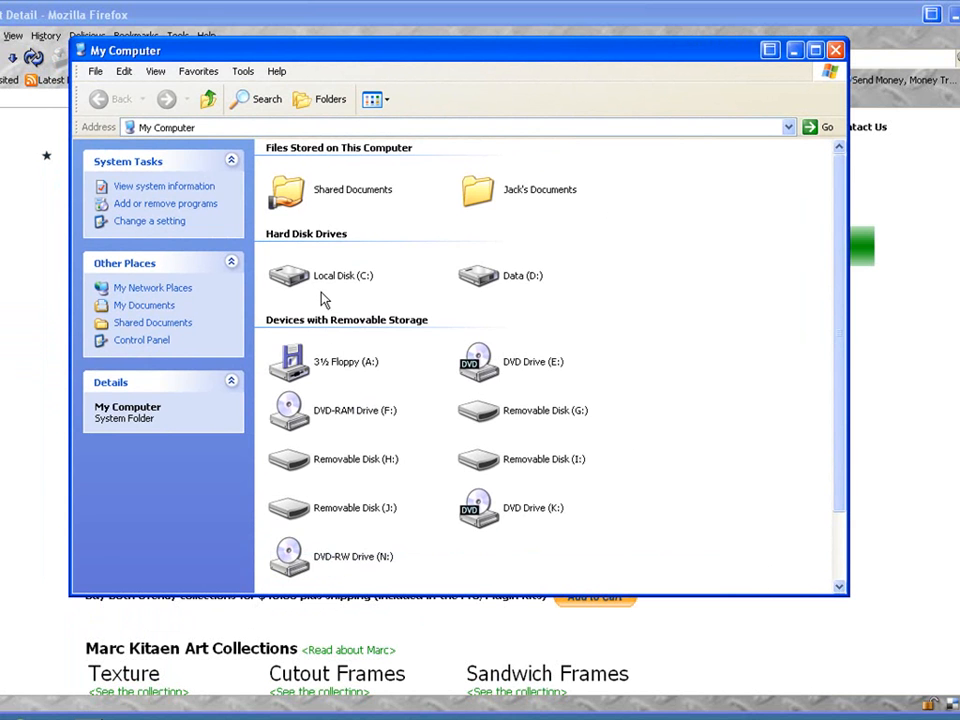
double_click(288, 276)
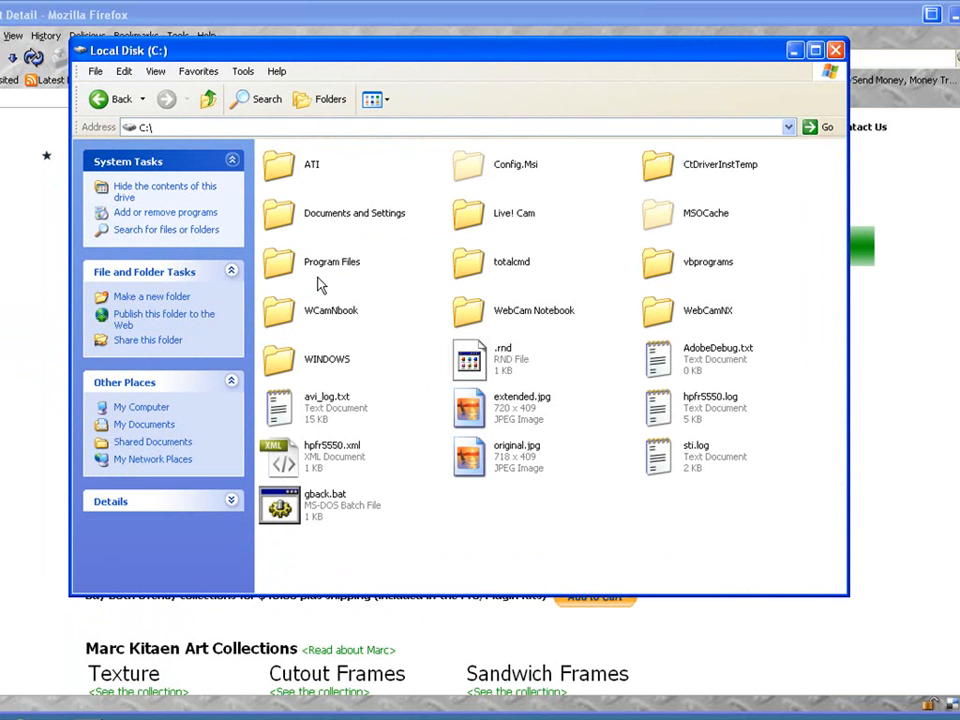
double_click(332, 262)
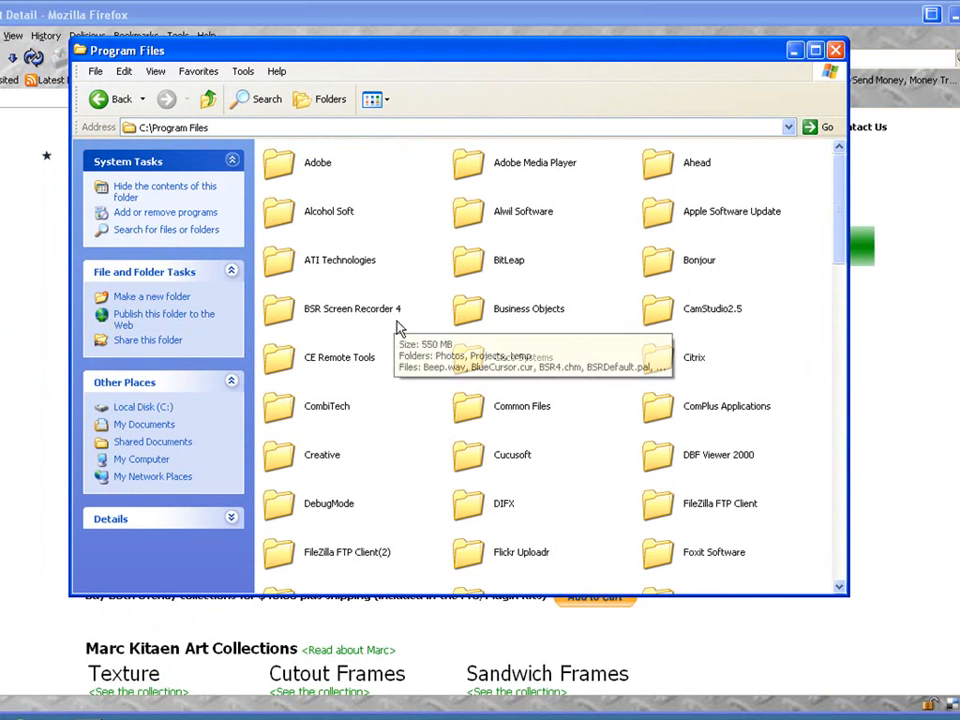
scroll(down, 3)
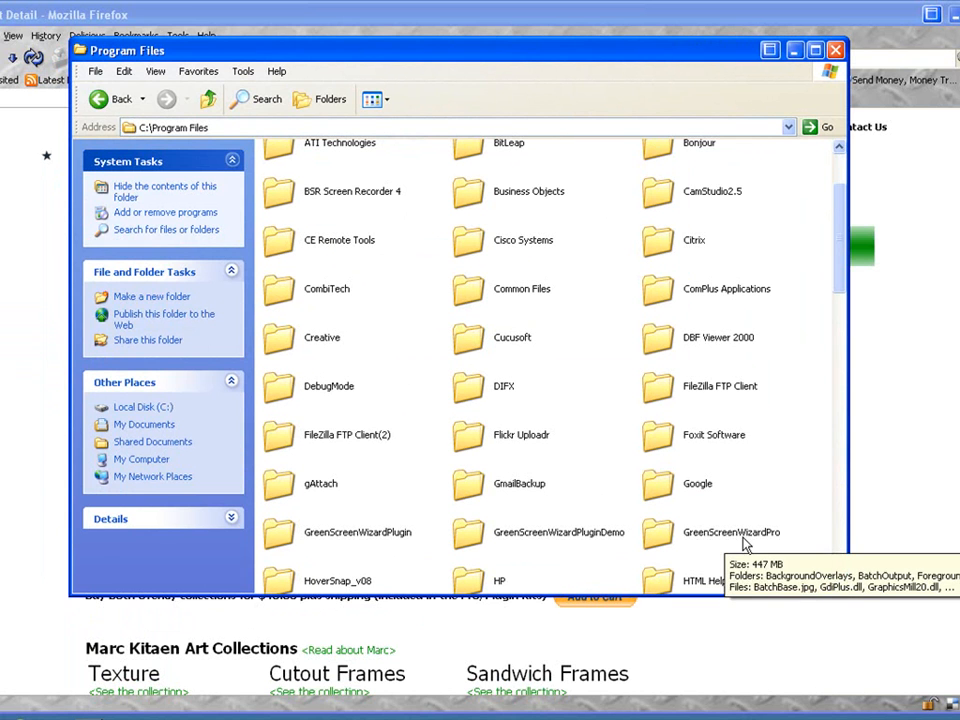
double_click(730, 532)
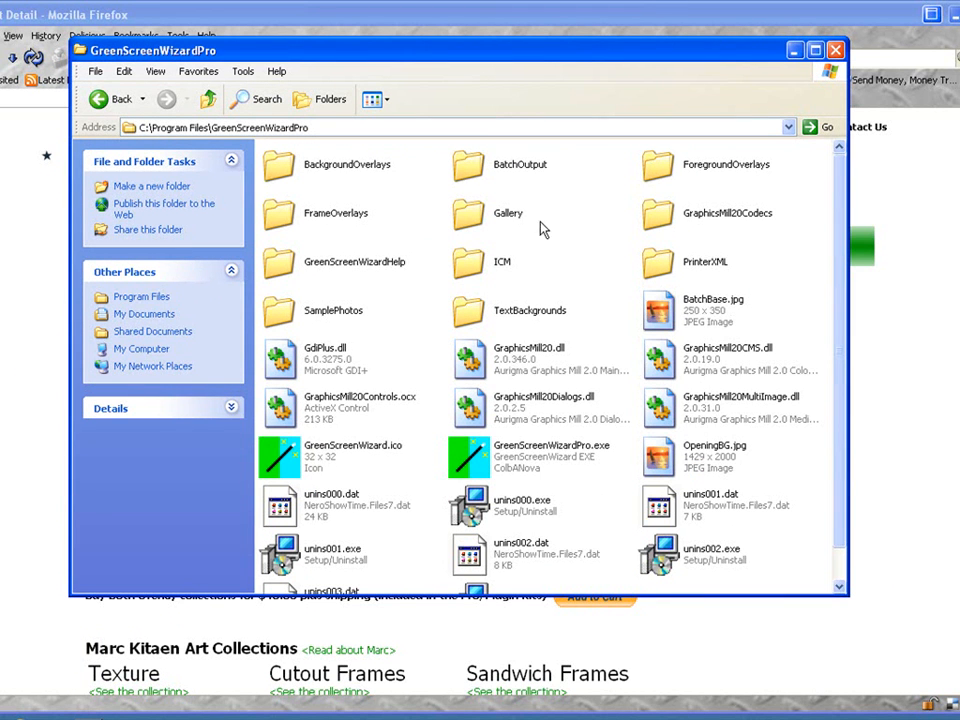
click(346, 164)
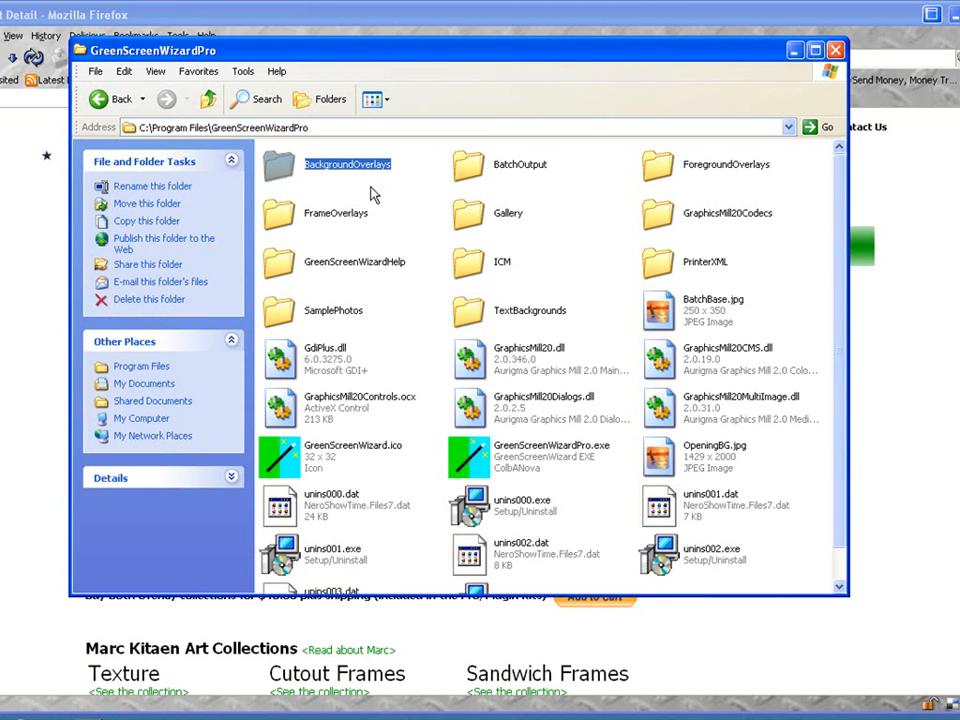
click(724, 164)
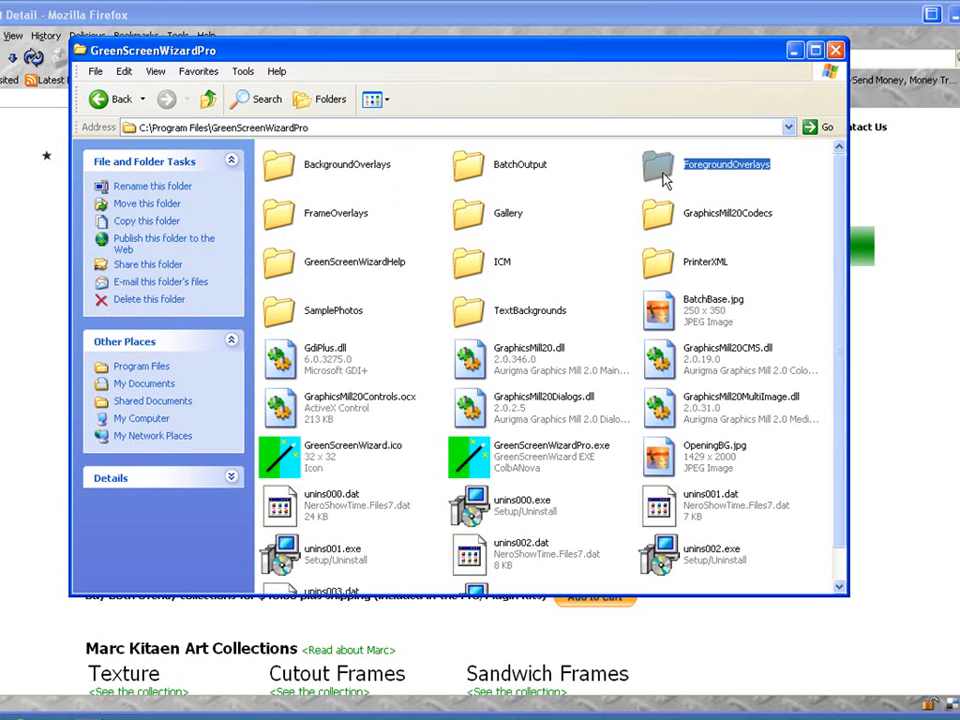
mouse_move(416, 224)
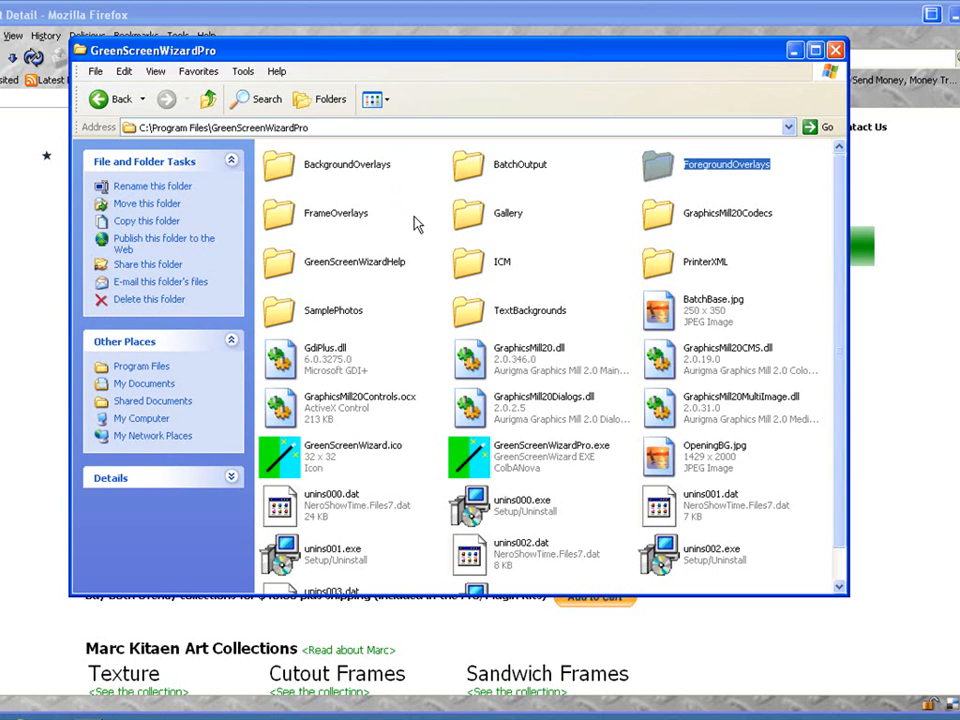
click(336, 212)
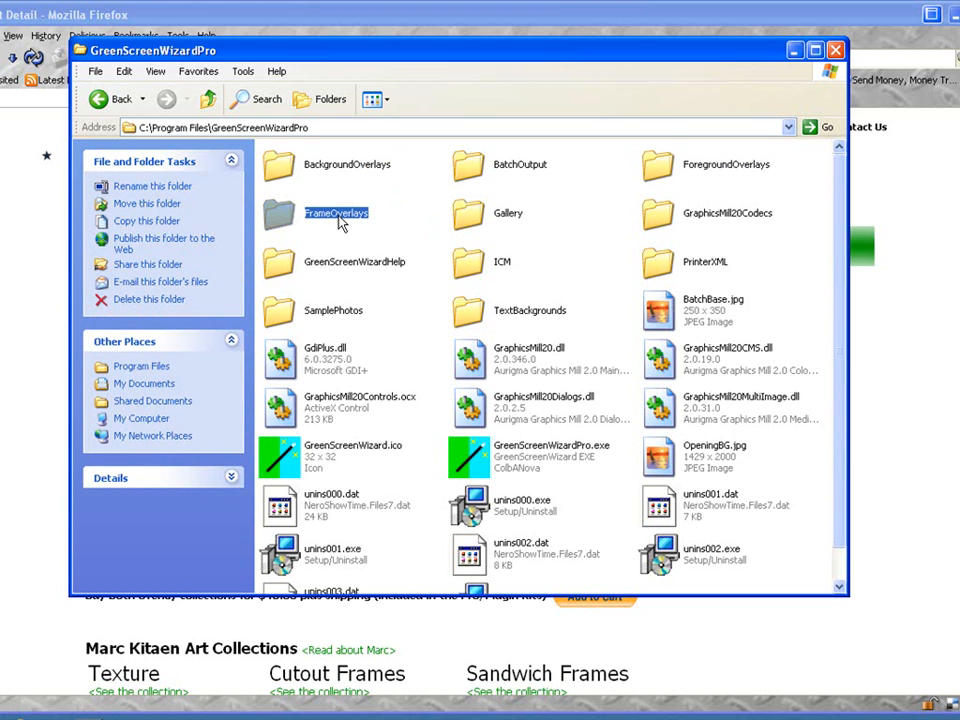
mouse_move(340, 228)
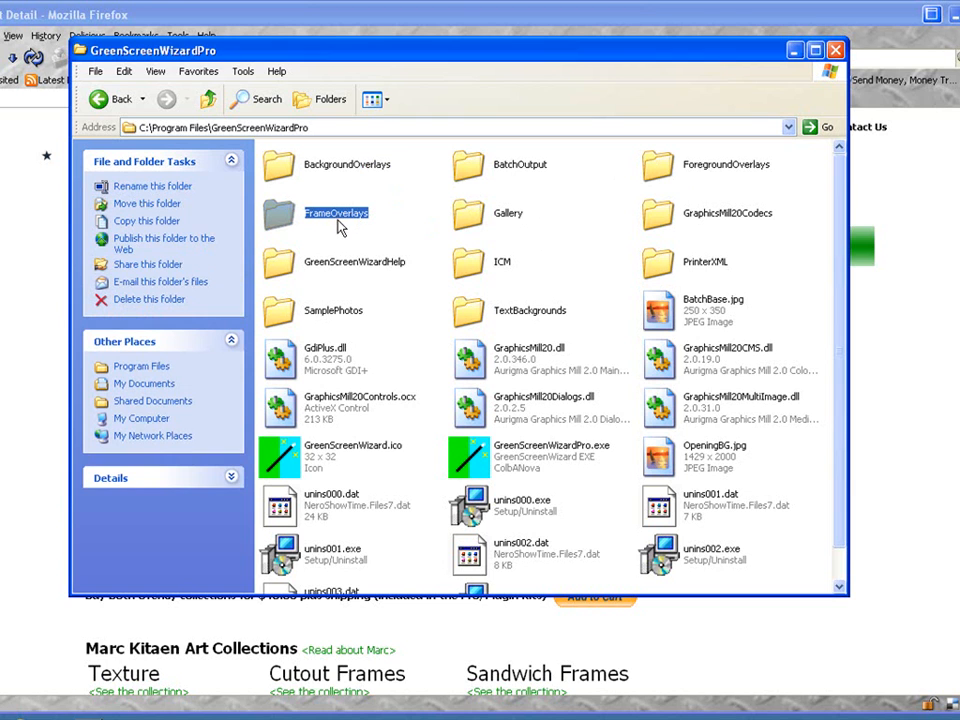
mouse_move(336, 212)
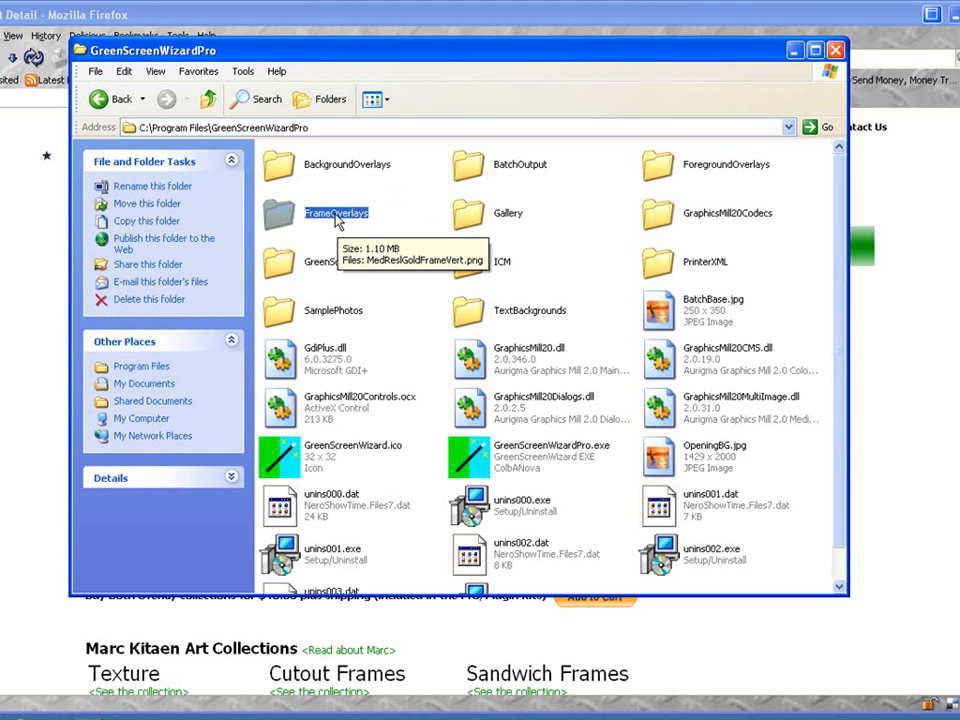
mouse_move(338, 172)
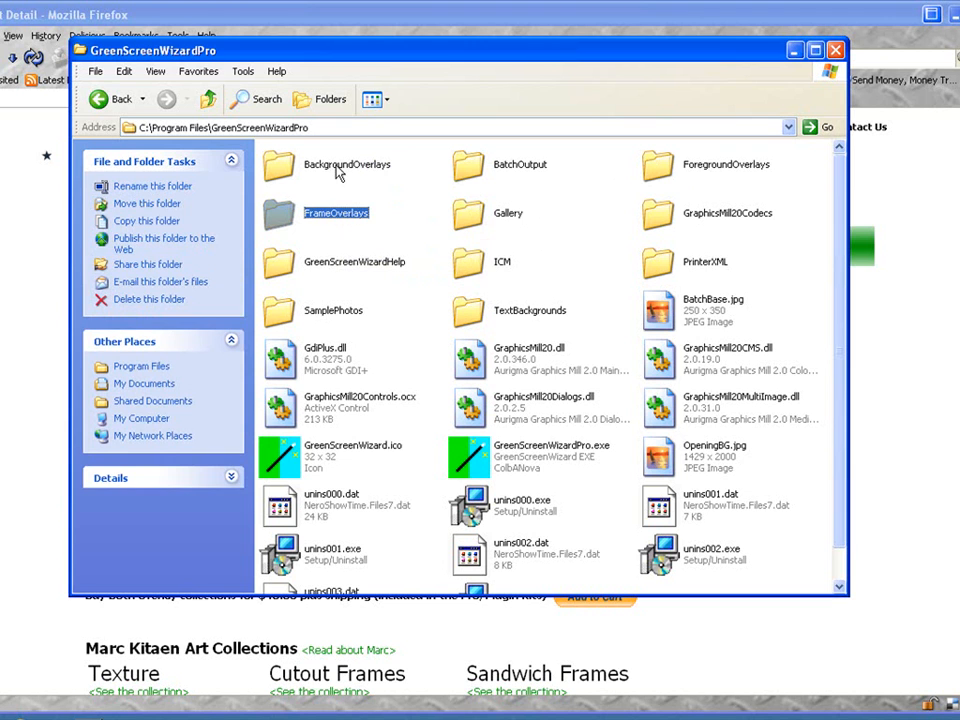
click(348, 164)
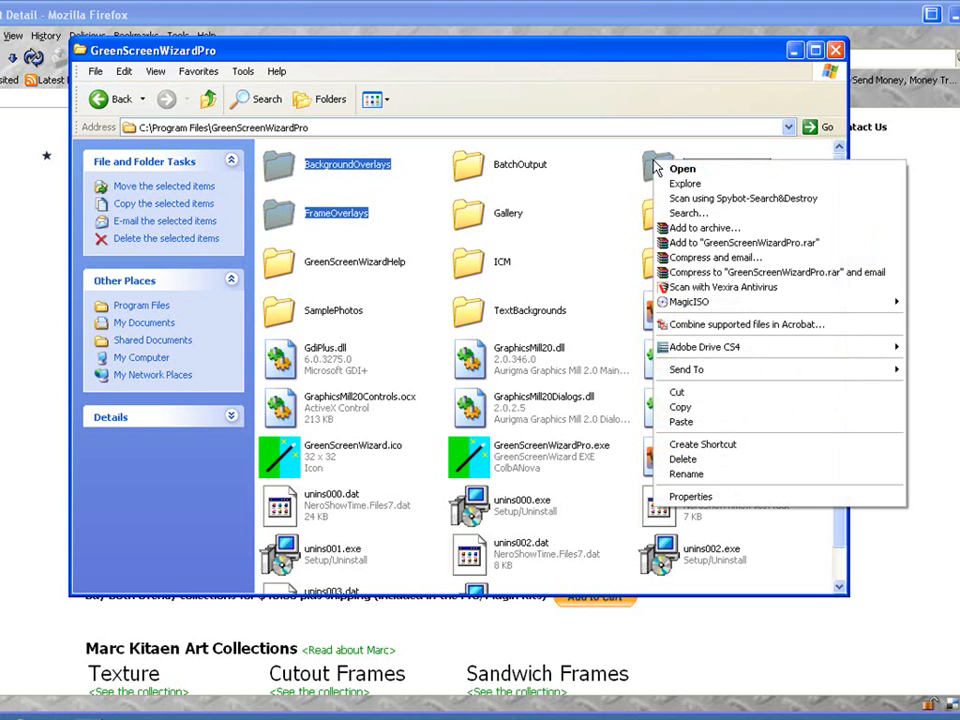
mouse_move(680, 408)
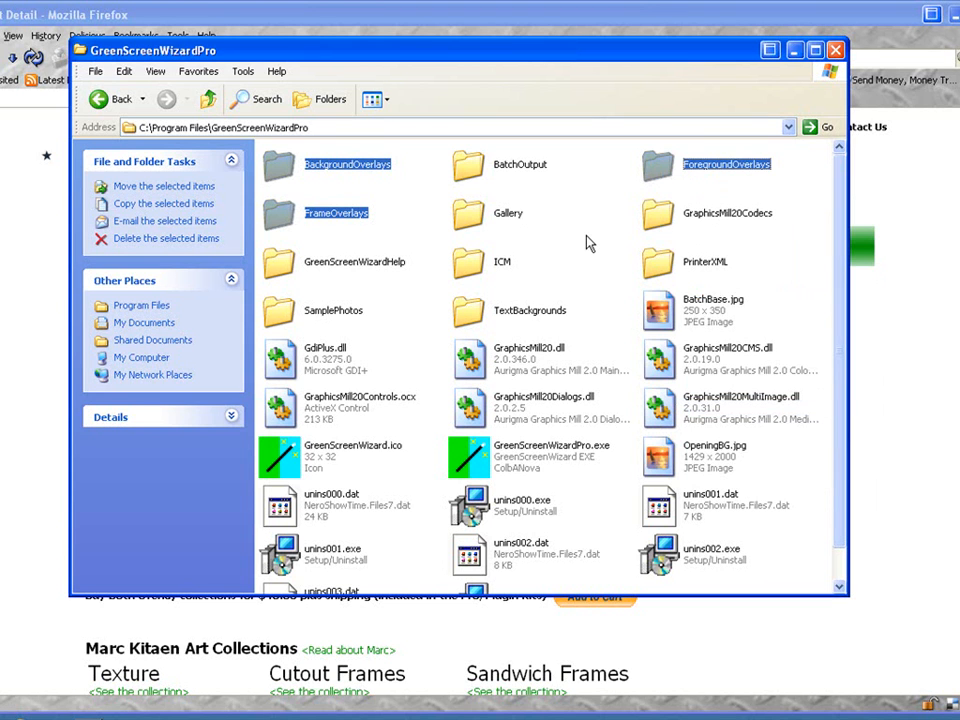
mouse_move(218, 140)
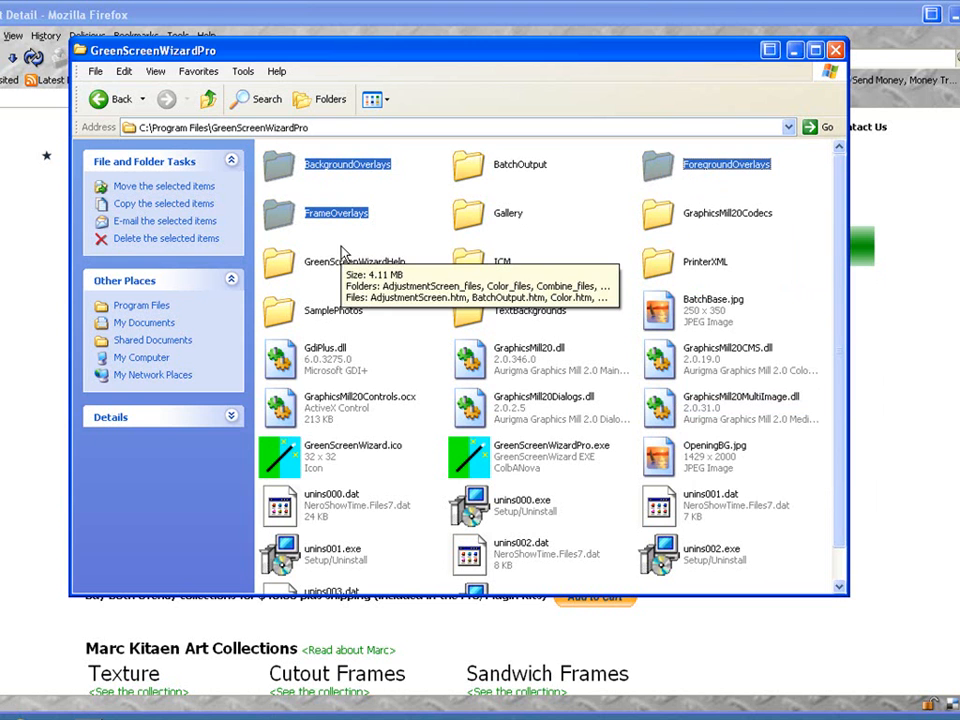
mouse_move(212, 318)
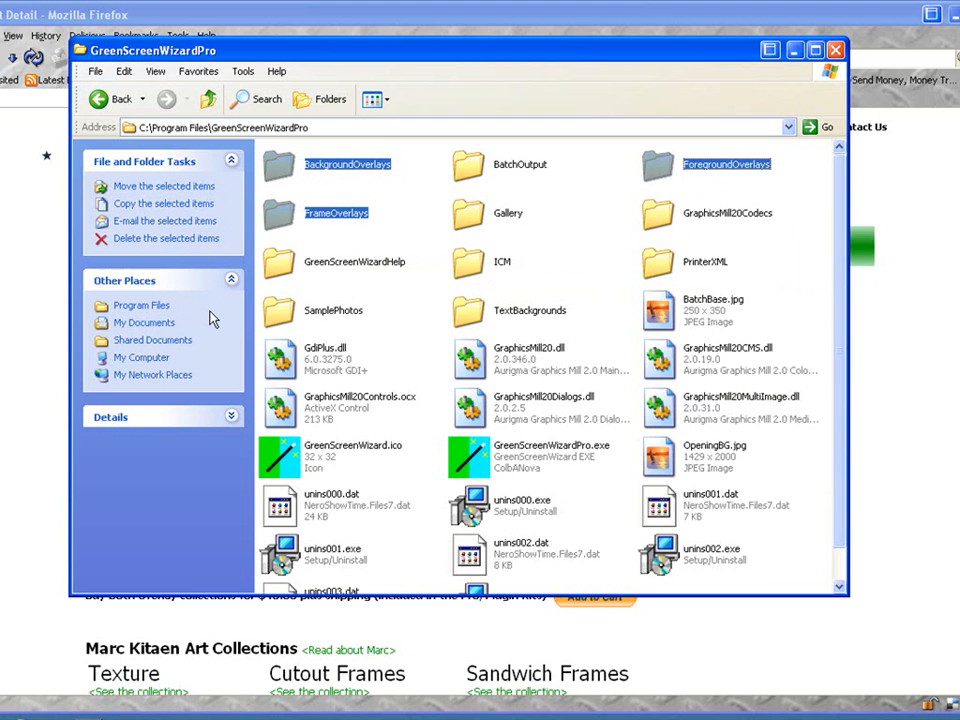
mouse_move(144, 322)
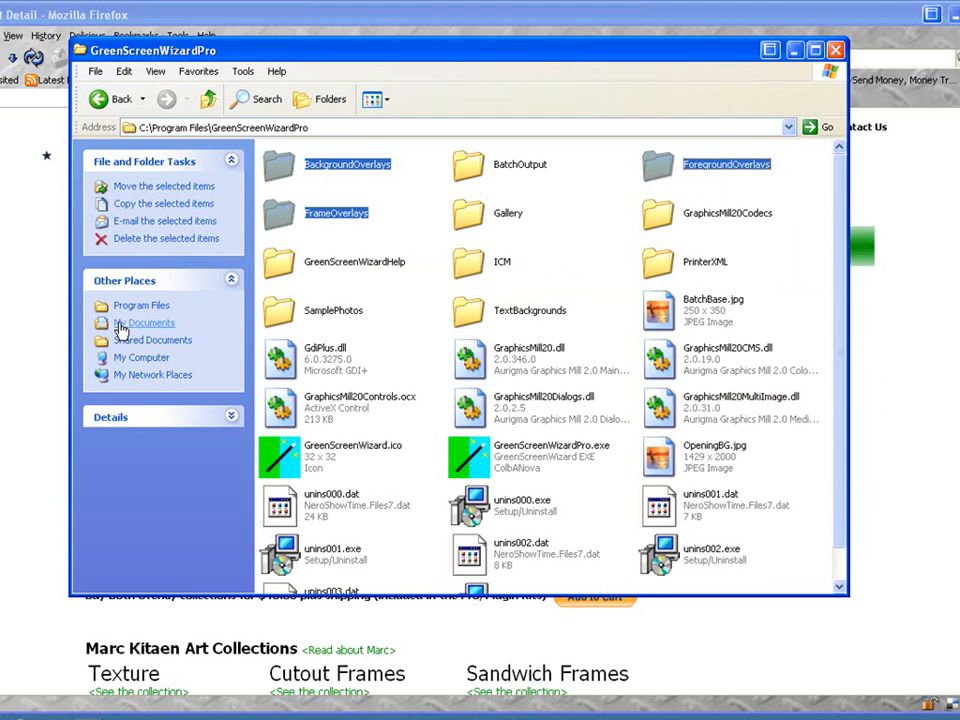
Go into the Background folder under My Pictures and look at its ForegroundOverlays subfolder
click(150, 322)
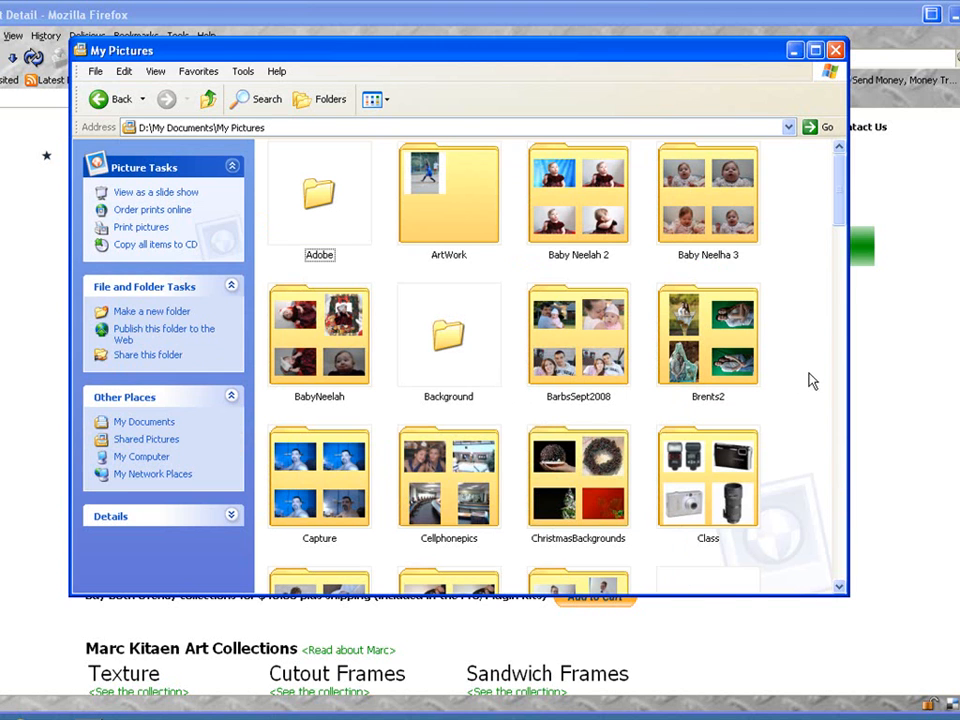
mouse_move(448, 410)
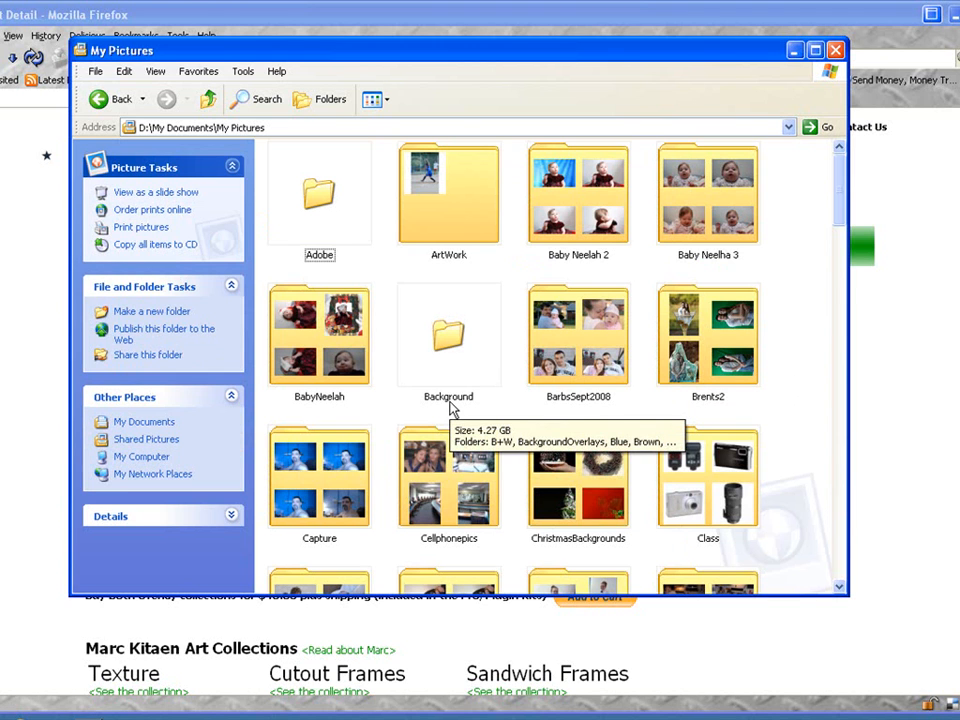
click(448, 336)
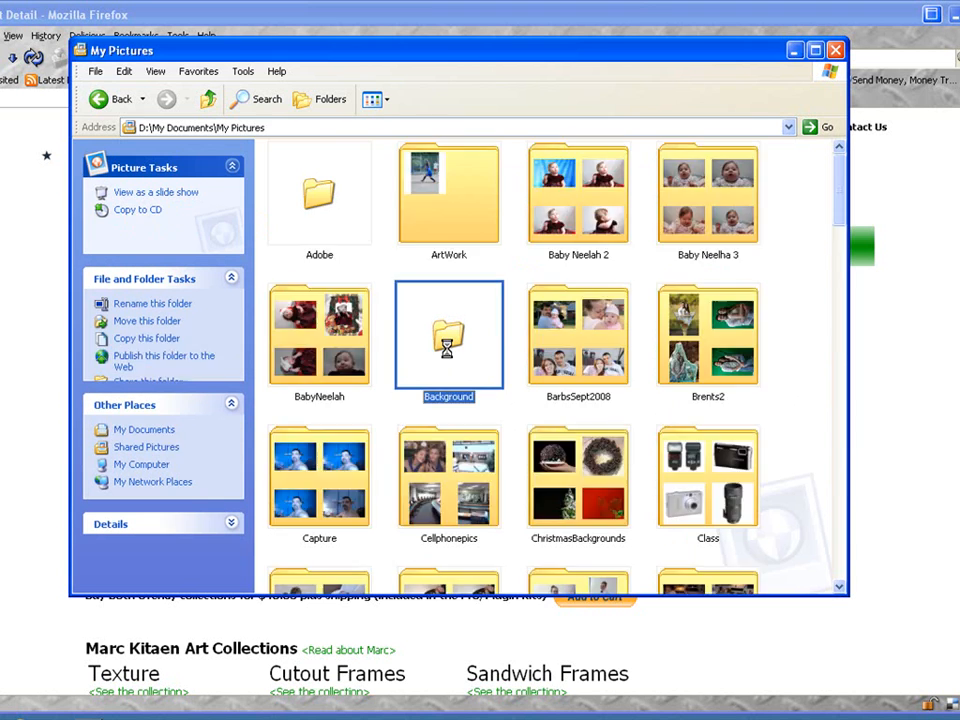
double_click(448, 336)
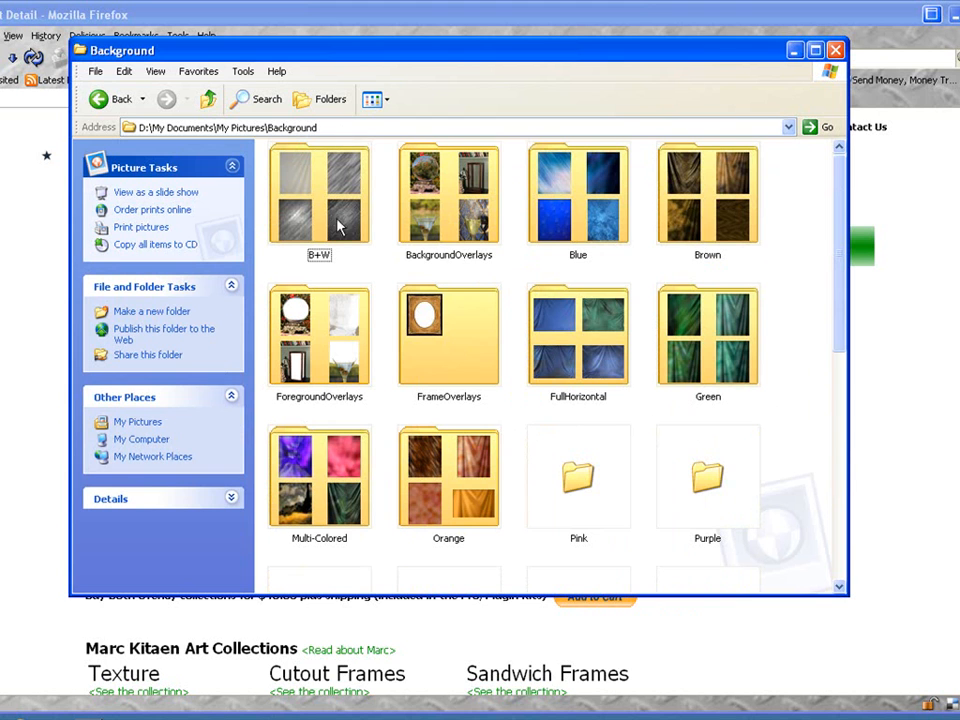
right_click(376, 268)
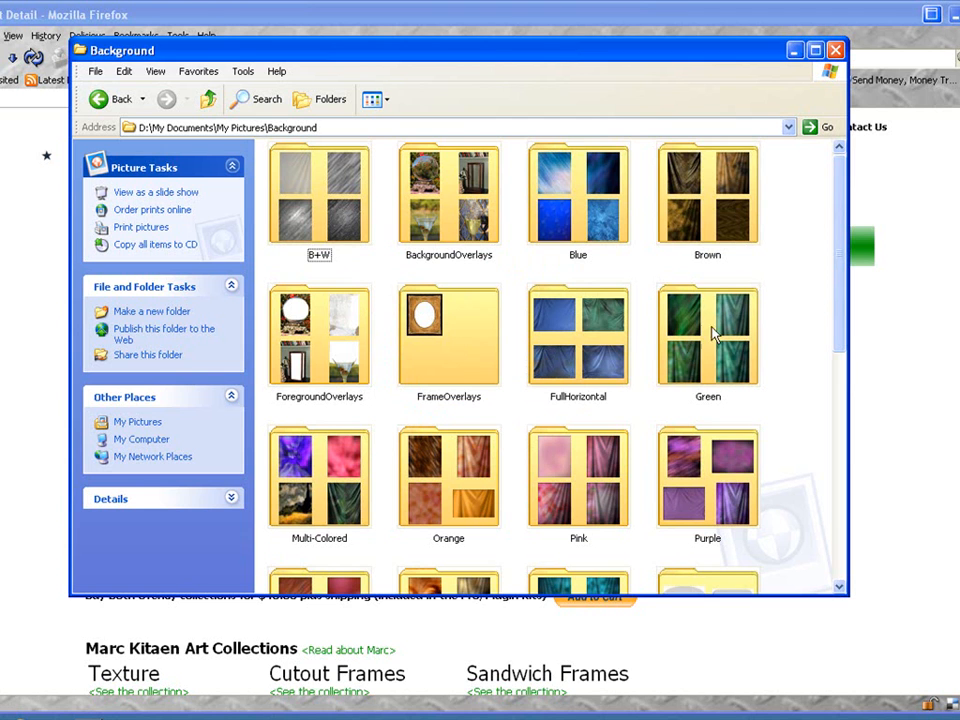
click(448, 196)
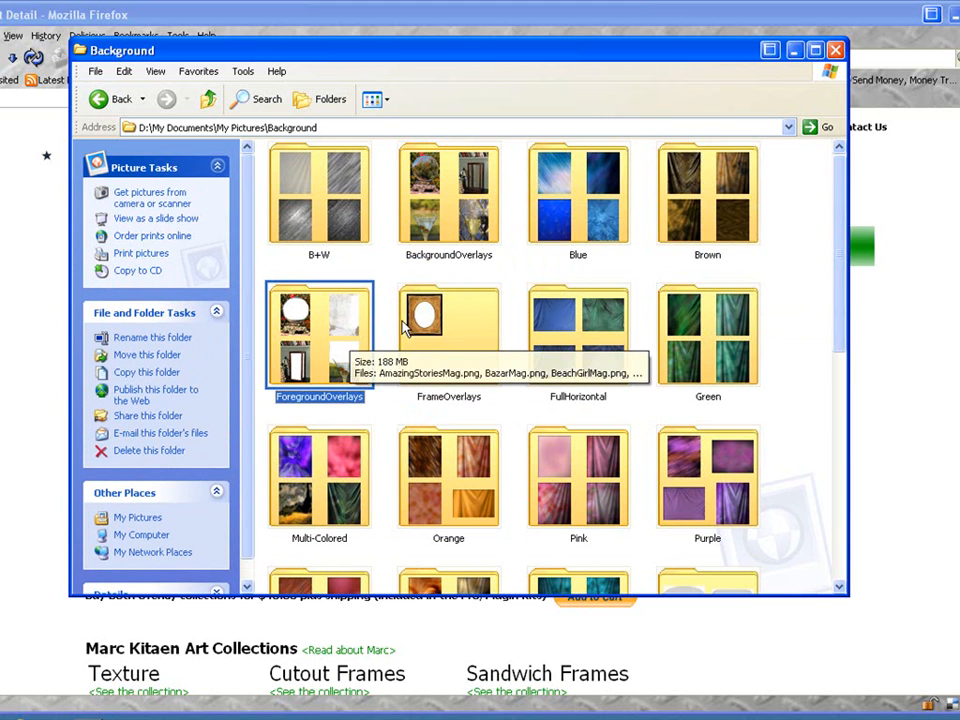
Look inside the FrameOverlays folder with its single frame image, then return to Background
click(448, 336)
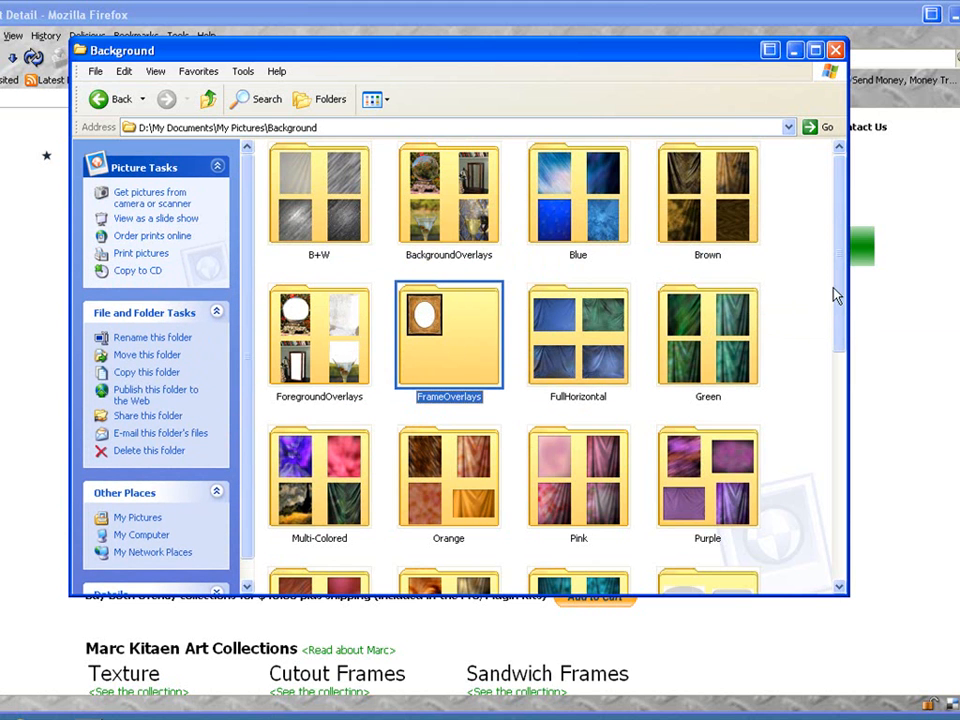
scroll(down, 3)
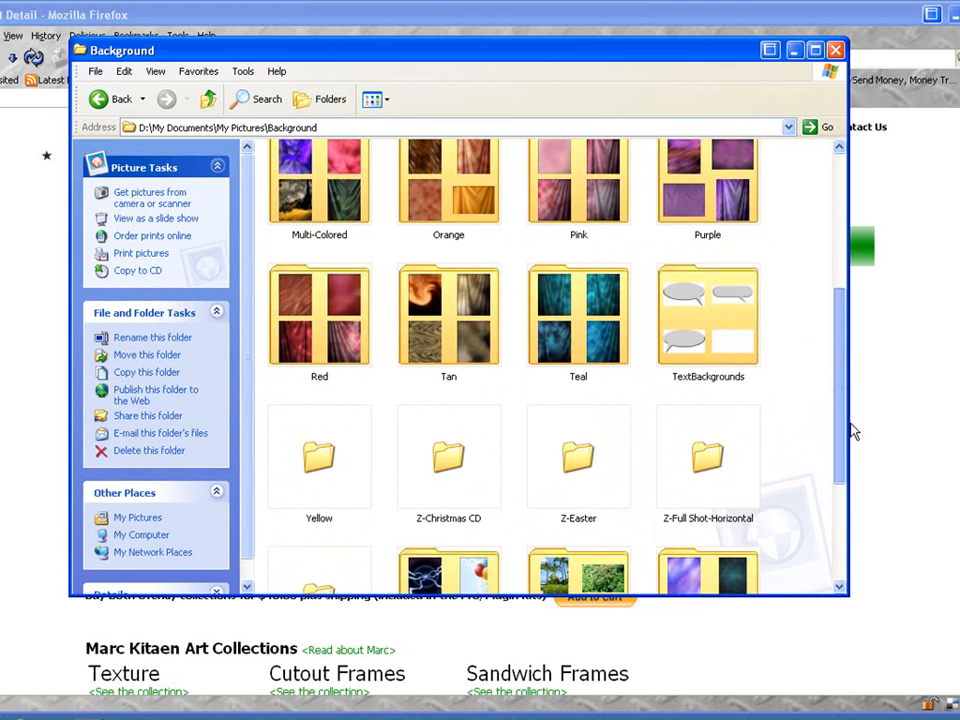
scroll(down, 3)
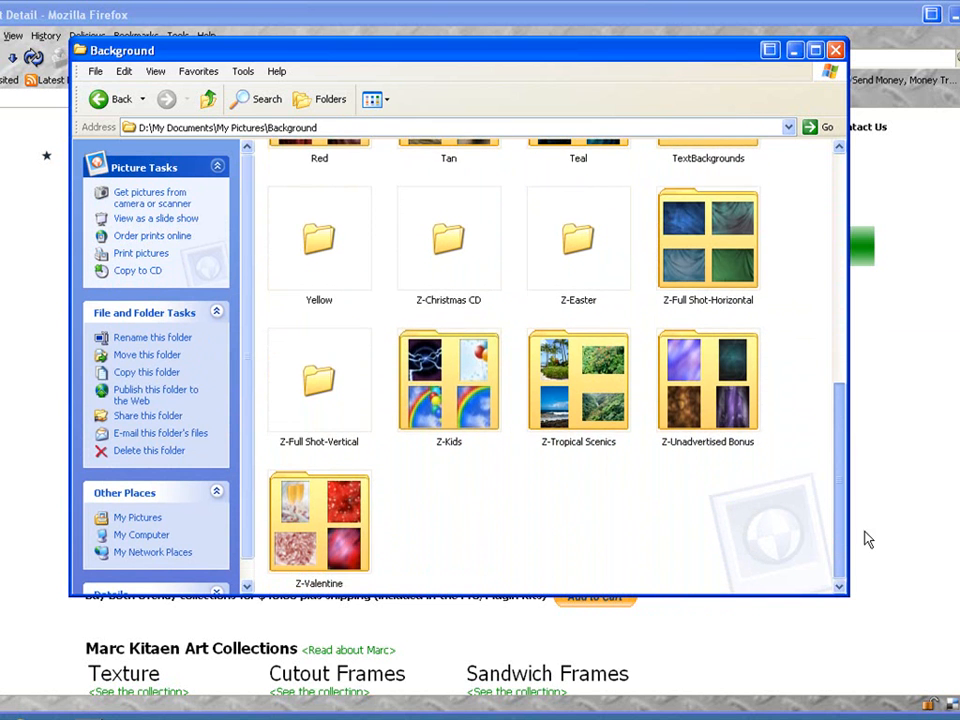
scroll(up, 3)
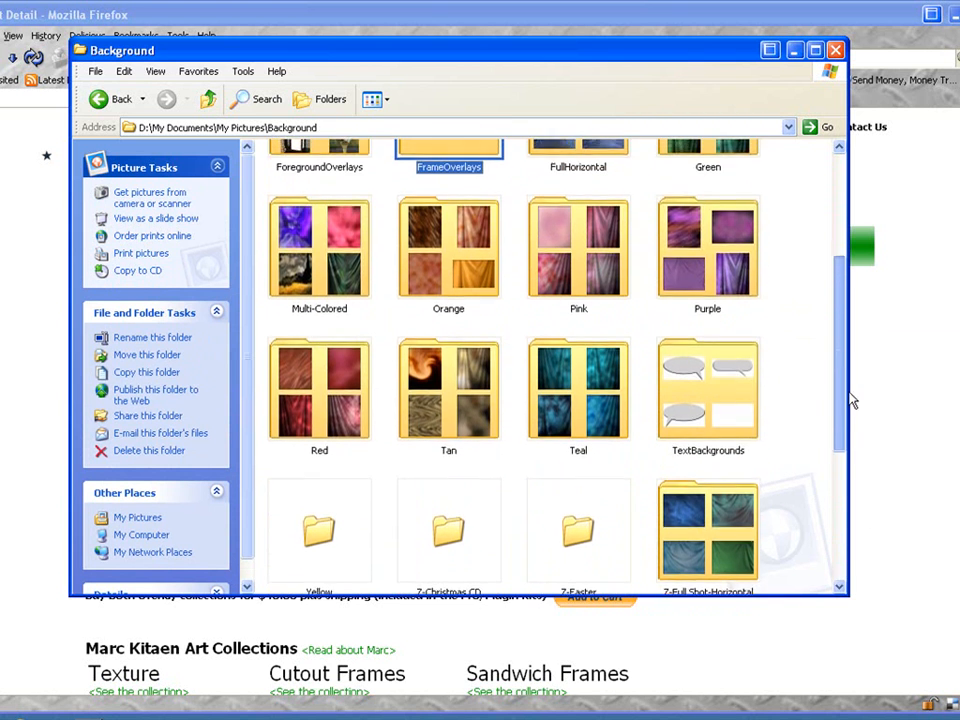
scroll(up, 3)
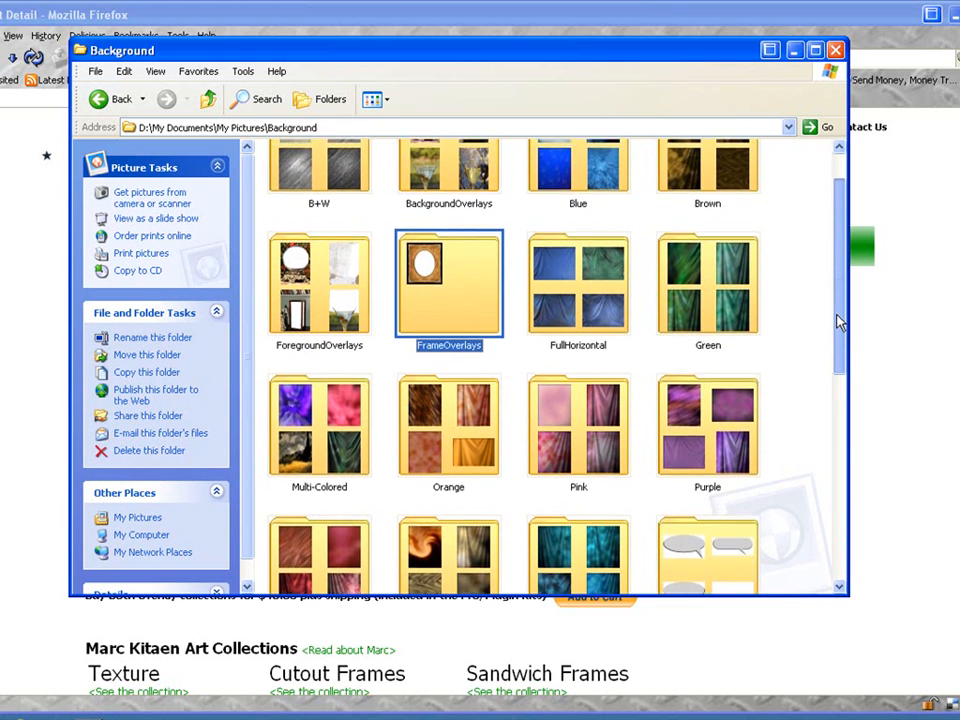
scroll(up, 3)
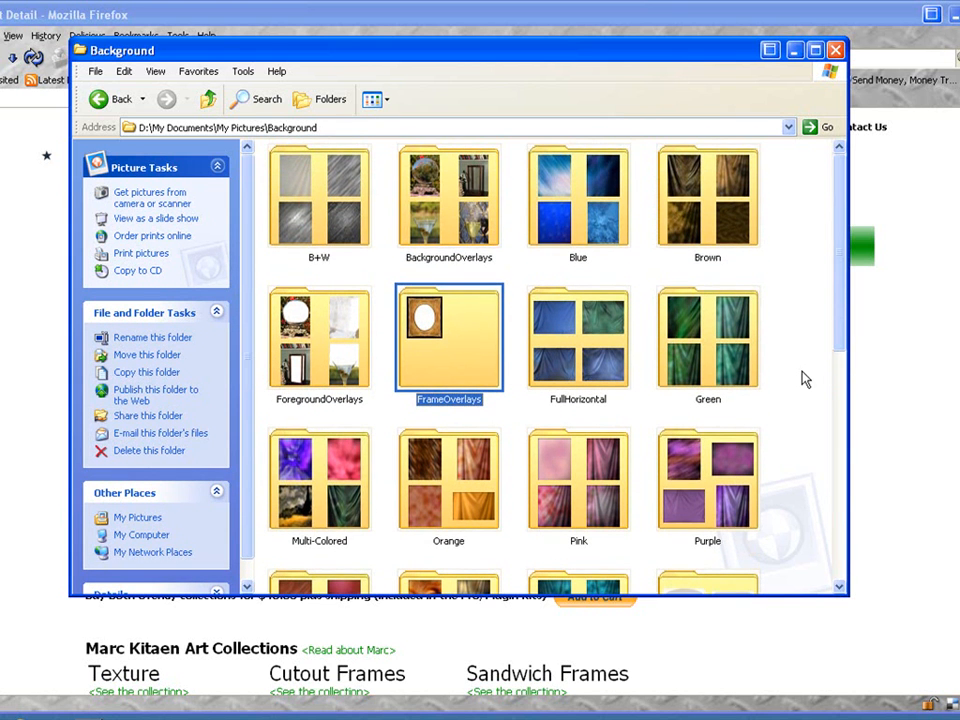
scroll(down, 3)
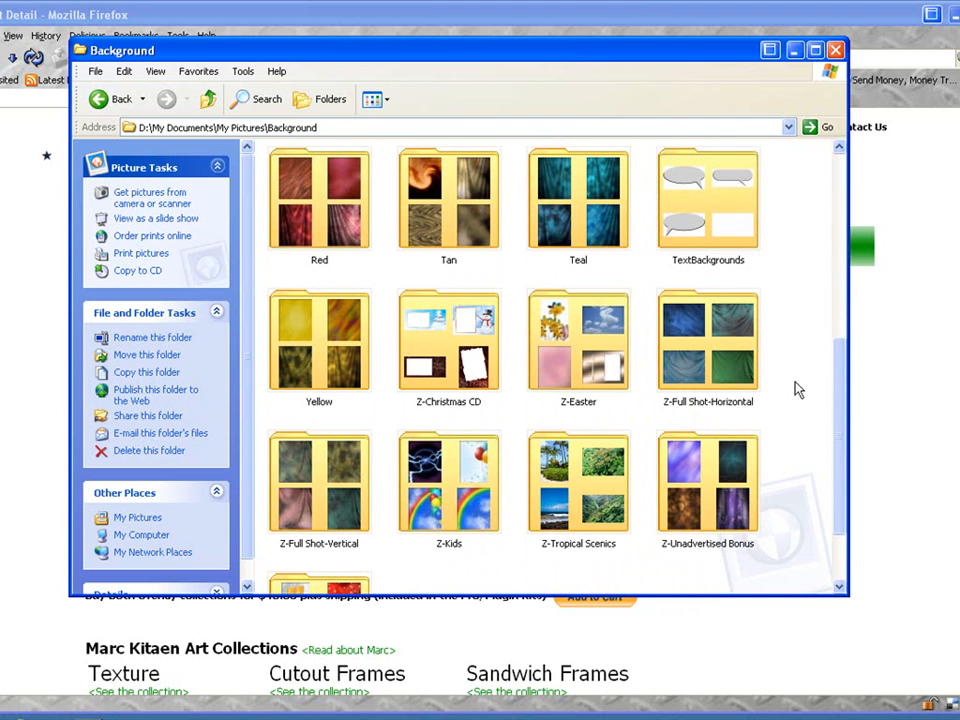
scroll(down, 3)
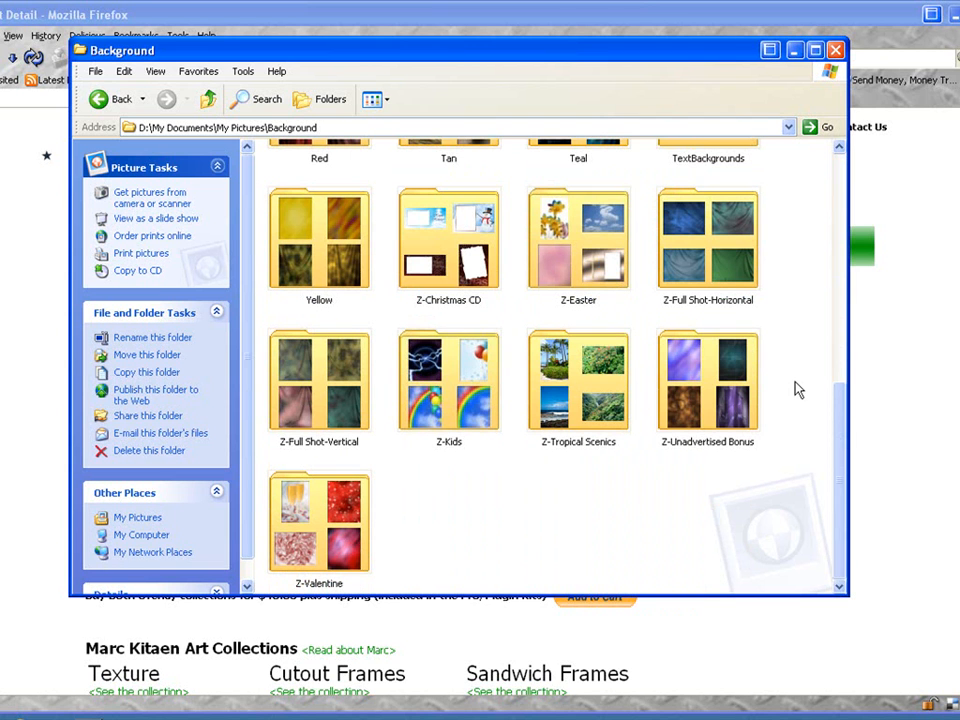
scroll(up, 3)
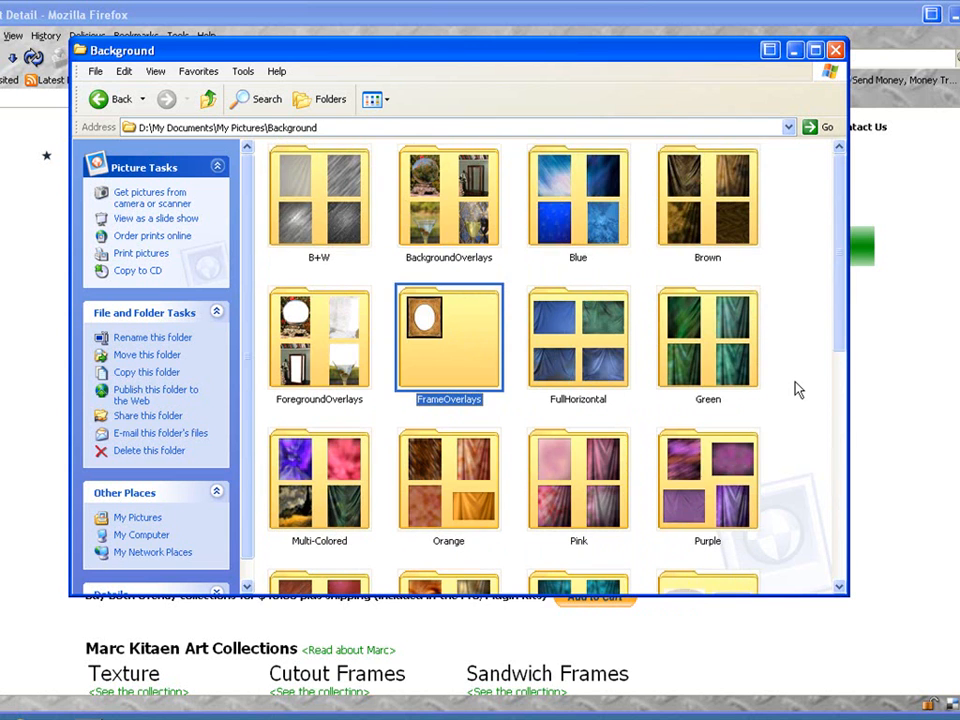
mouse_move(478, 230)
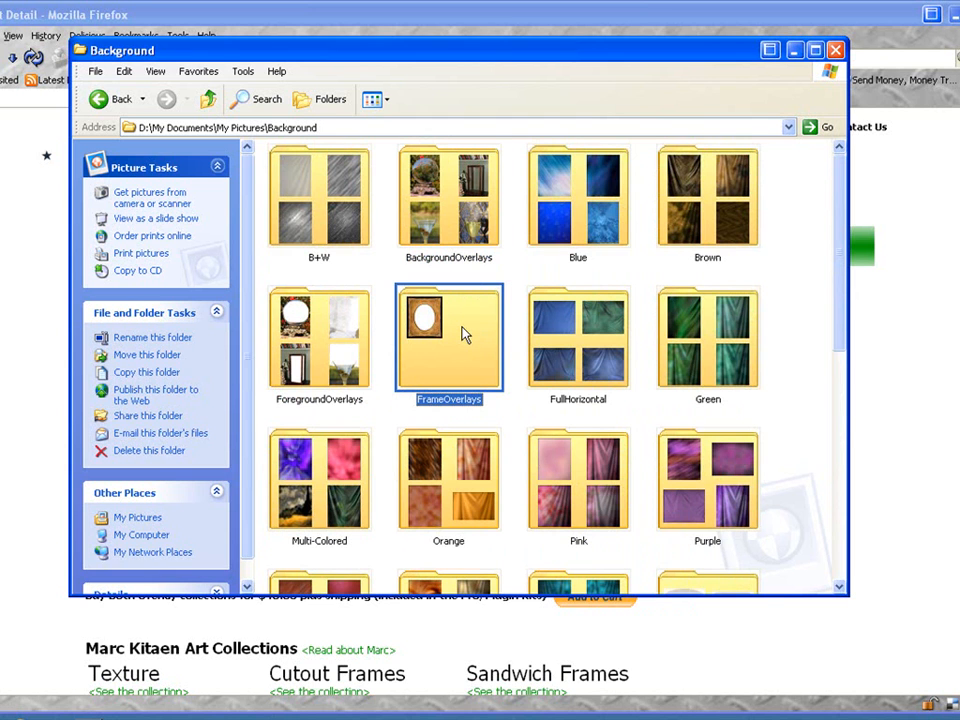
double_click(448, 336)
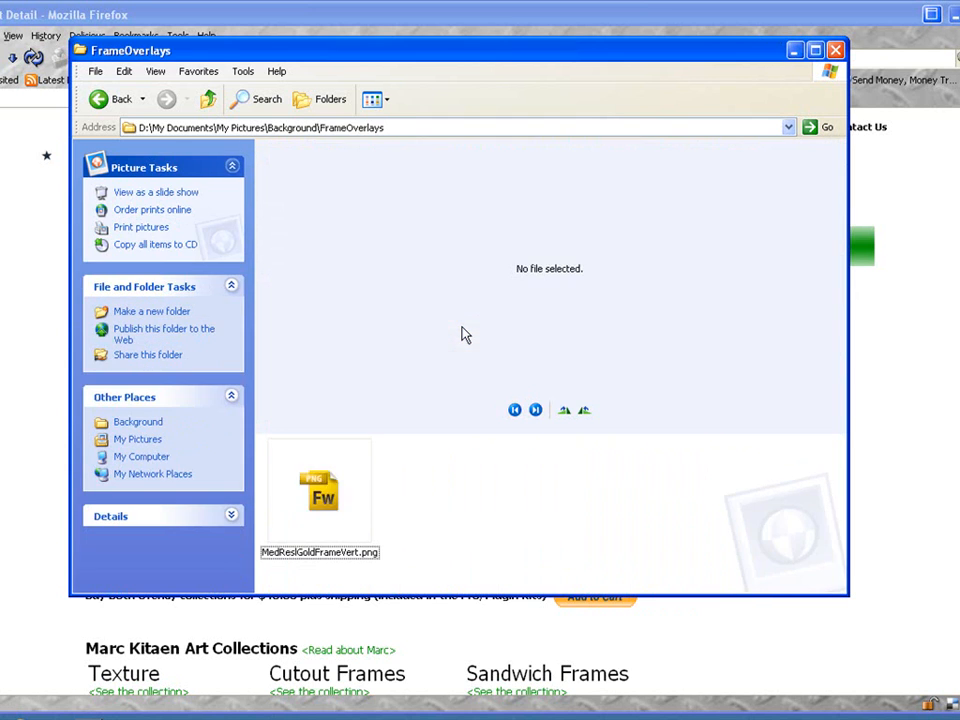
click(138, 420)
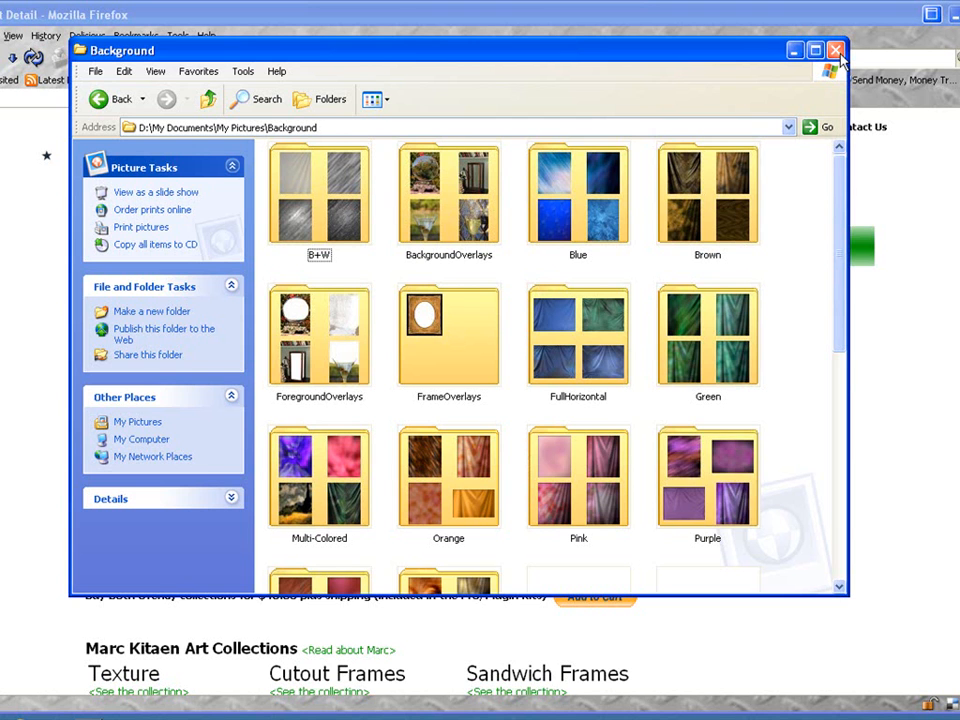
Switch to the Organizer and start Get Photos and Videos from Files and Folders
click(836, 50)
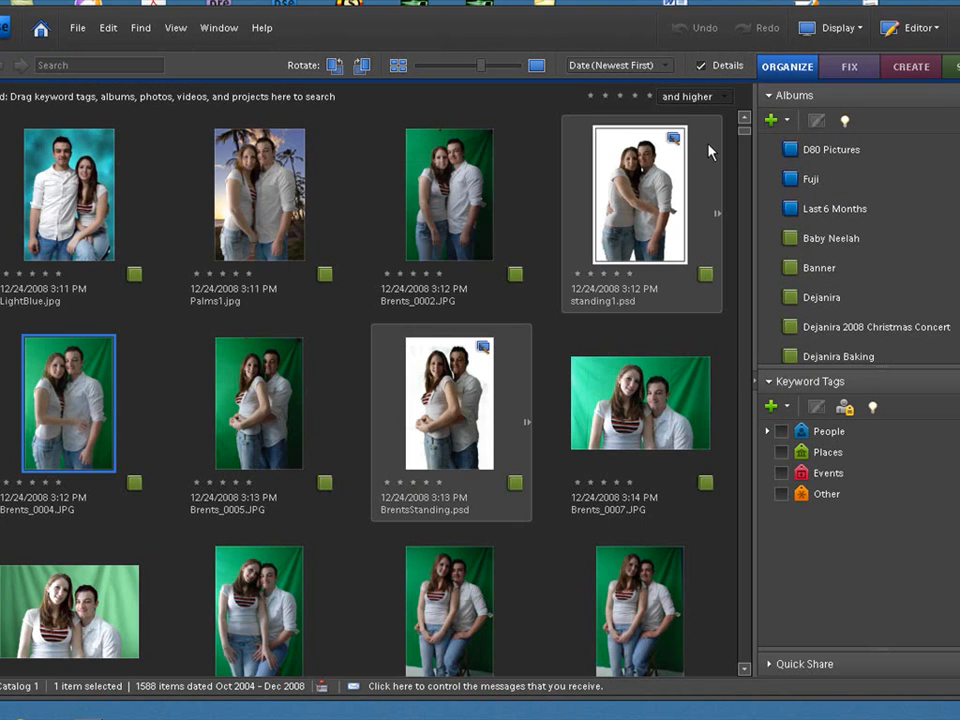
click(448, 192)
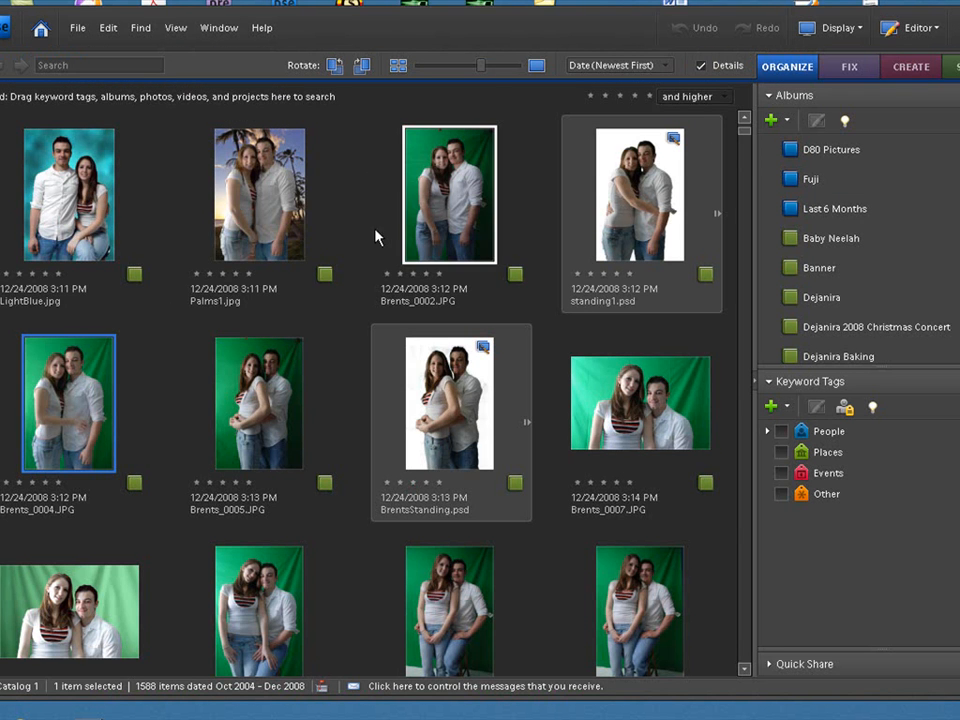
click(76, 28)
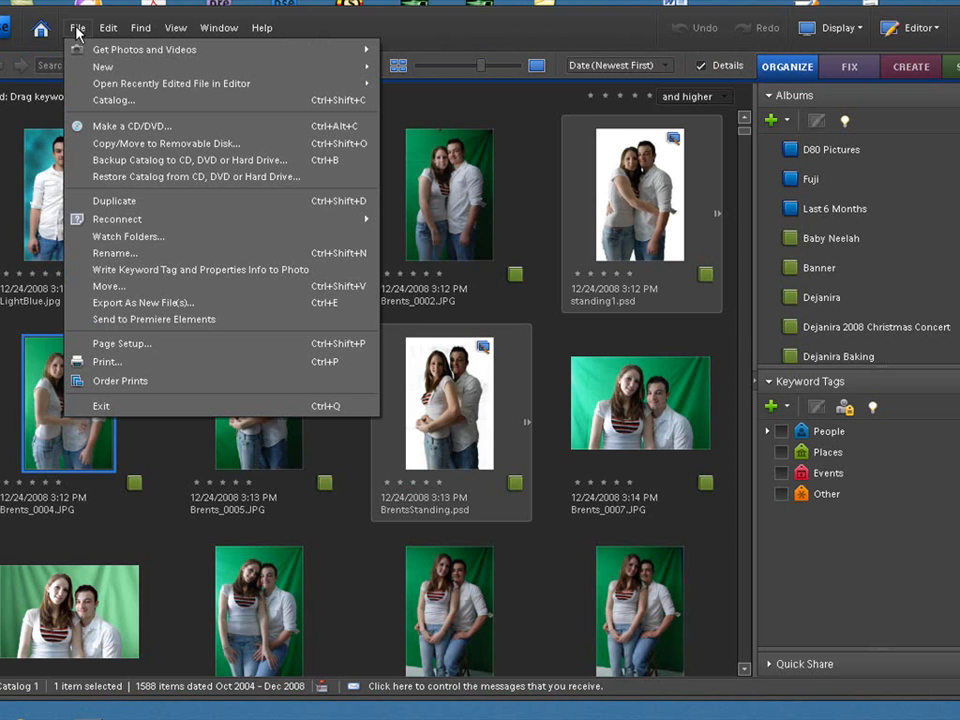
mouse_move(144, 48)
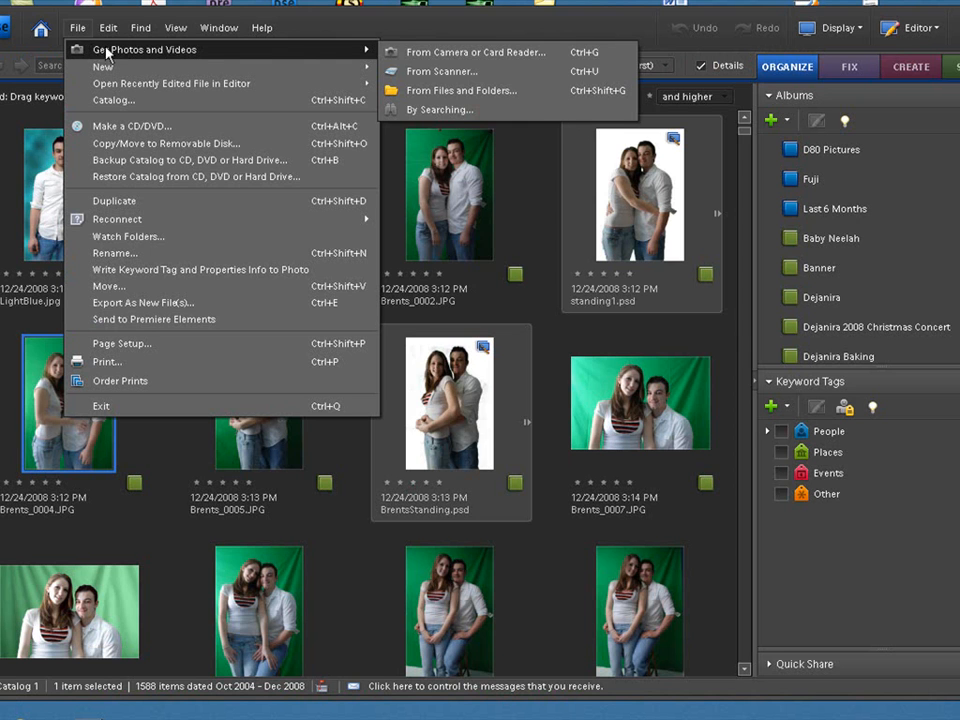
mouse_move(460, 90)
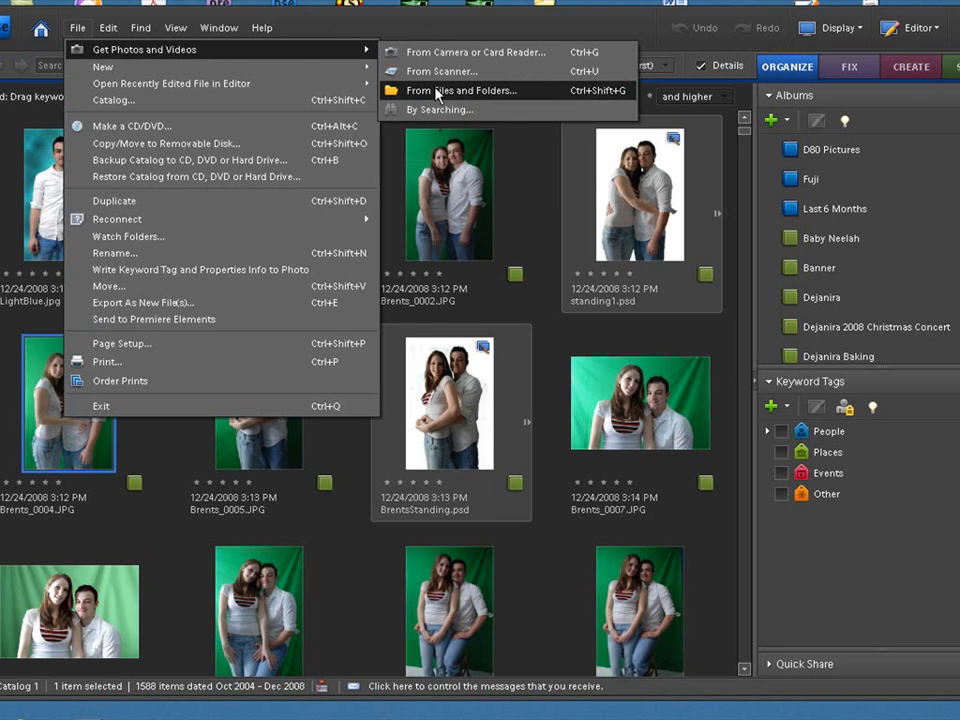
click(460, 90)
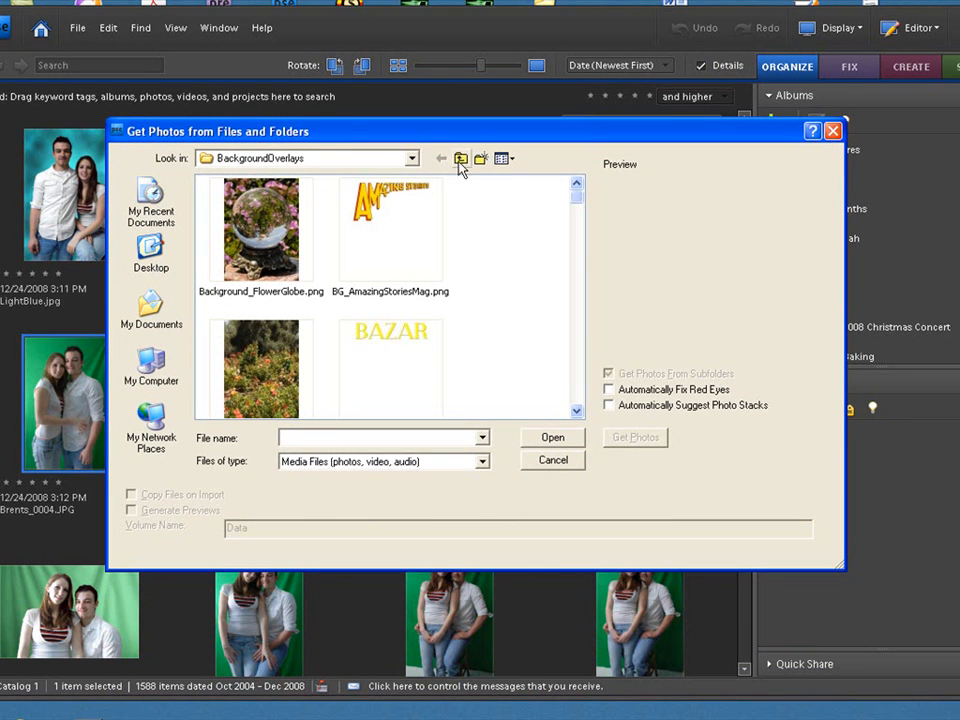
Browse the Look in location to My Pictures > Background > BackgroundOverlays with its overlay images
click(412, 158)
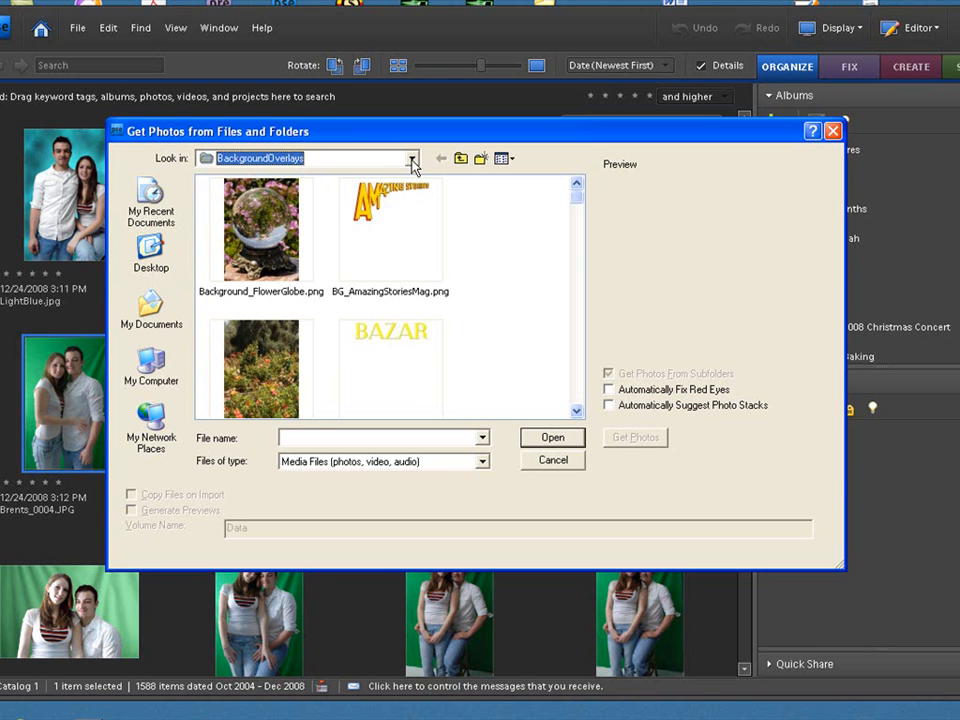
click(412, 158)
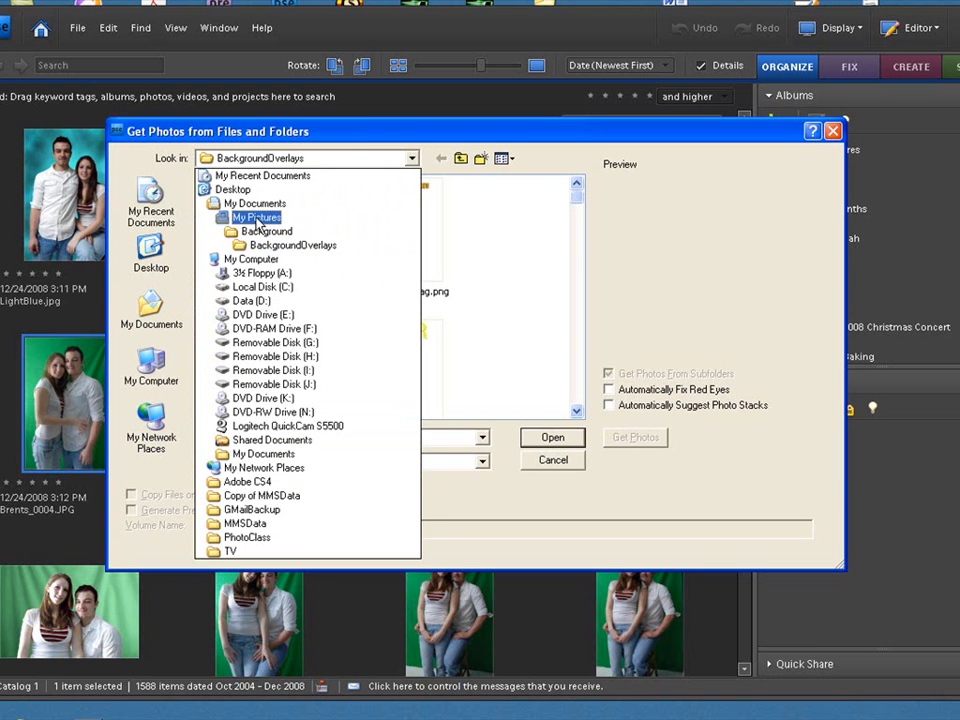
click(258, 216)
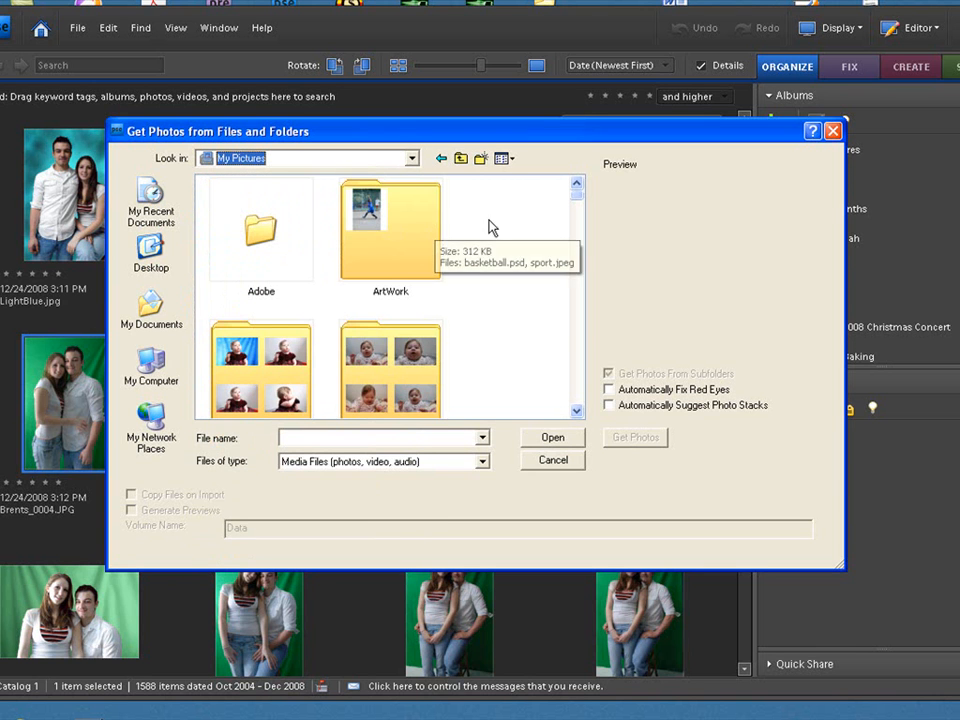
scroll(down, 3)
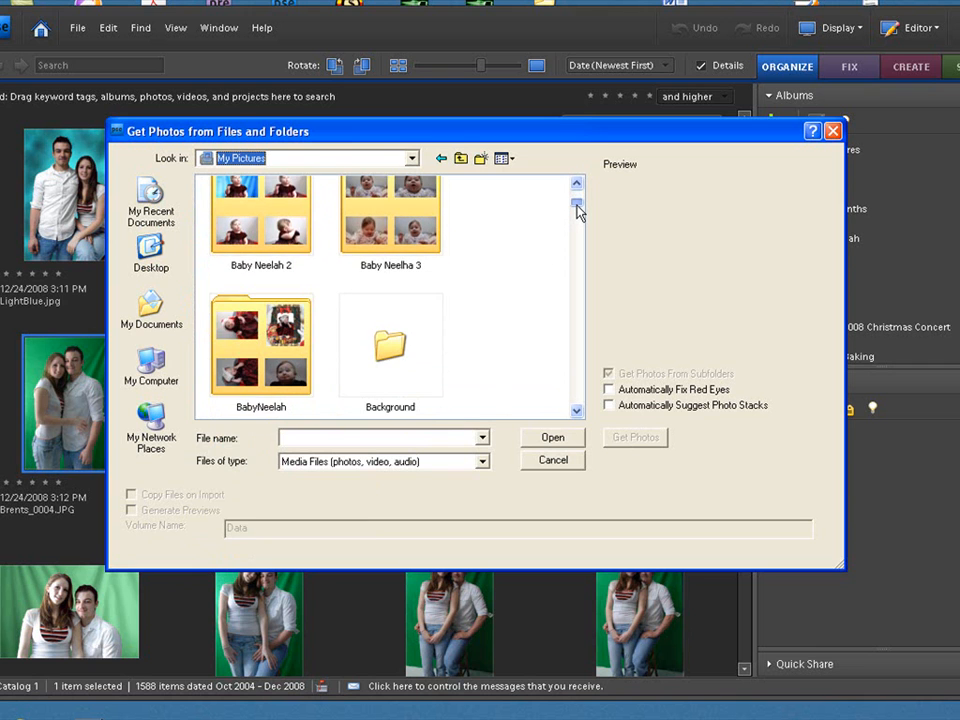
scroll(down, 3)
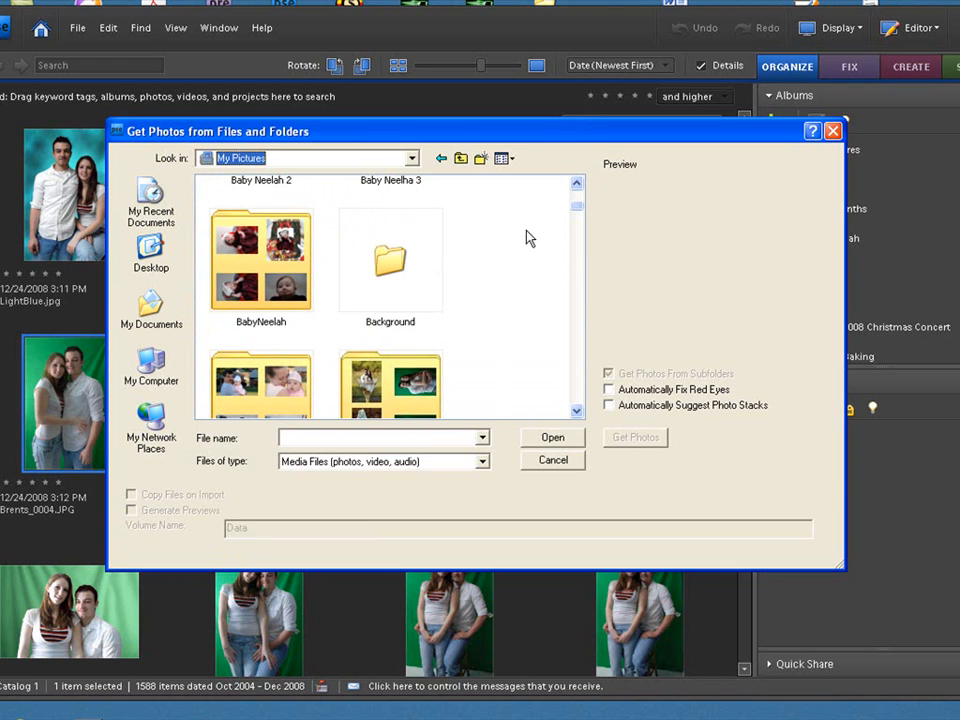
mouse_move(376, 262)
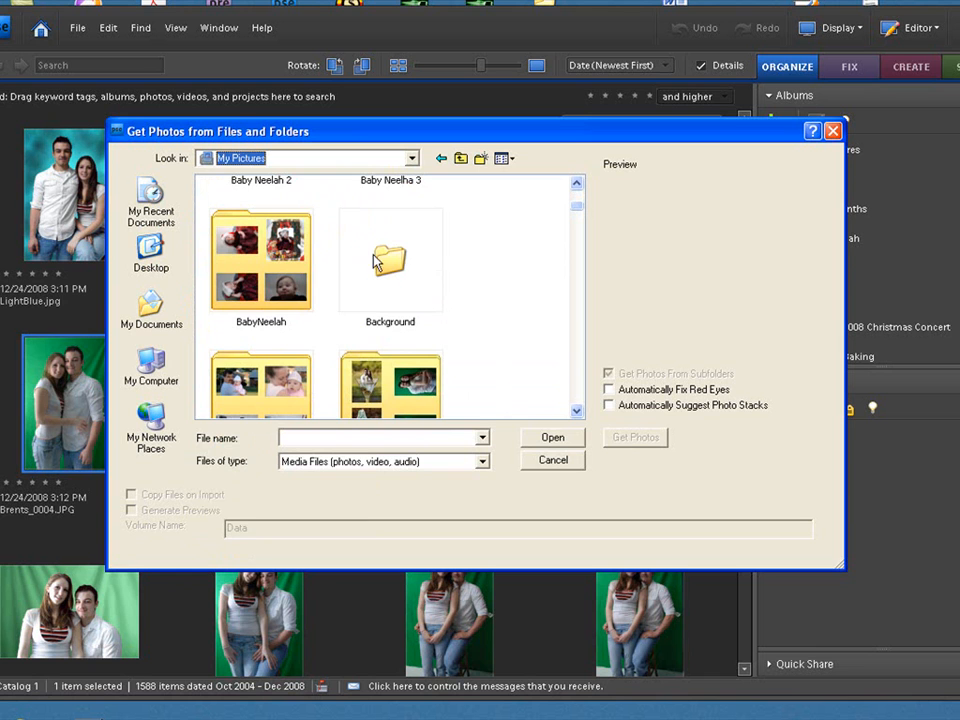
double_click(388, 260)
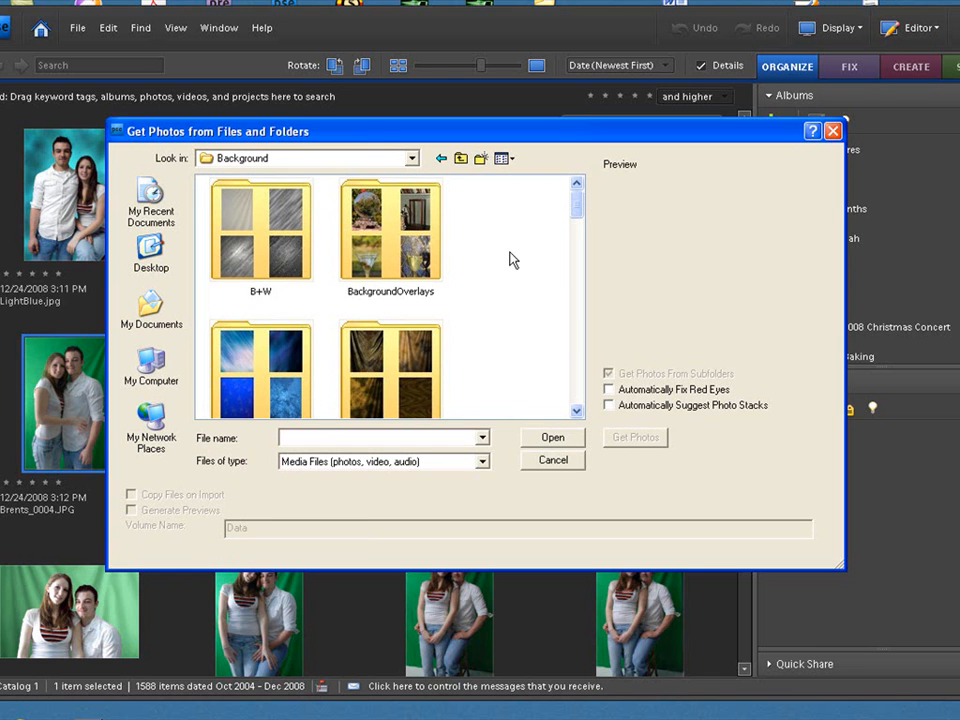
click(390, 230)
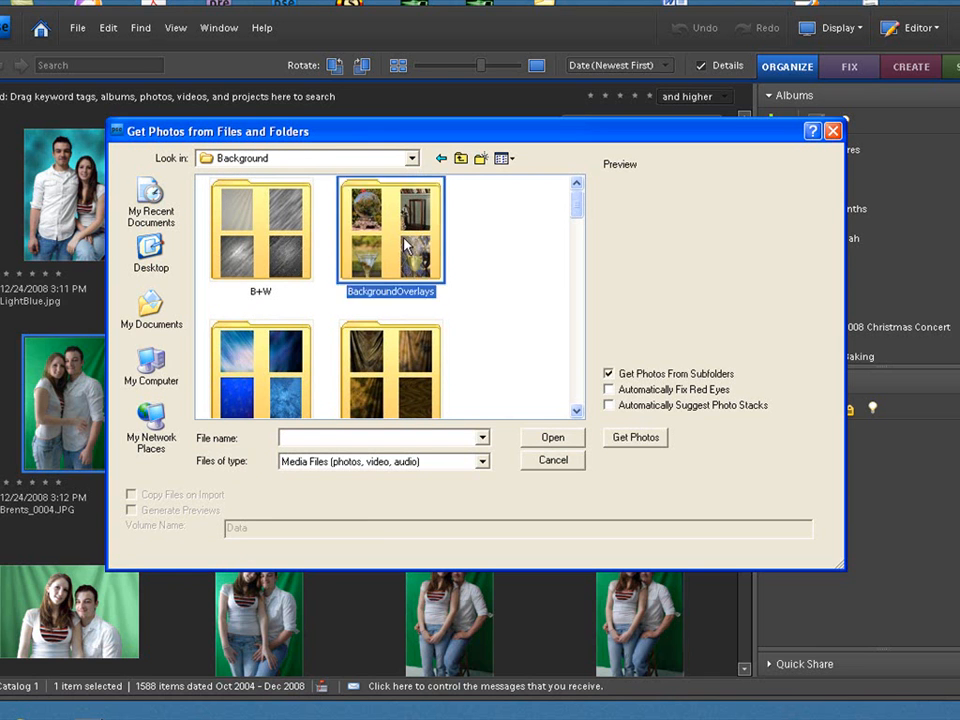
double_click(390, 230)
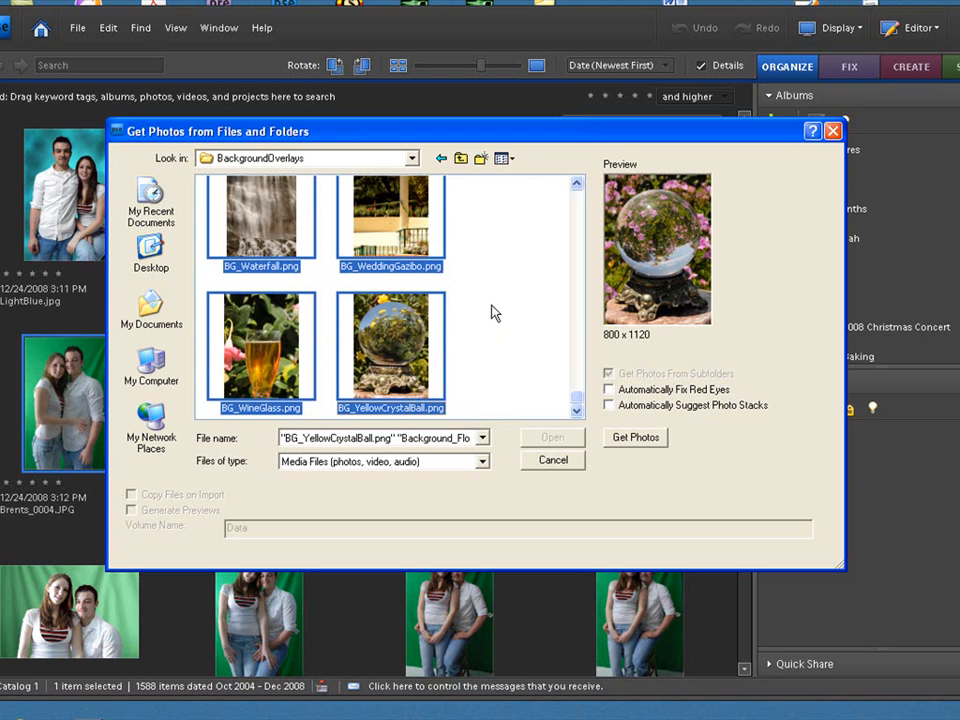
mouse_move(630, 444)
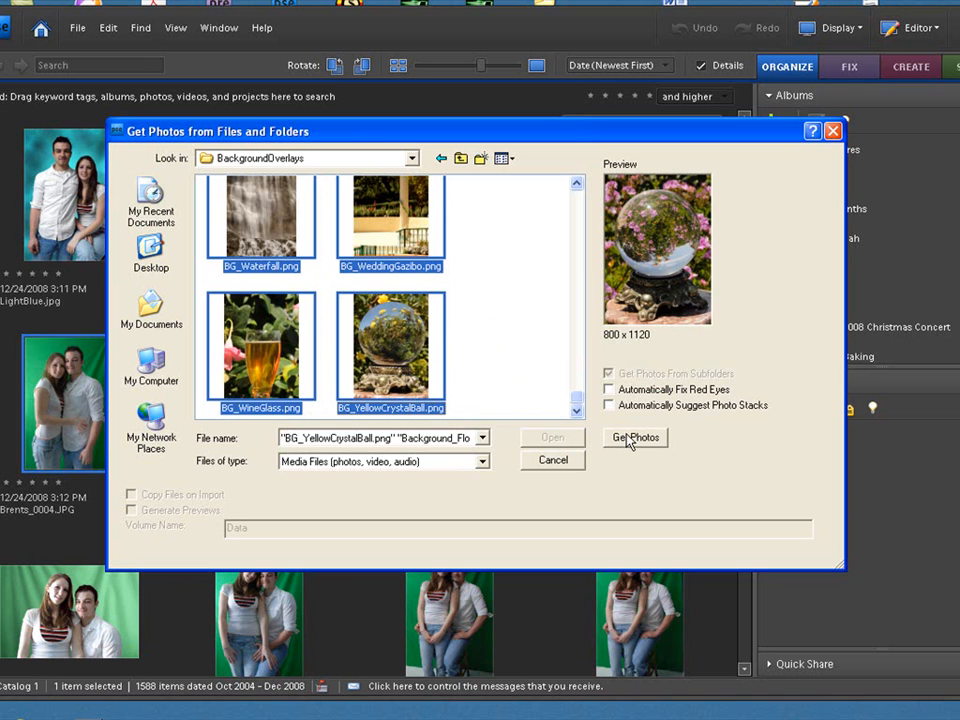
mouse_move(556, 344)
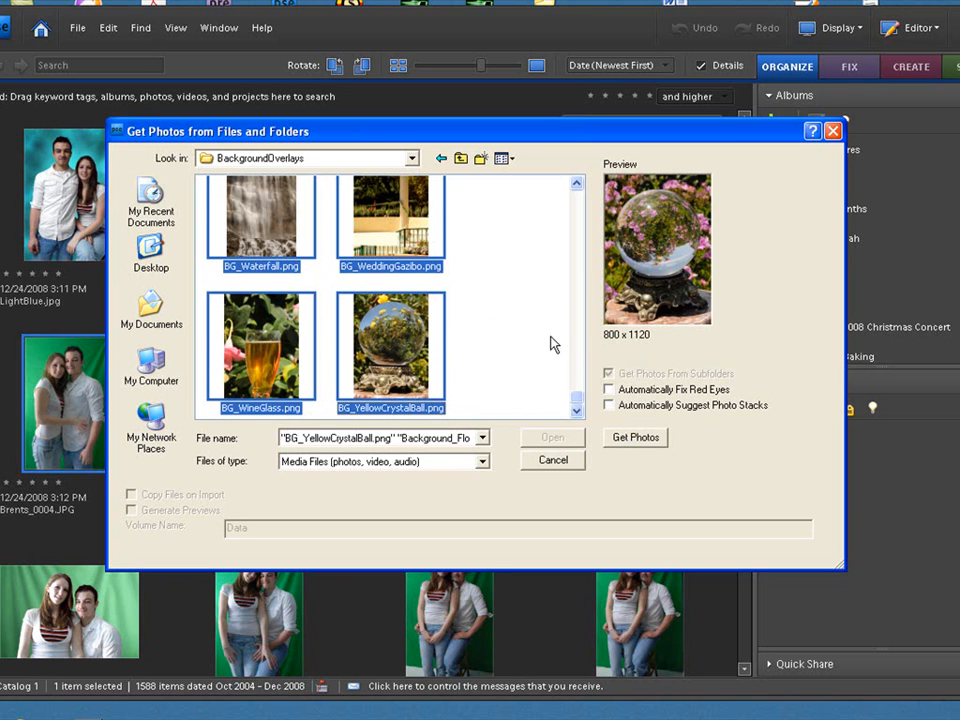
mouse_move(532, 324)
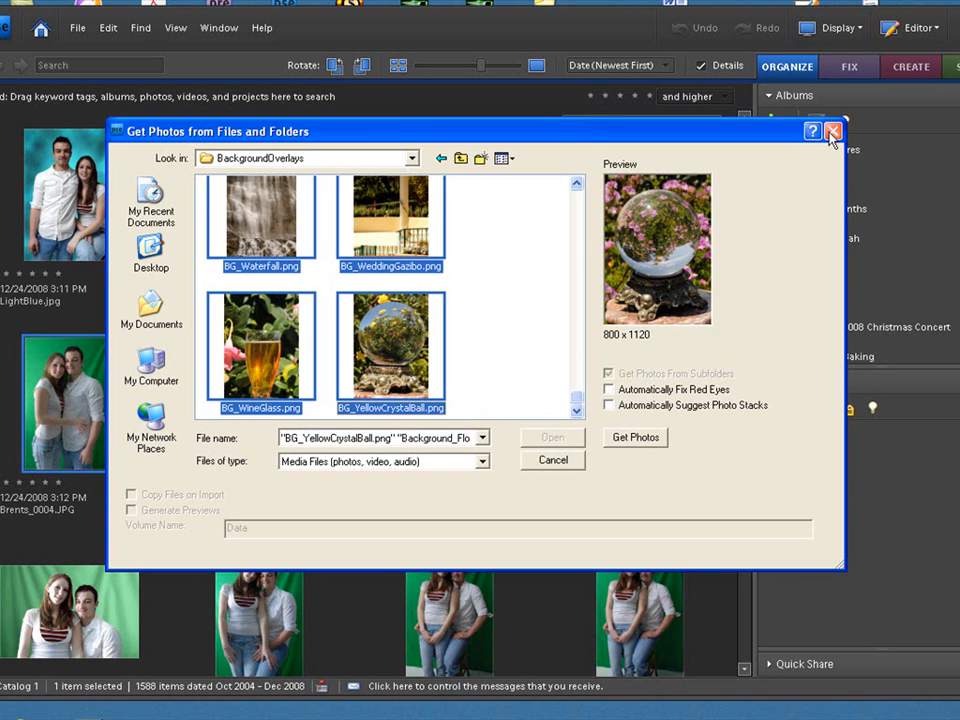
Cancel the import and show the Back Grounds OL album, checking the BG_HorizLakeWall and BG_Clouds photos
click(832, 132)
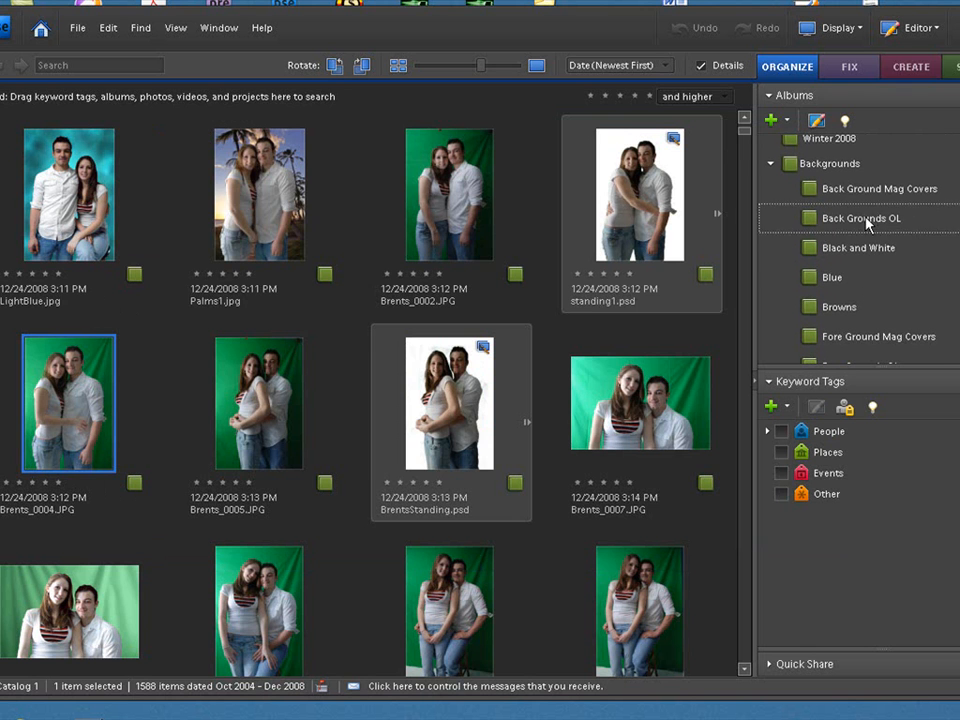
click(860, 218)
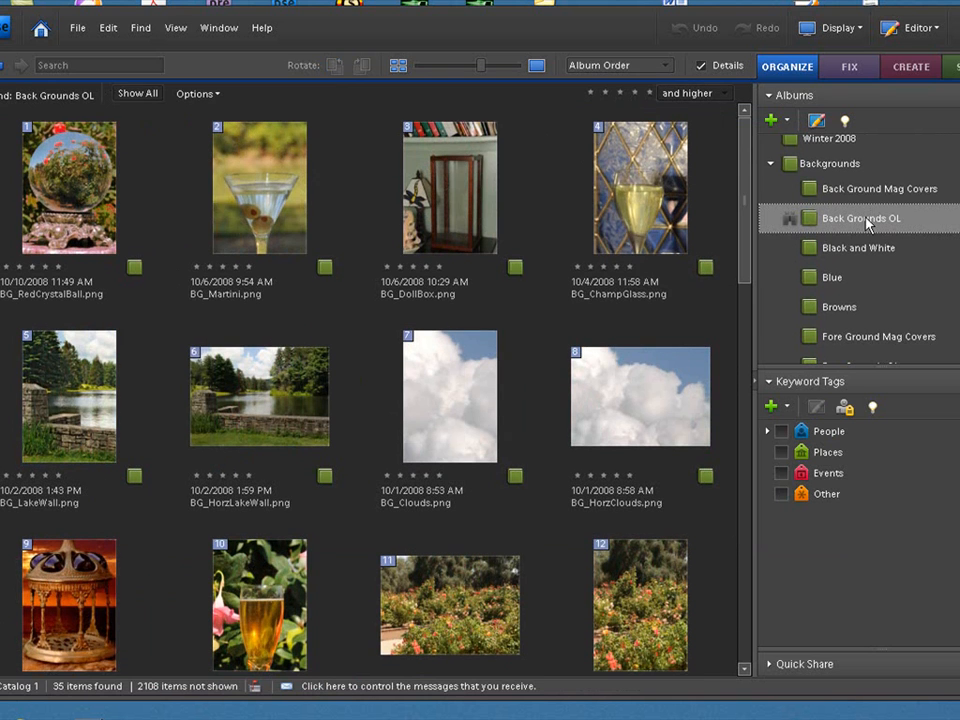
click(260, 396)
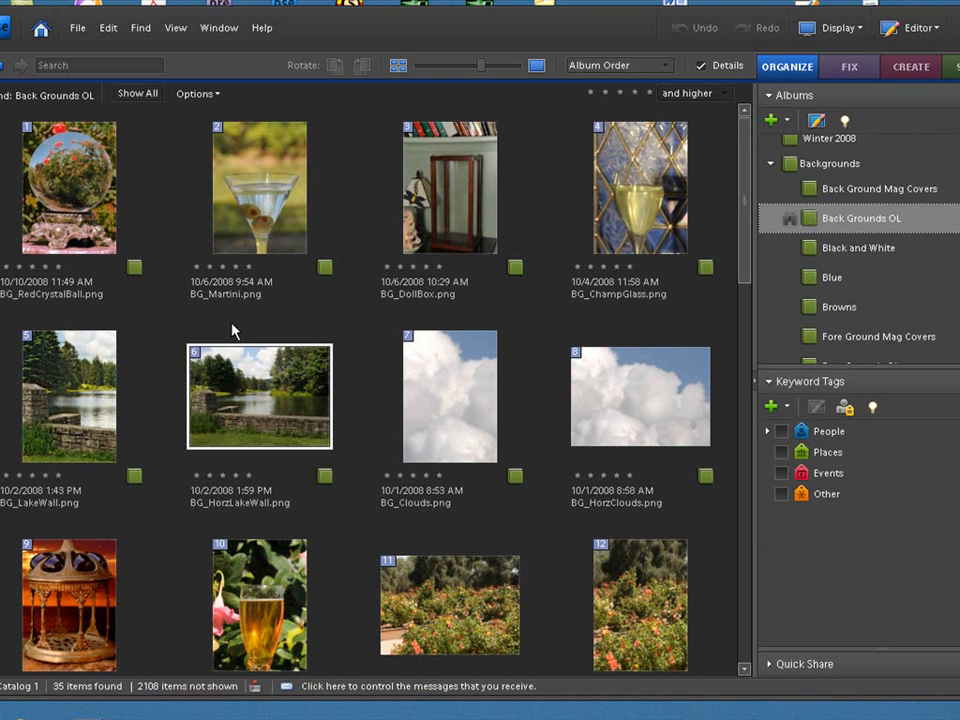
click(448, 396)
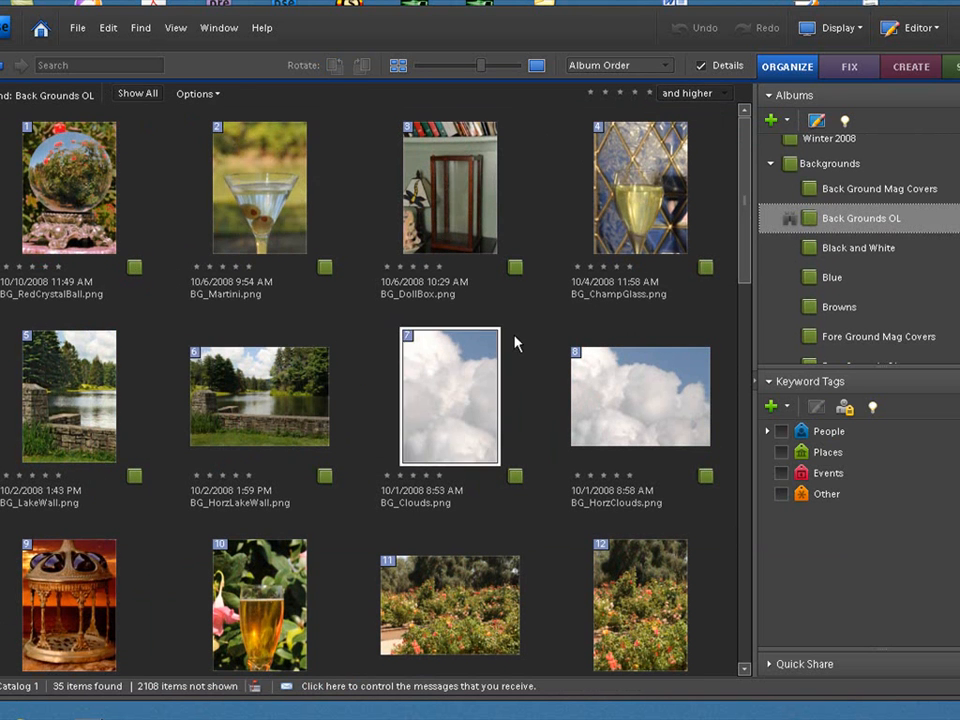
click(260, 396)
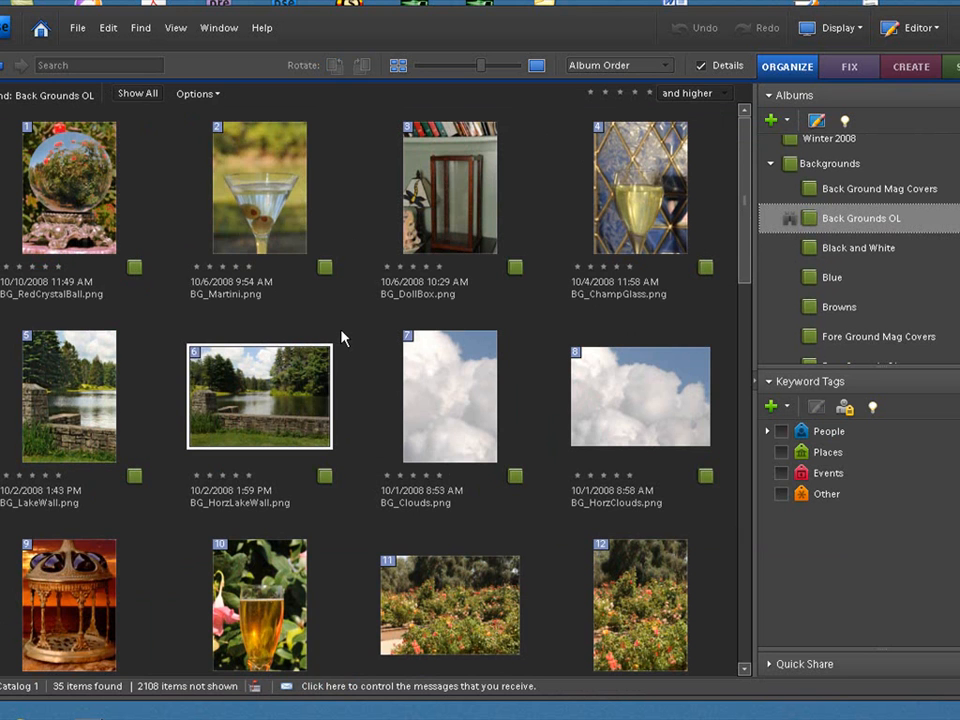
mouse_move(358, 332)
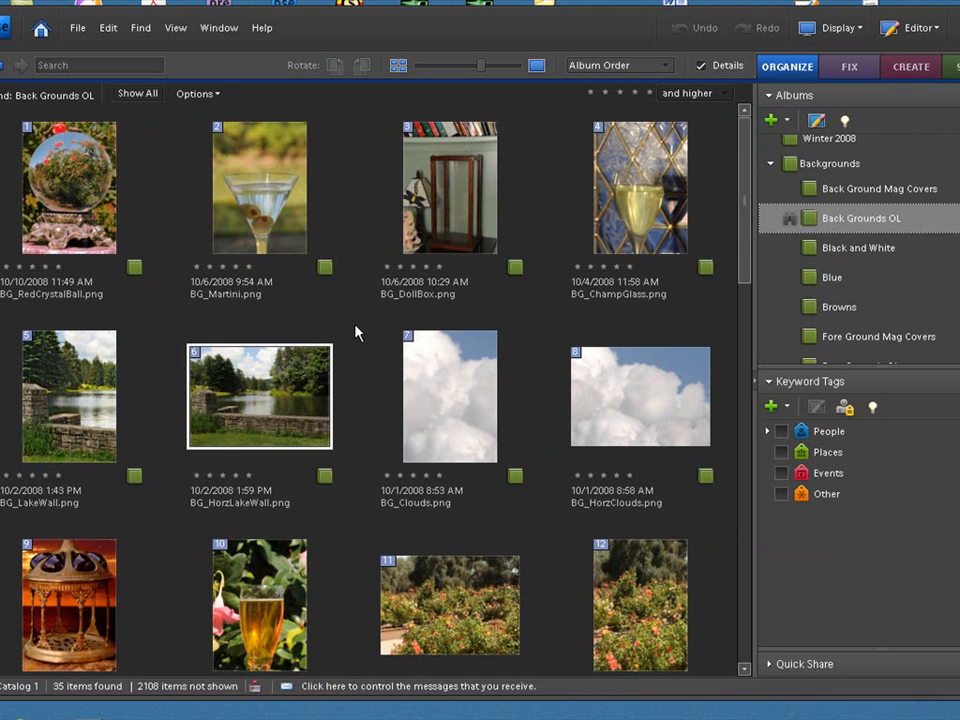
Select all 35 background overlay images in the Back Grounds OL album with Ctrl+A
click(68, 188)
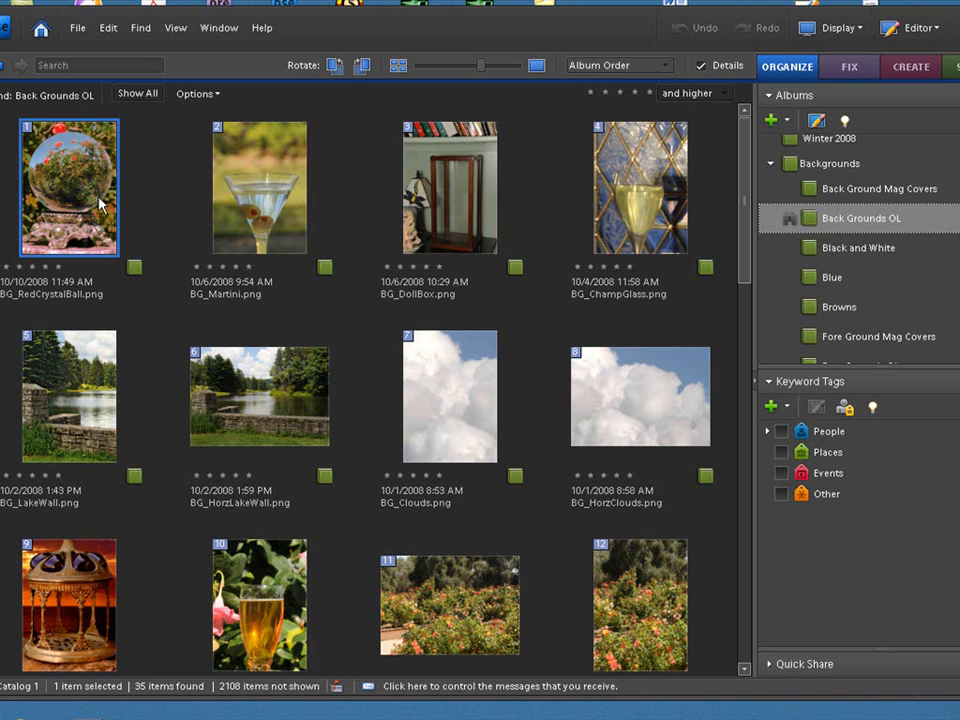
scroll(down, 3)
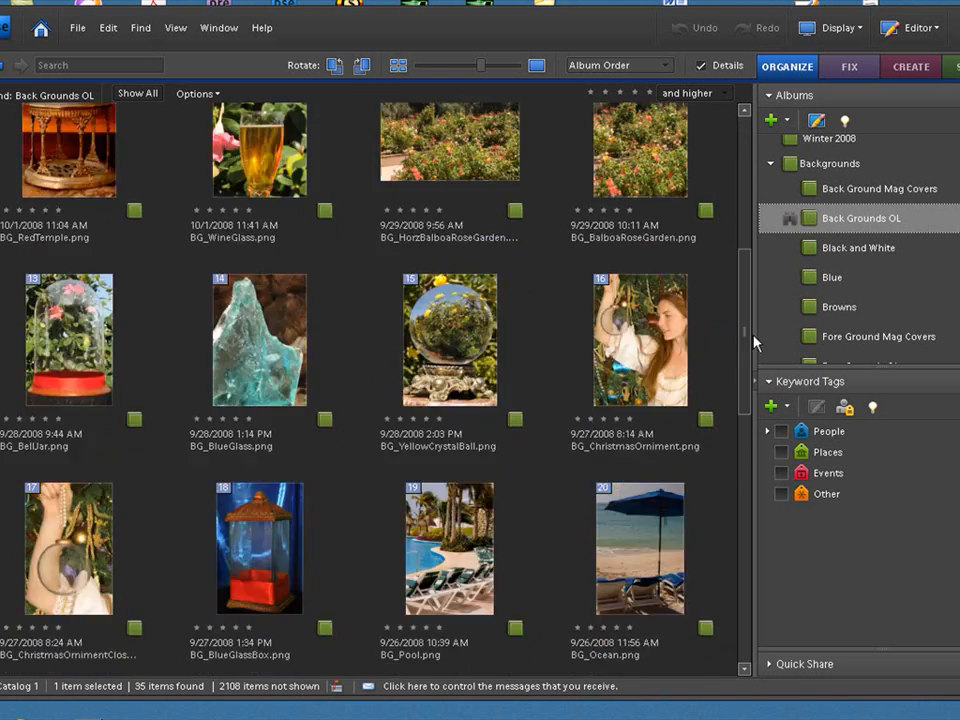
scroll(down, 3)
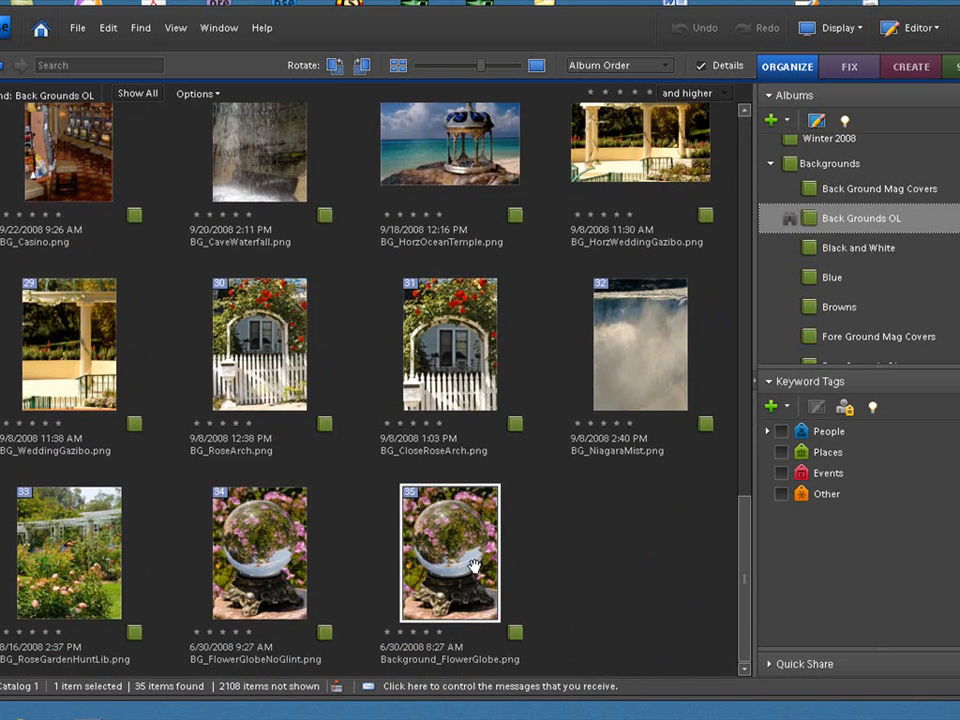
key(ctrl+a)
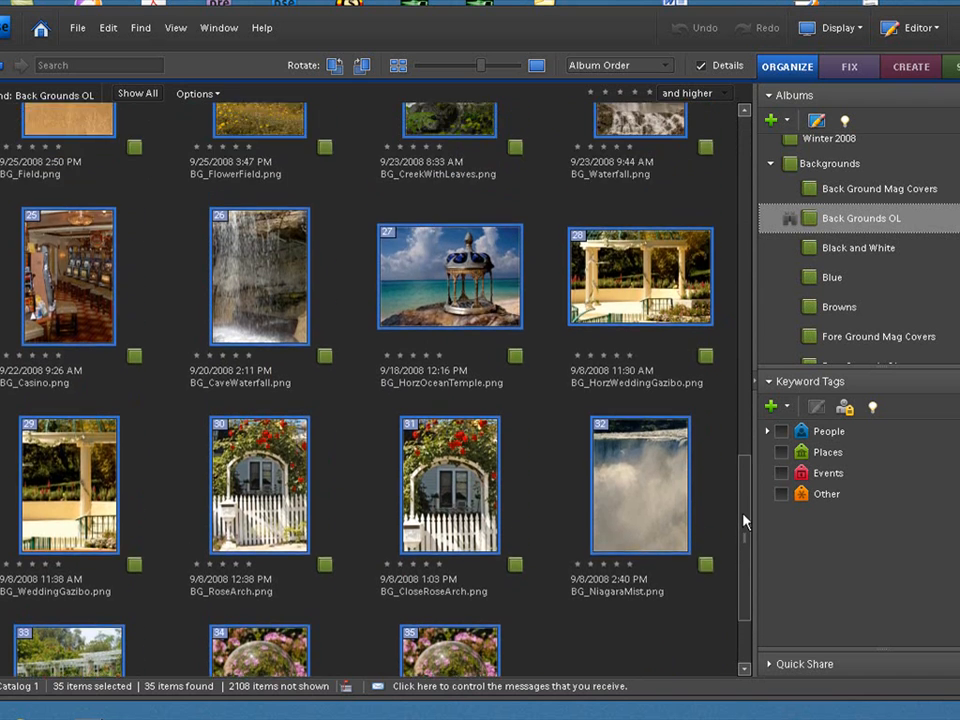
scroll(up, 3)
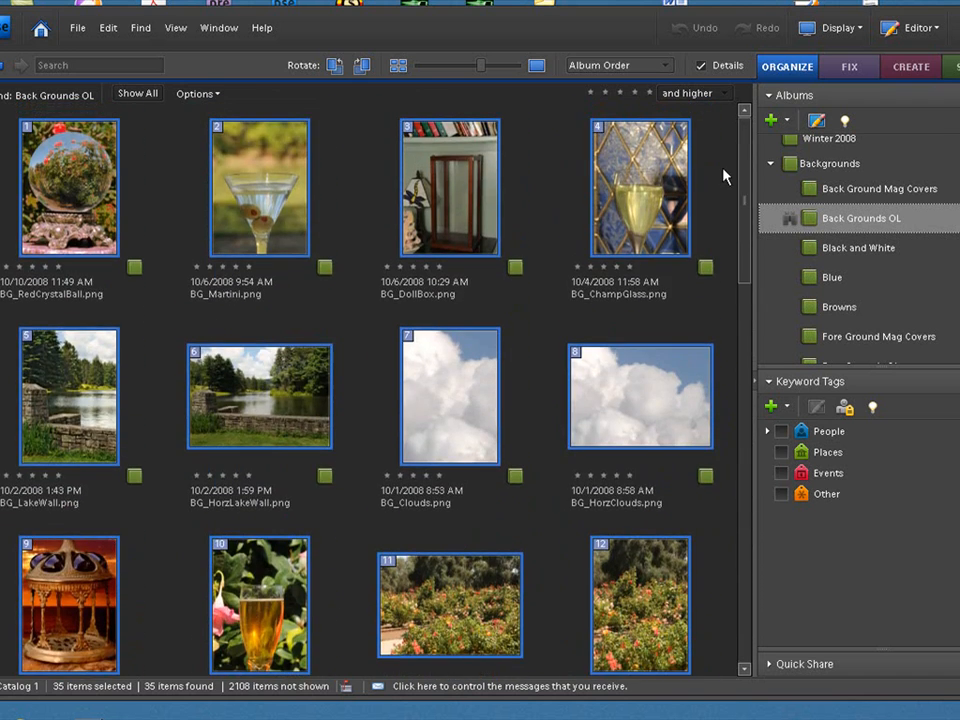
mouse_move(824, 168)
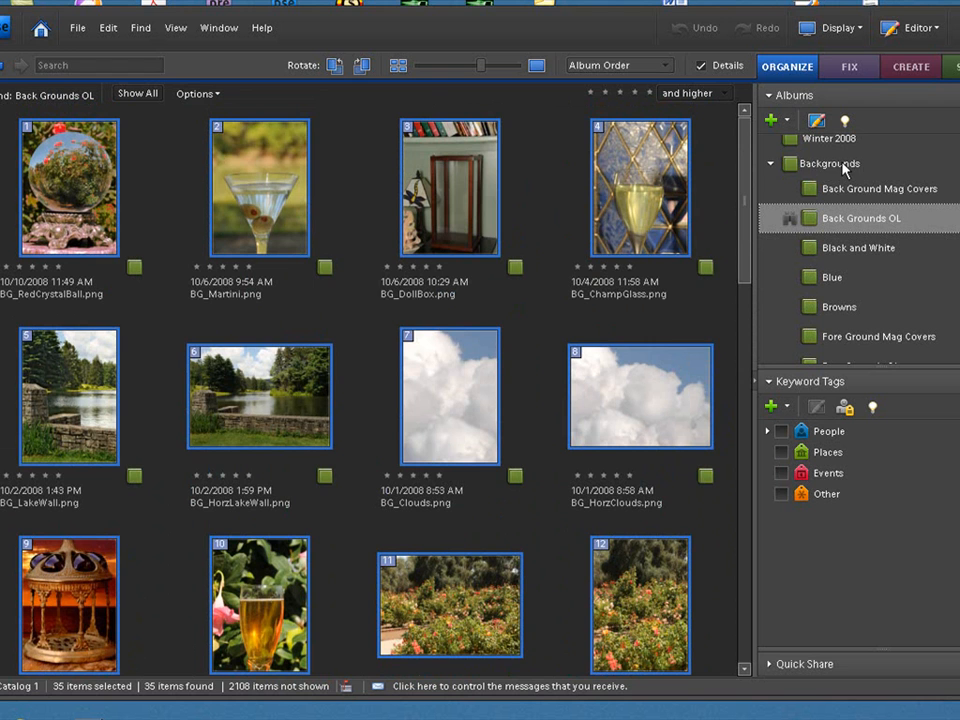
right_click(828, 164)
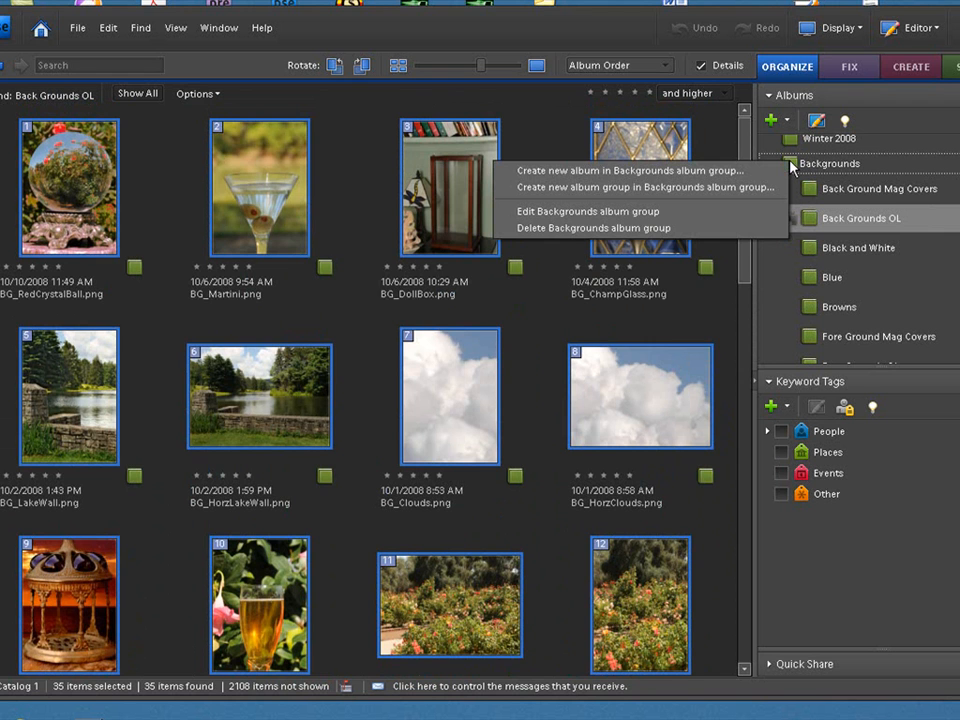
mouse_move(614, 170)
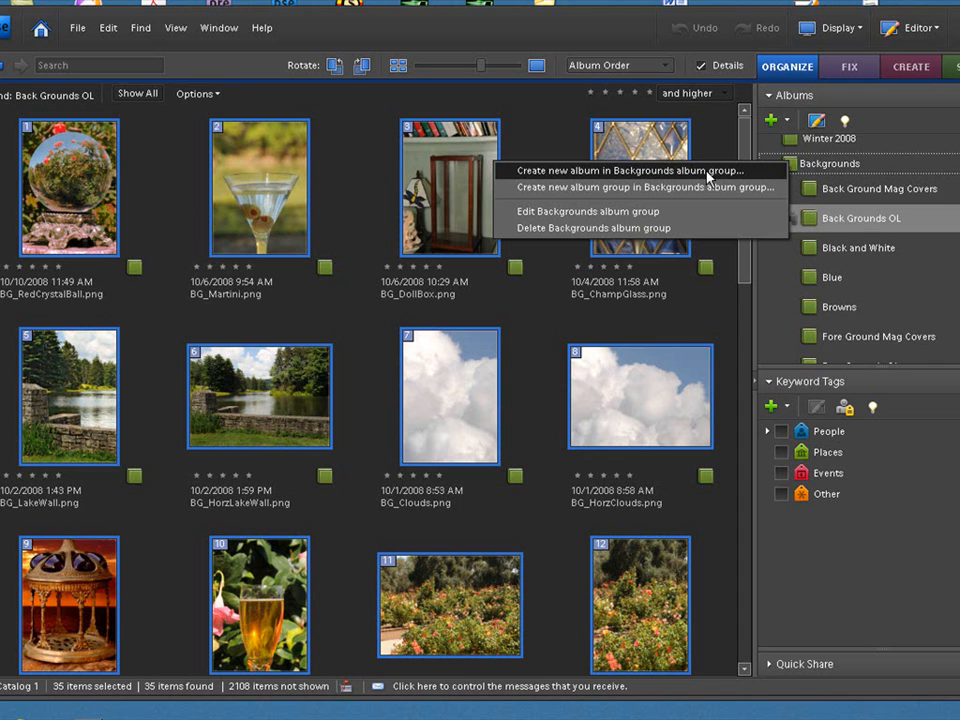
click(620, 170)
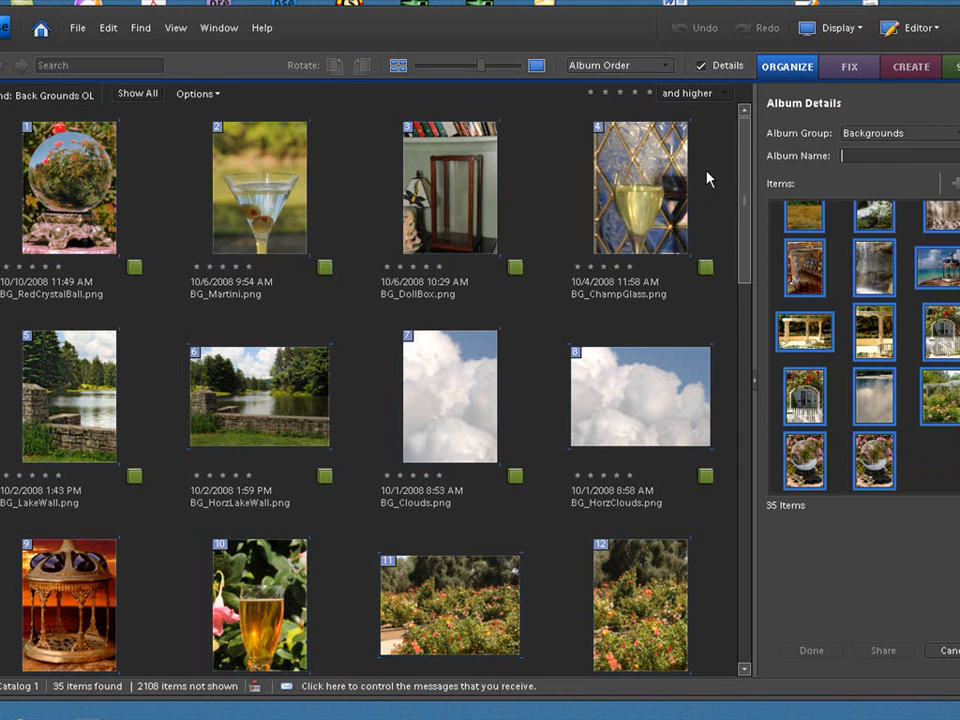
mouse_move(890, 304)
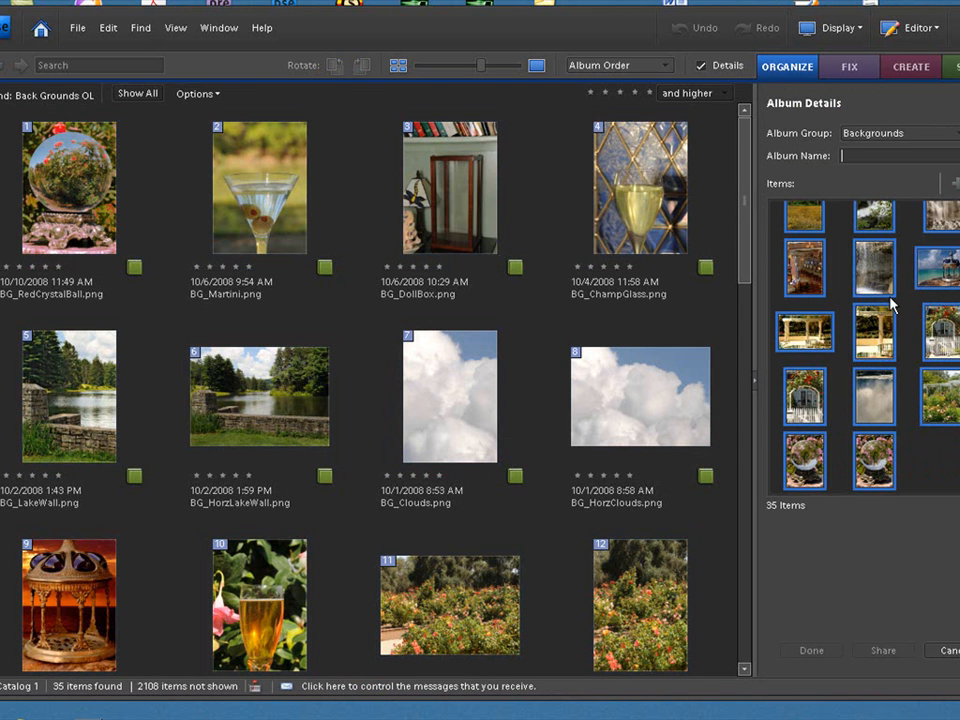
mouse_move(890, 330)
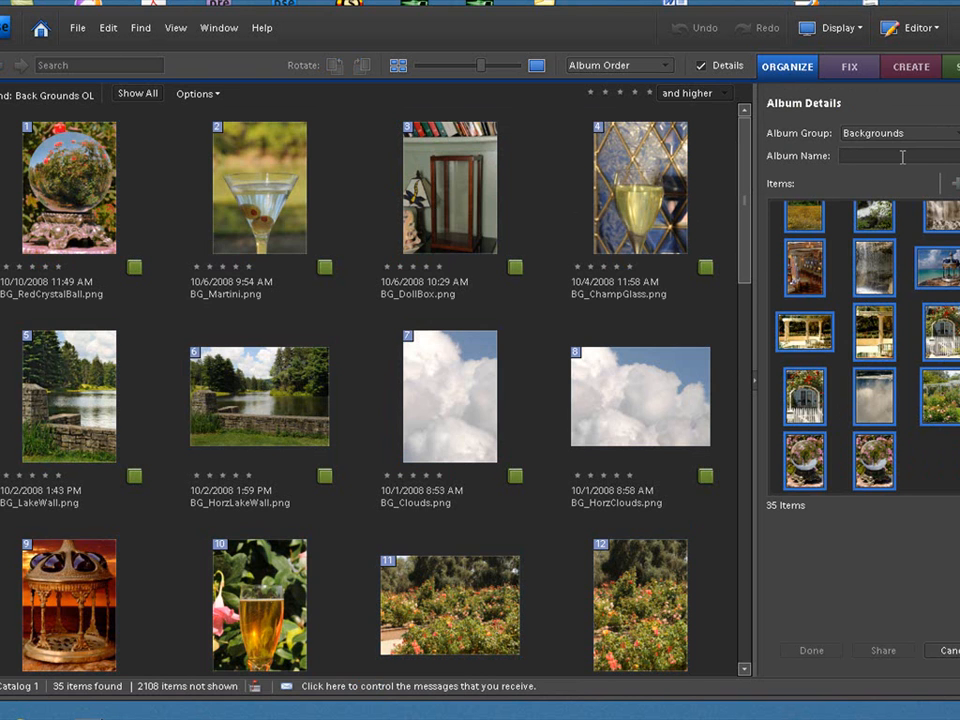
click(448, 188)
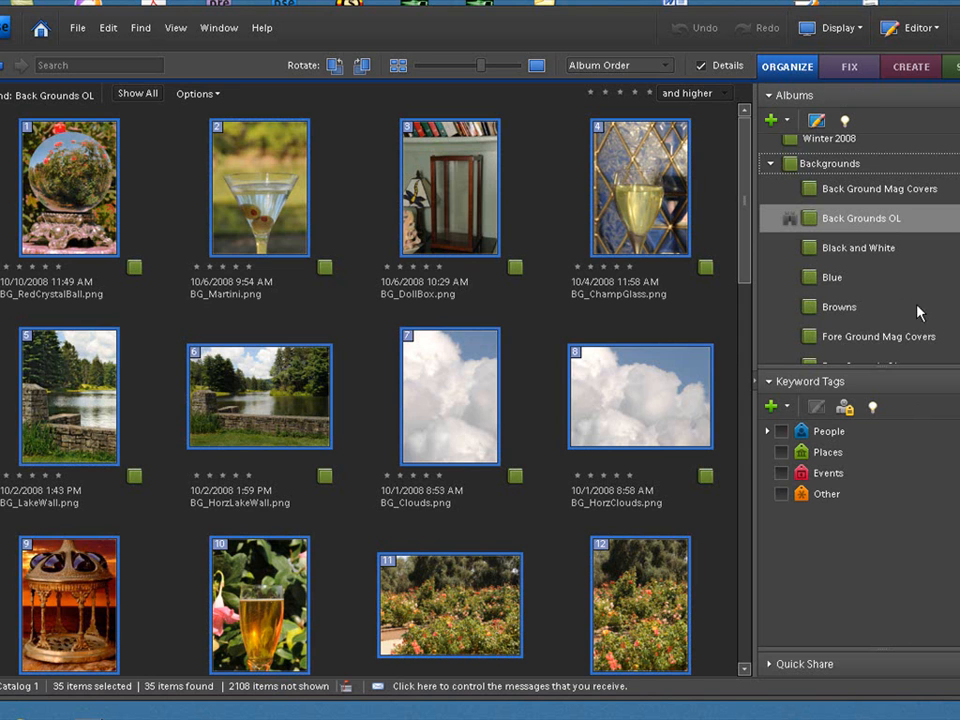
Show the Fore Grounds OL album and look through its 36 foreground overlay images
scroll(down, 3)
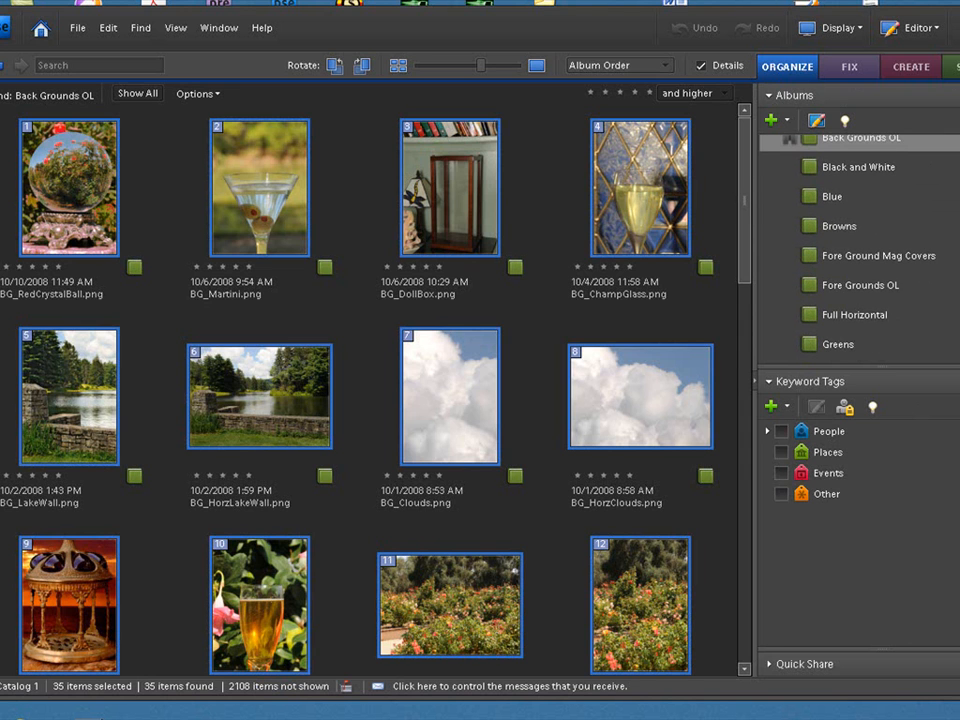
mouse_move(864, 290)
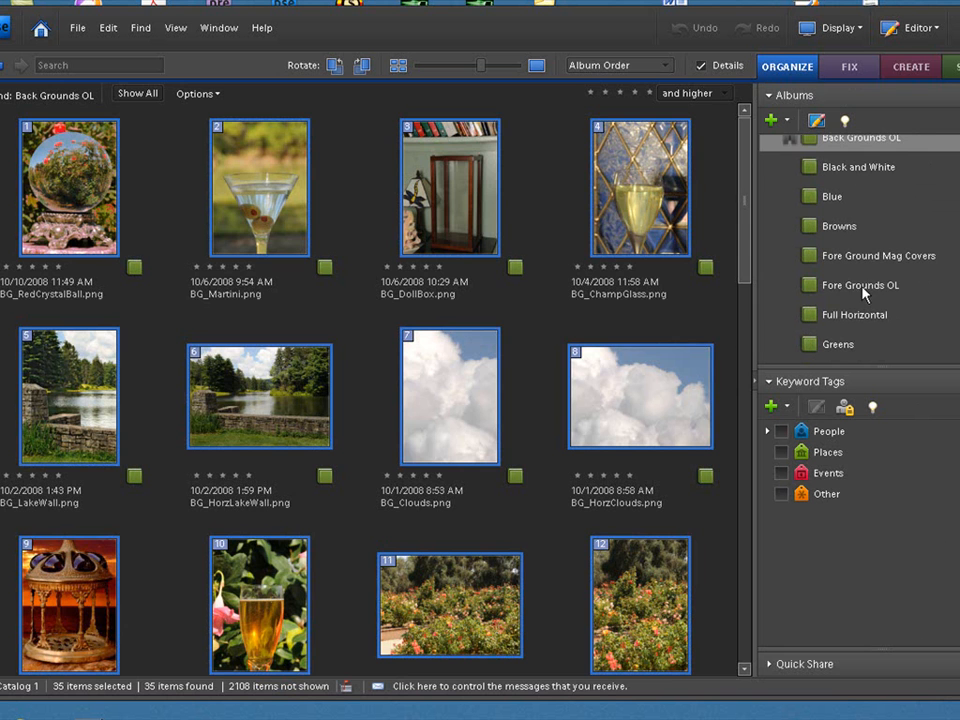
click(860, 284)
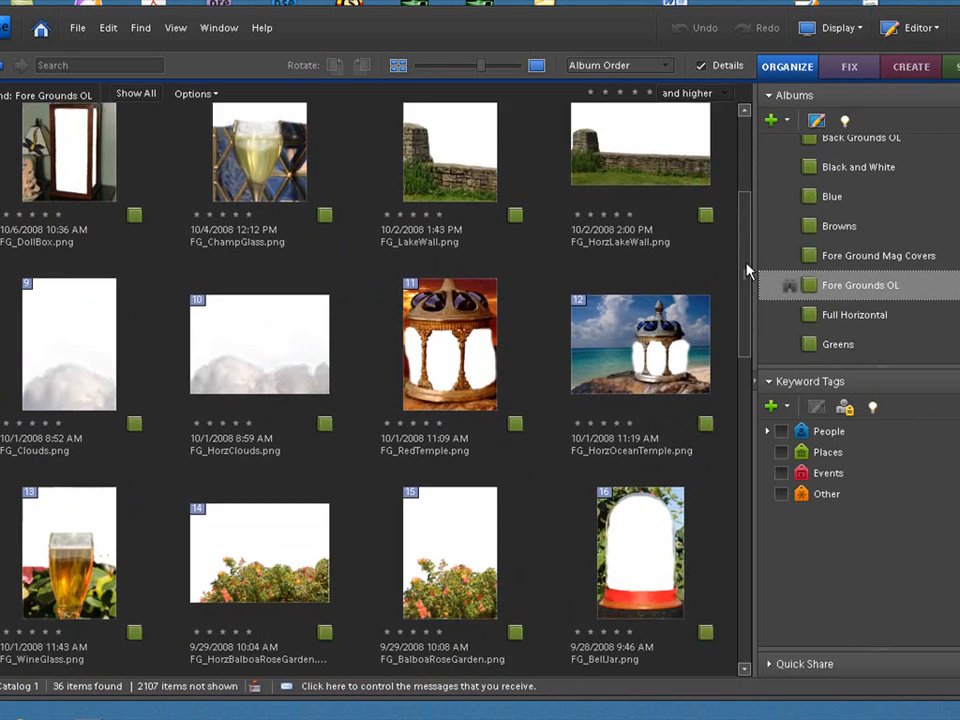
scroll(down, 3)
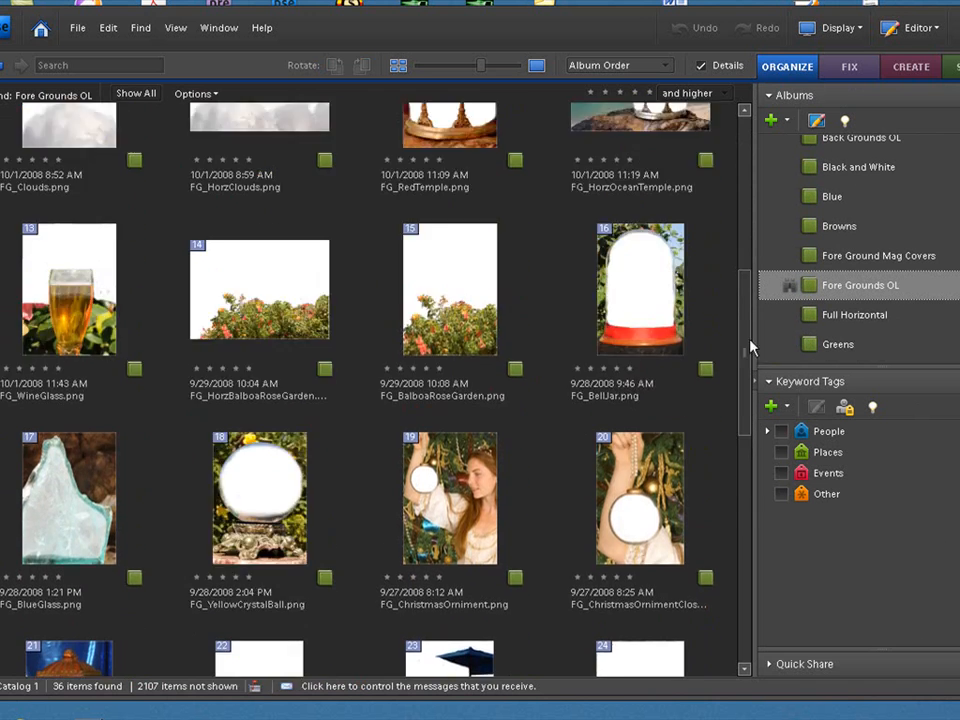
scroll(up, 3)
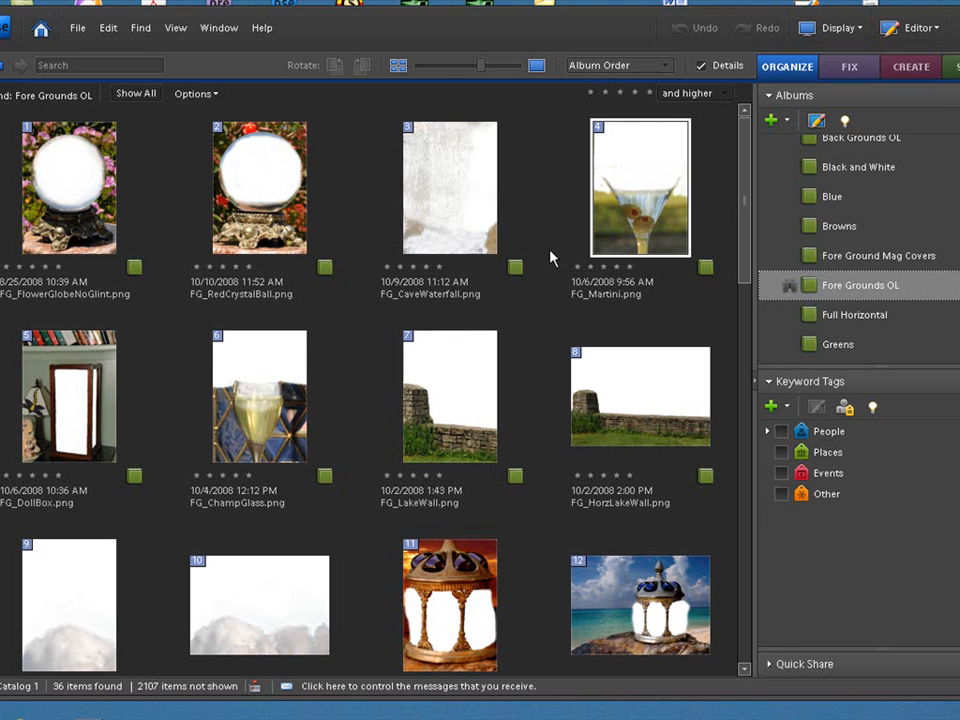
mouse_move(952, 258)
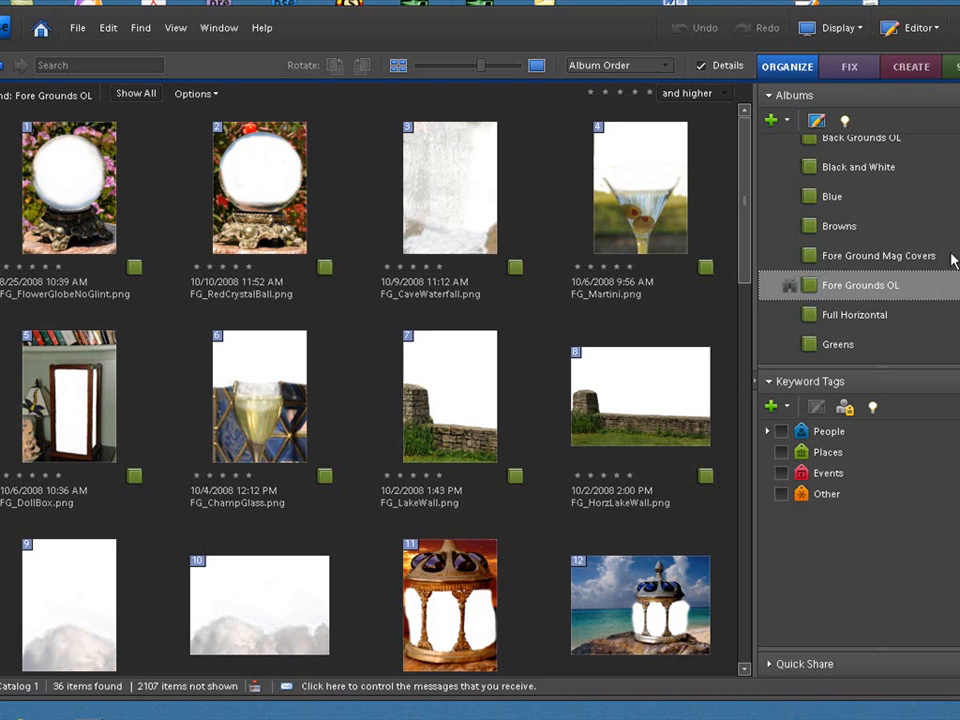
Show the Back Grounds OL album and choose the BG_RedCrystalBall background photo
click(772, 150)
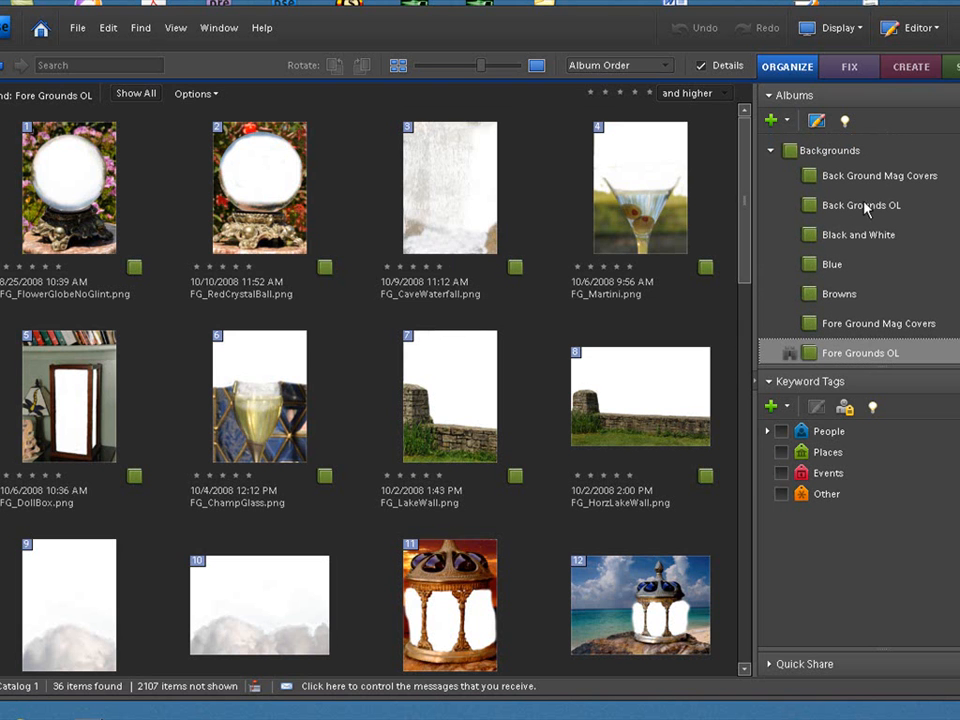
click(860, 204)
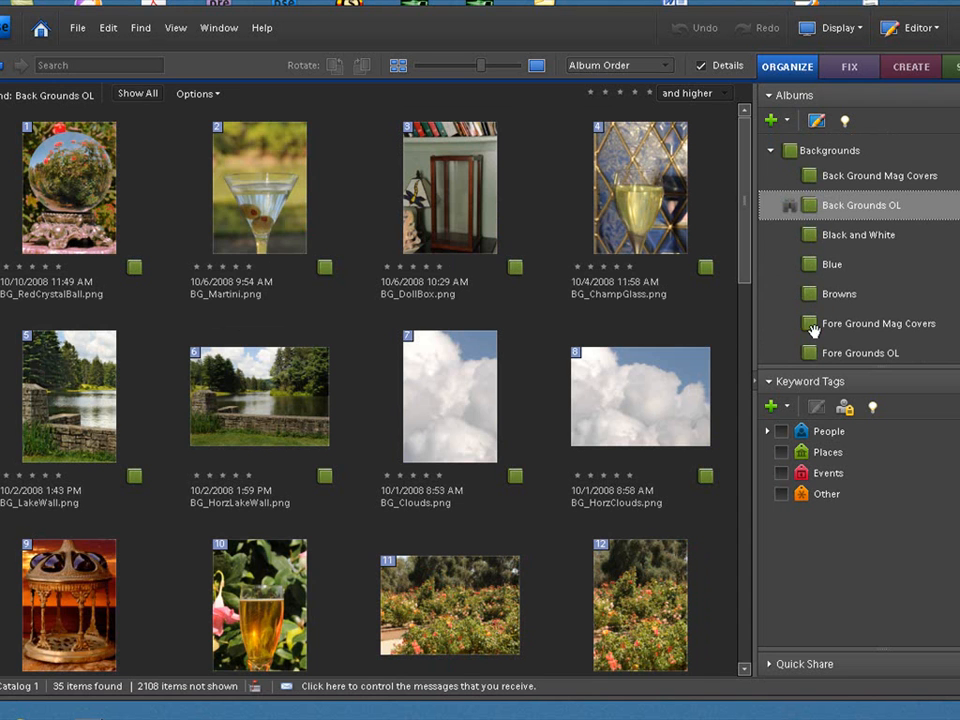
mouse_move(520, 304)
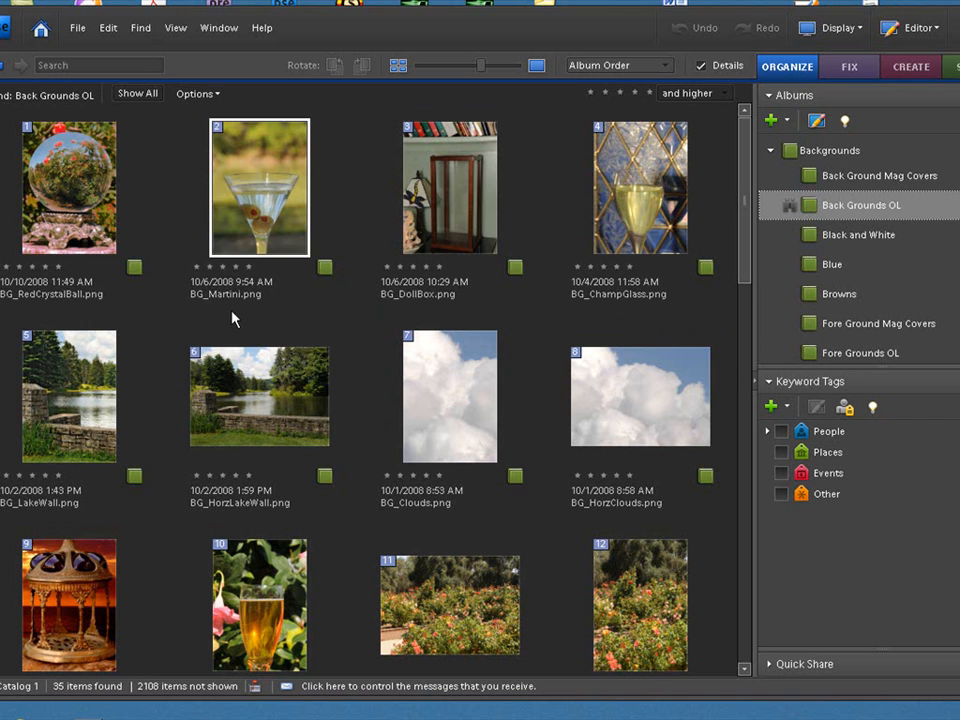
click(68, 188)
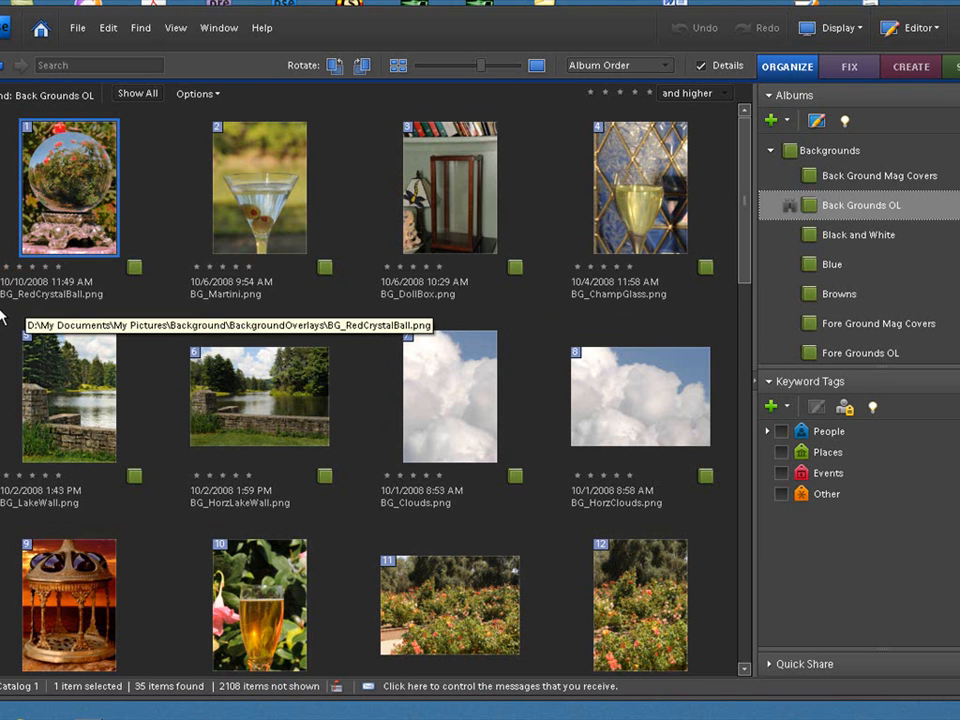
mouse_move(10, 308)
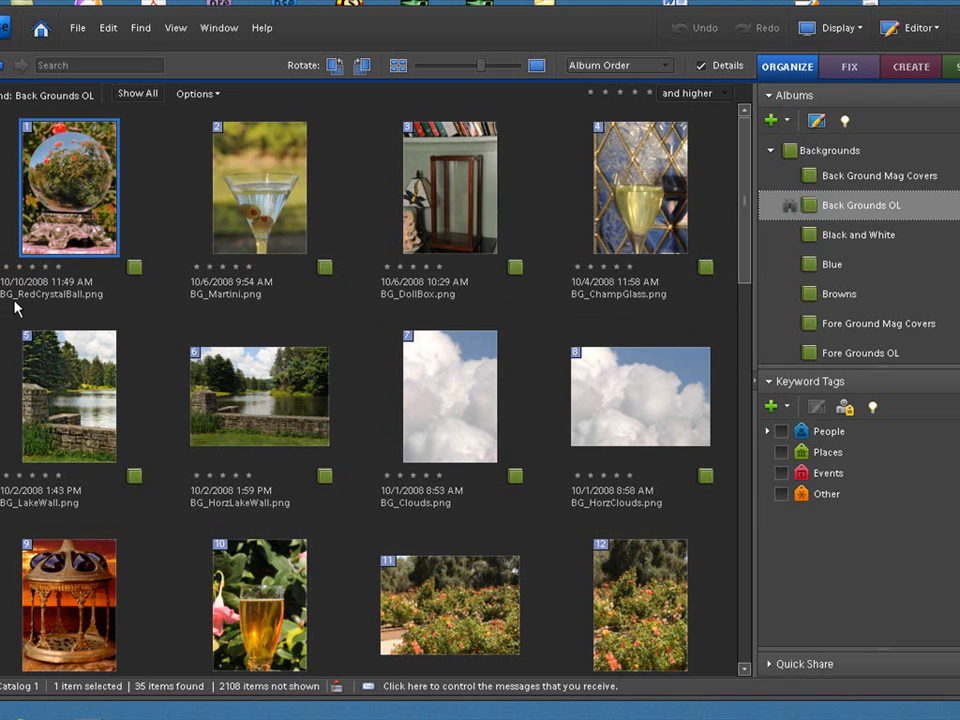
mouse_move(68, 244)
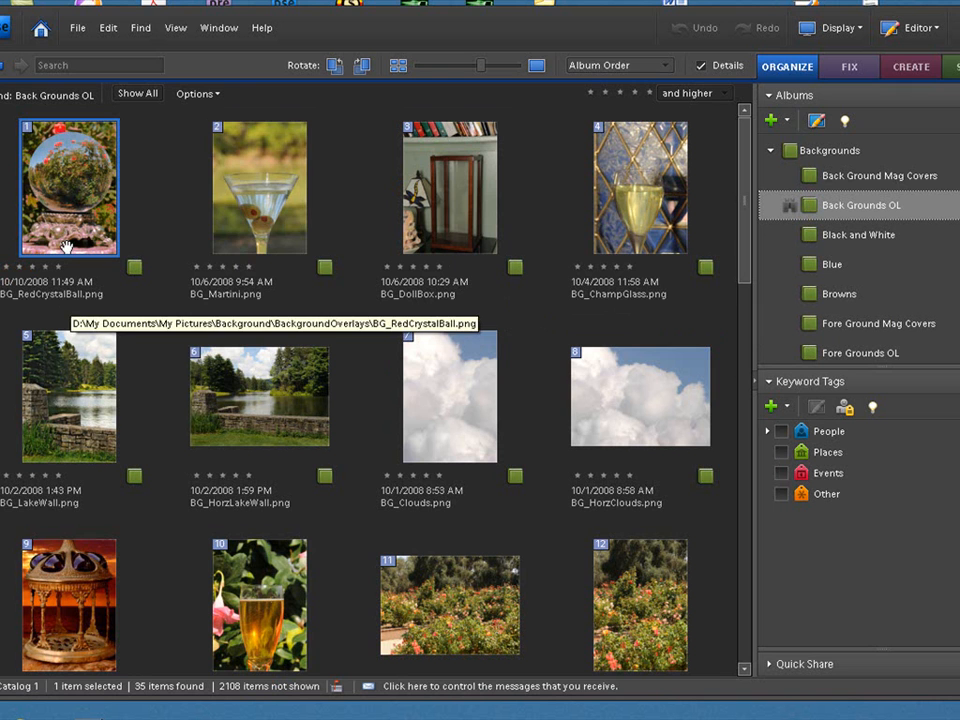
mouse_move(556, 336)
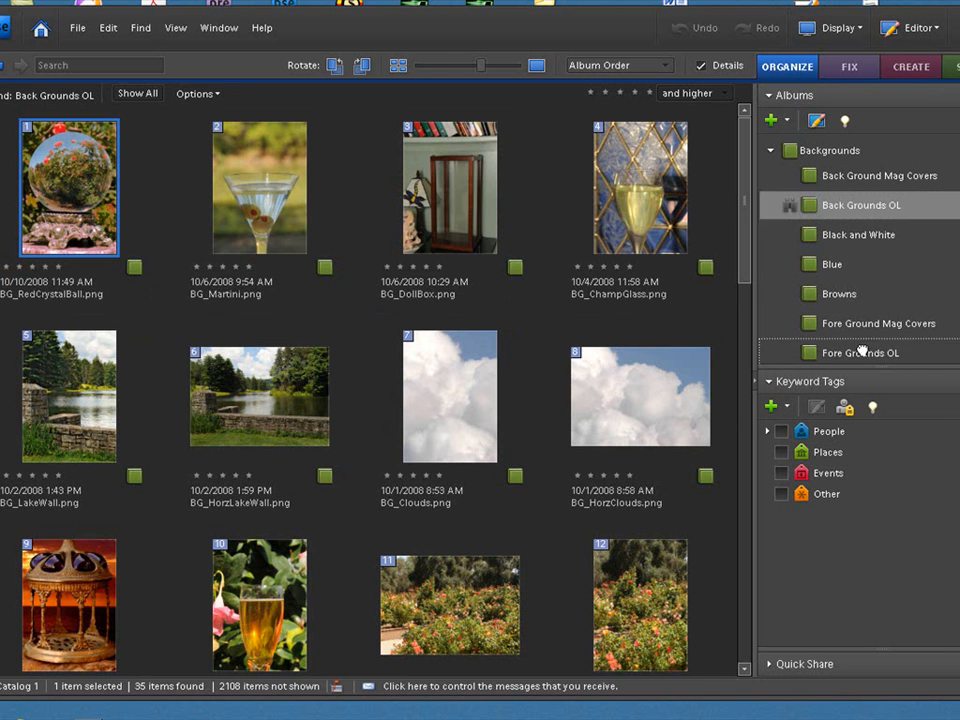
Compare with the matching crystal ball overlay in Fore Grounds OL, then reselect BG_RedCrystalBall in Back Grounds OL
click(860, 352)
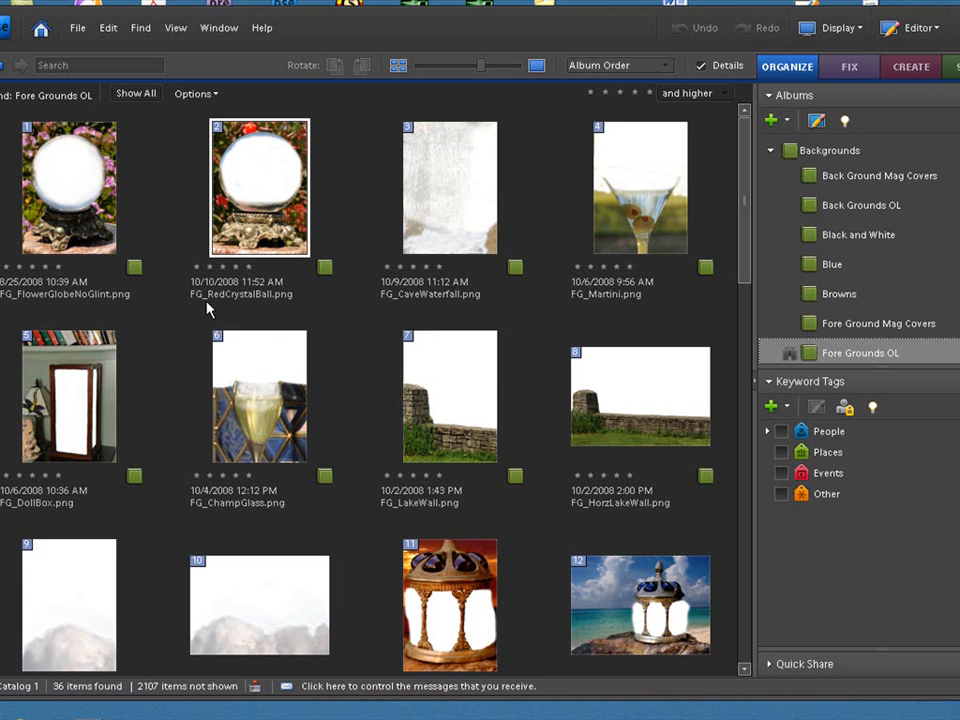
click(68, 188)
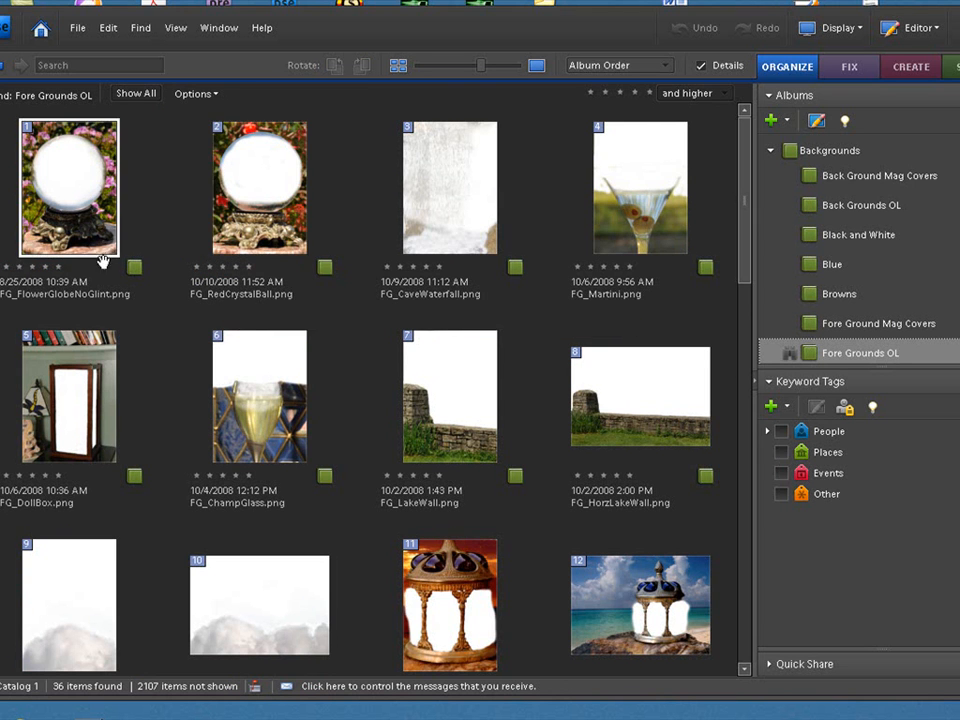
mouse_move(28, 300)
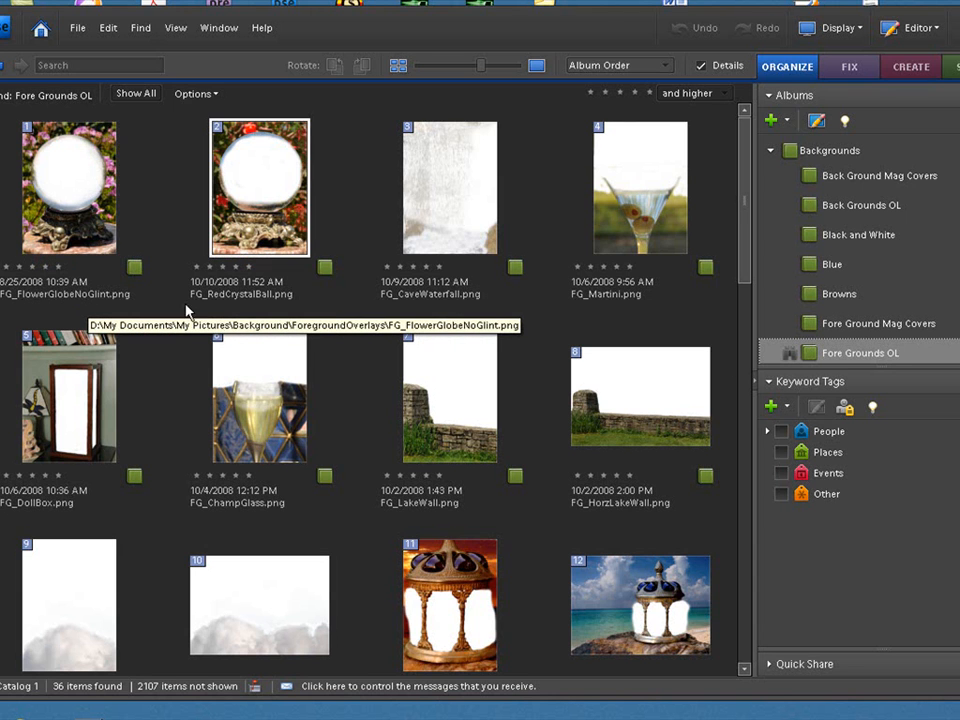
mouse_move(756, 248)
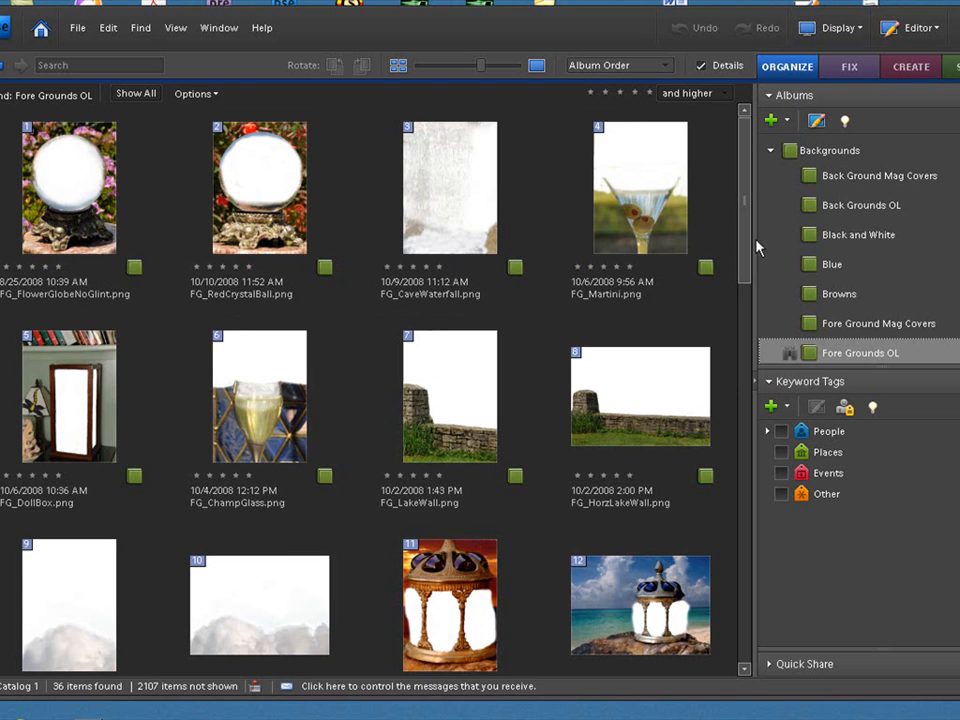
click(860, 204)
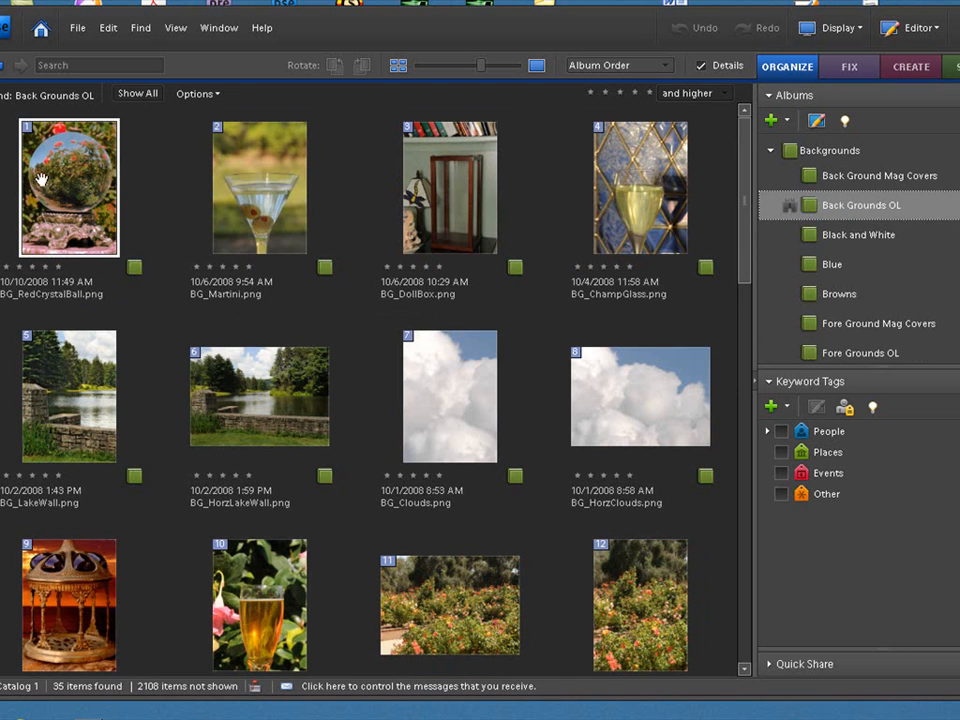
click(68, 188)
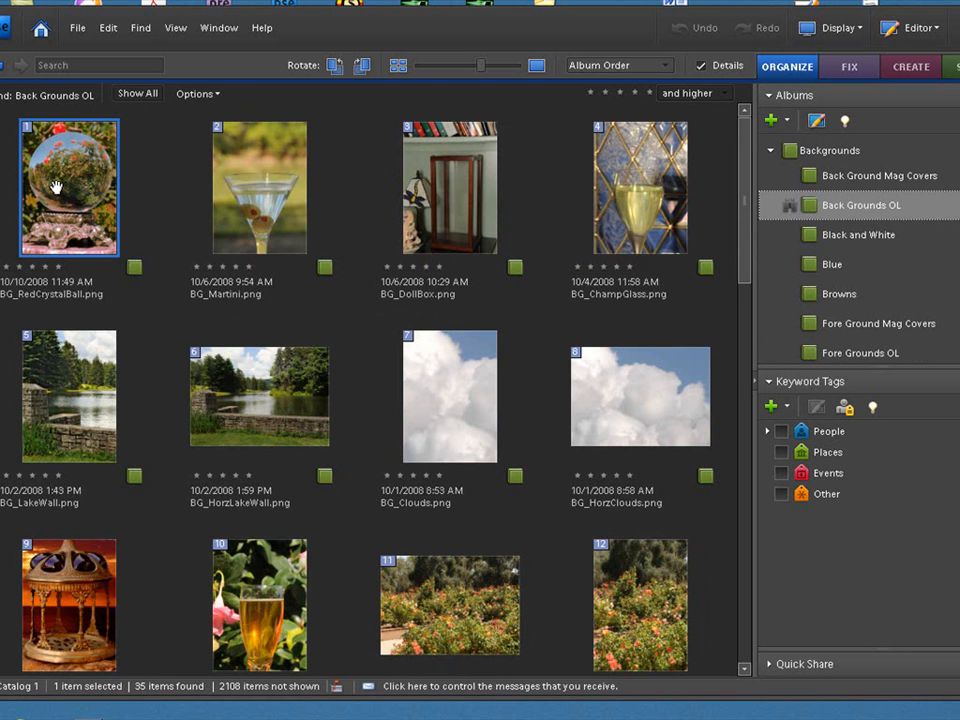
Open BG_RedCrystalBall.png in the Editor, then switch back to the Organizer's Back Grounds OL album
right_click(68, 186)
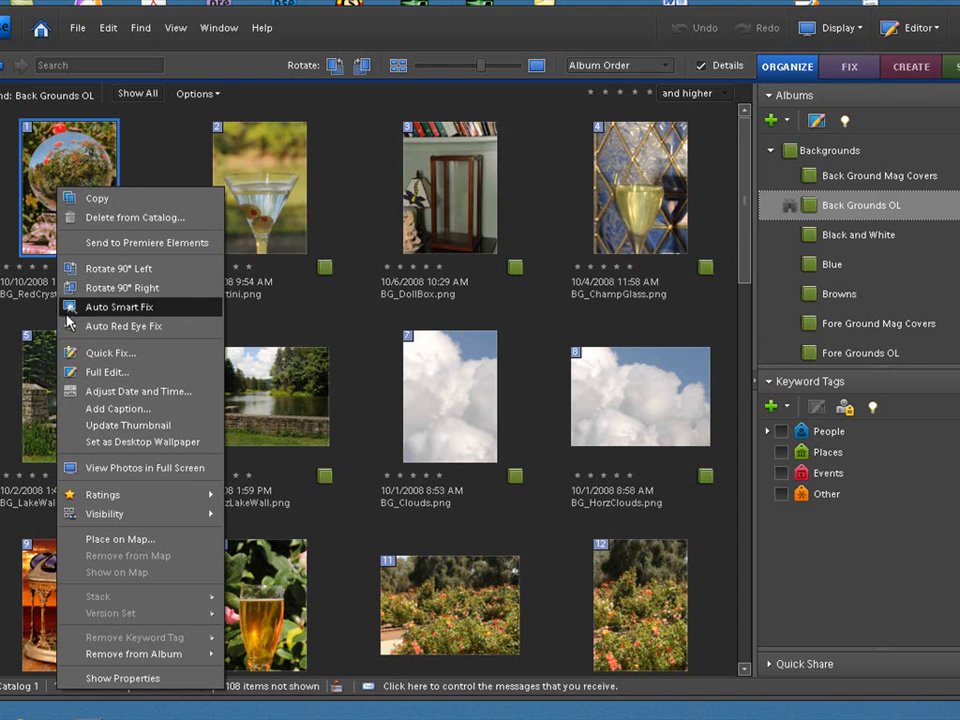
click(108, 370)
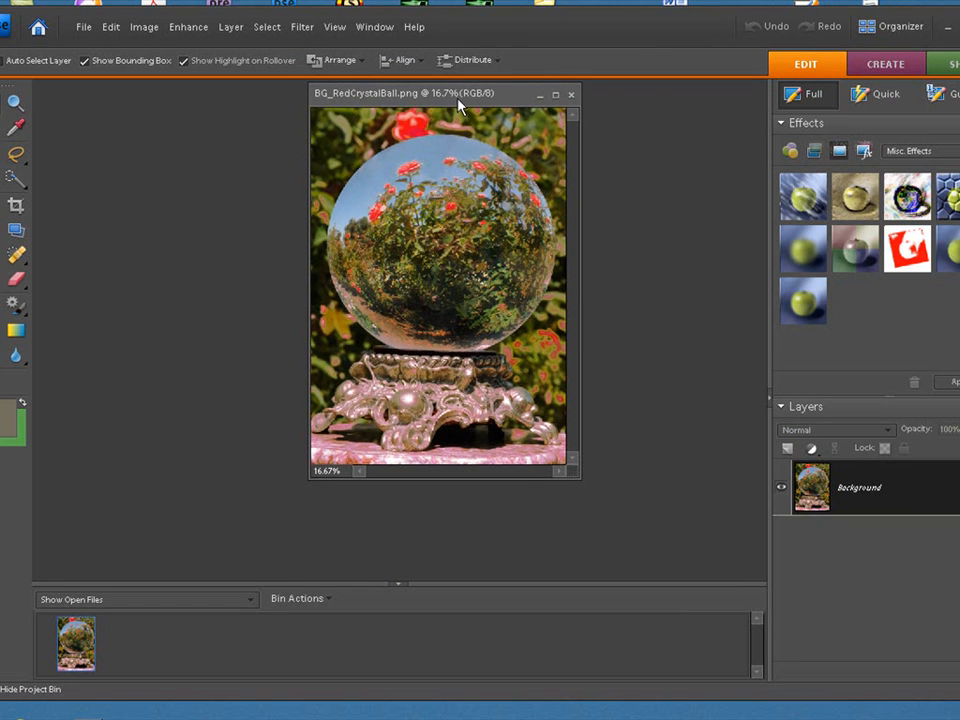
mouse_move(150, 236)
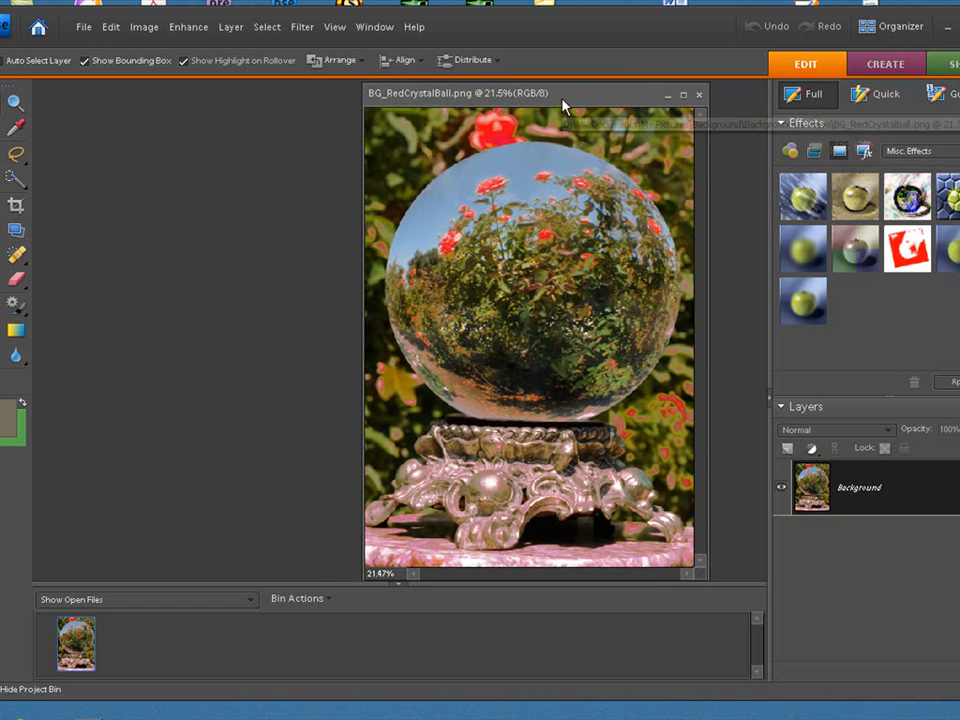
mouse_move(560, 104)
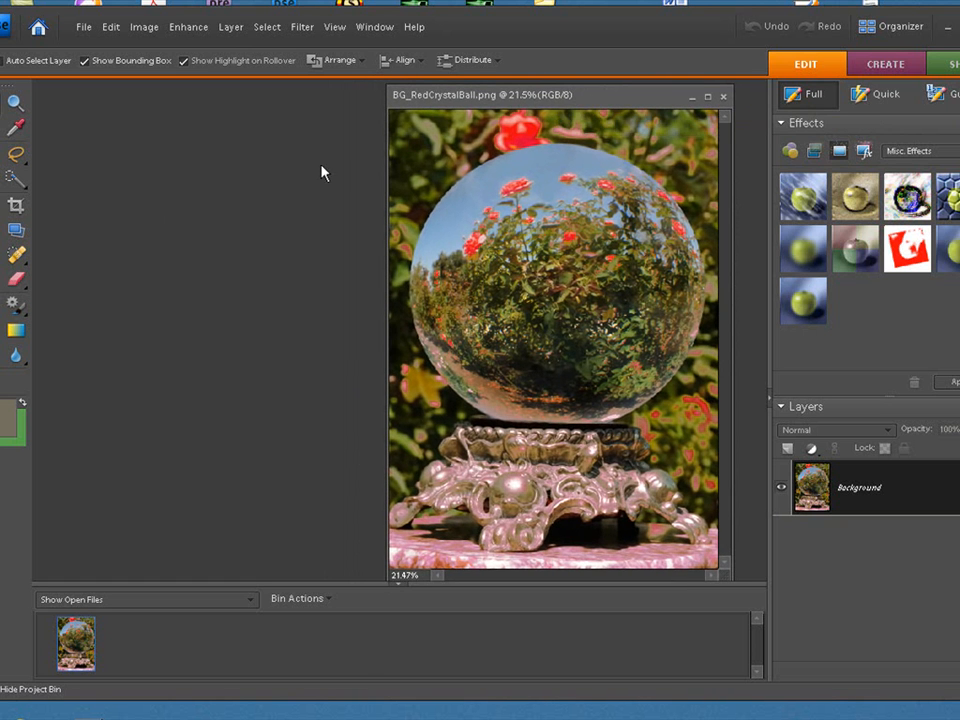
mouse_move(600, 104)
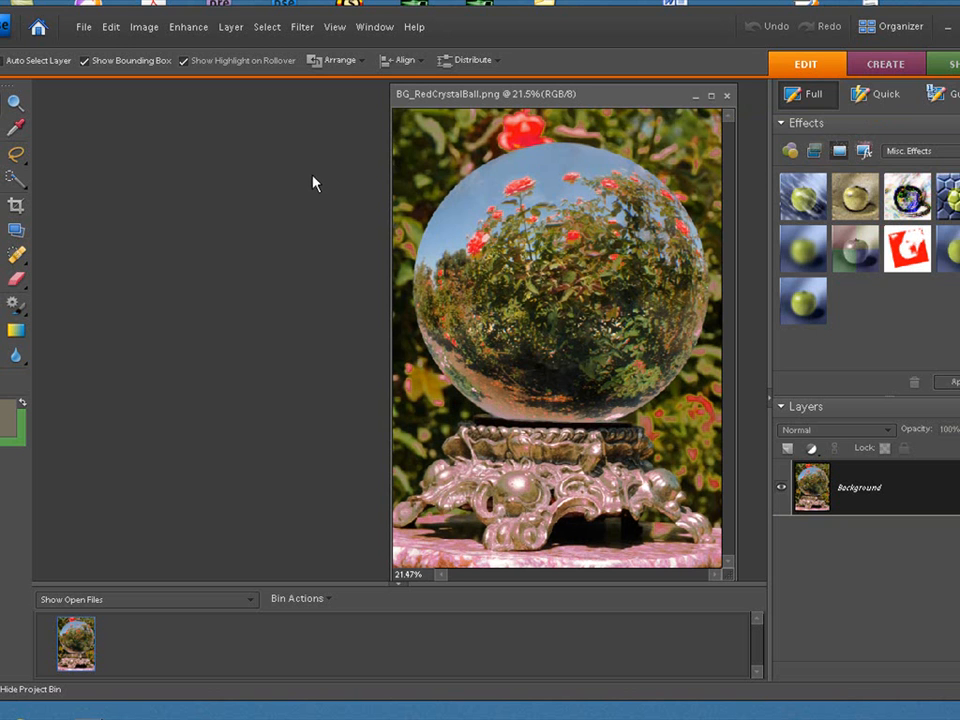
mouse_move(502, 128)
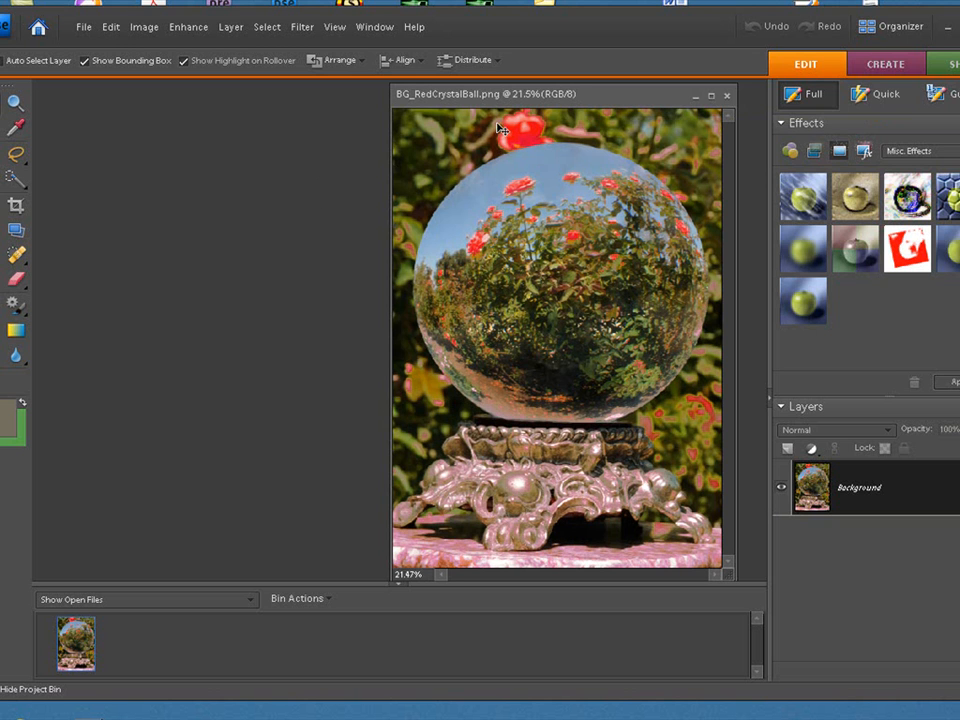
mouse_move(460, 94)
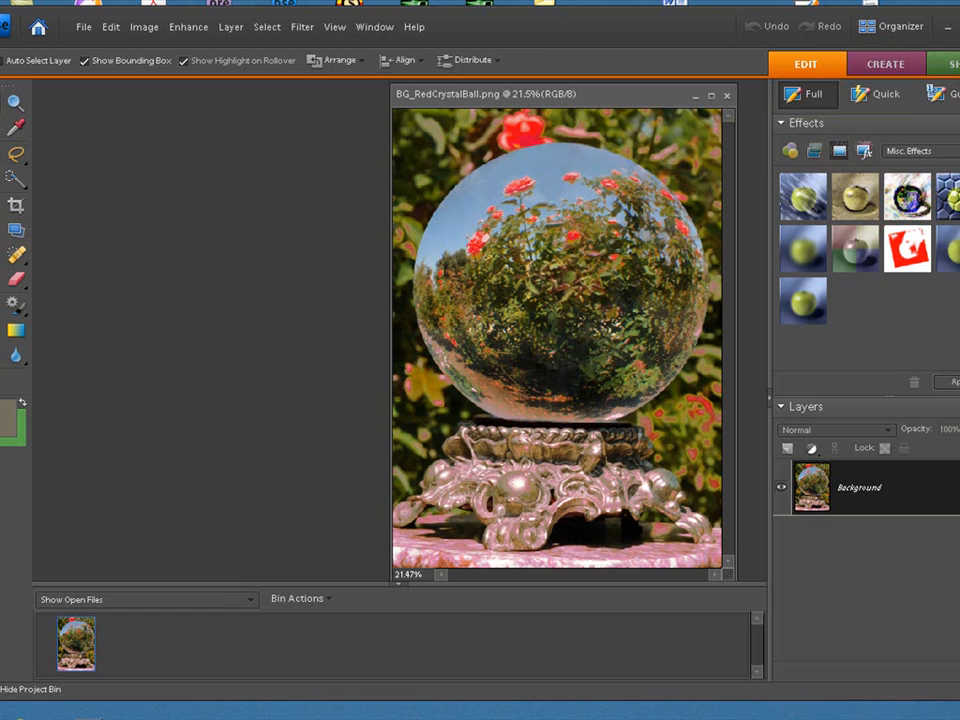
click(900, 26)
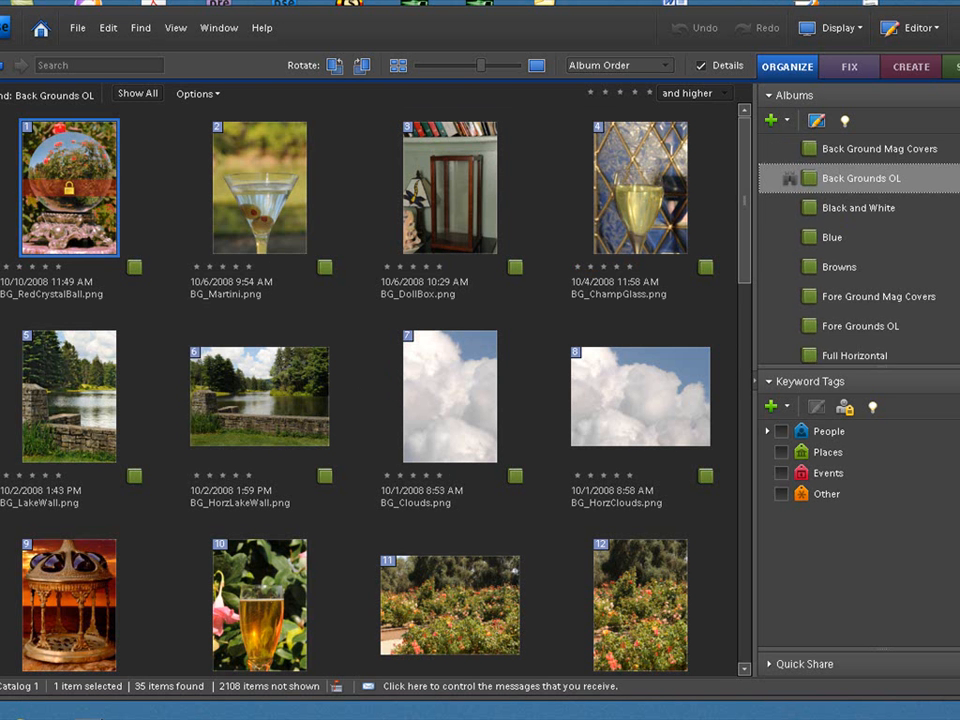
scroll(down, 3)
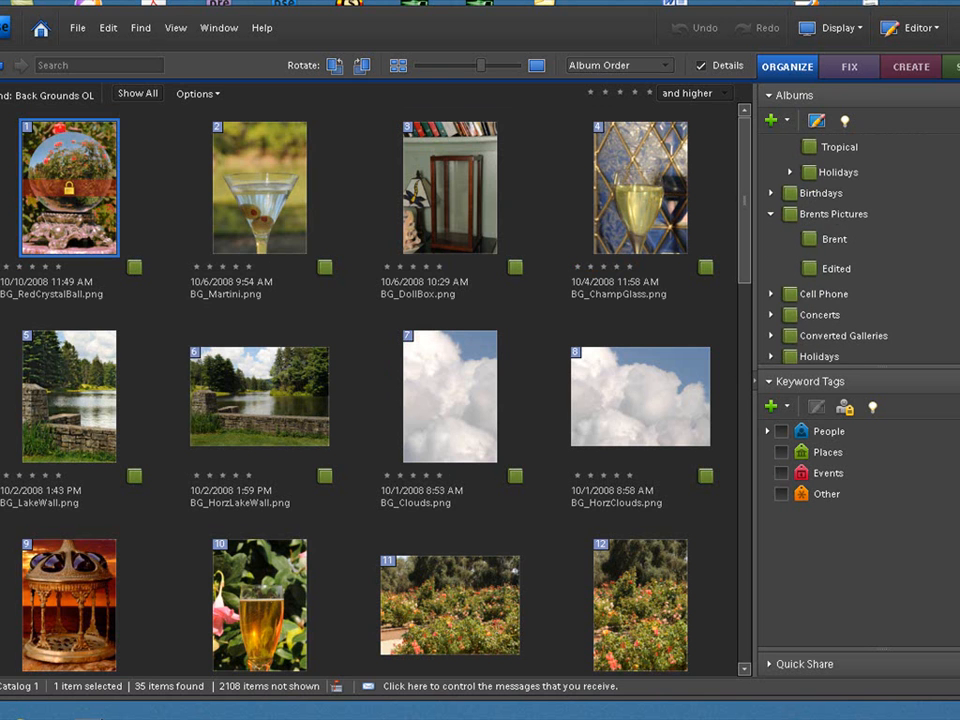
Show the Brent album and scroll down to the upright green-screen photos of the couple
click(836, 240)
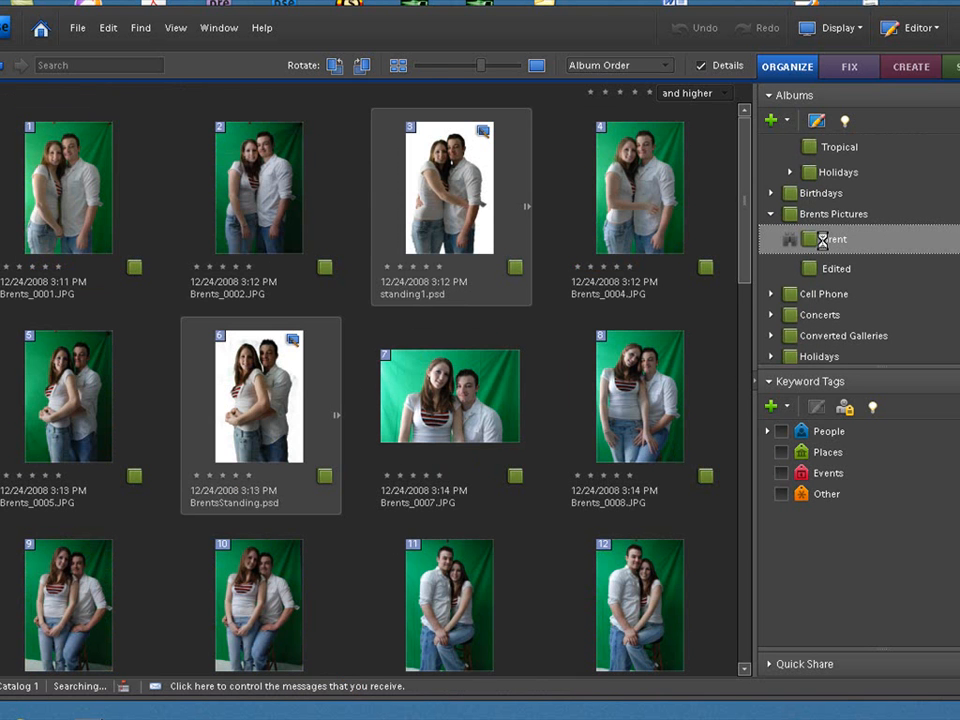
click(832, 240)
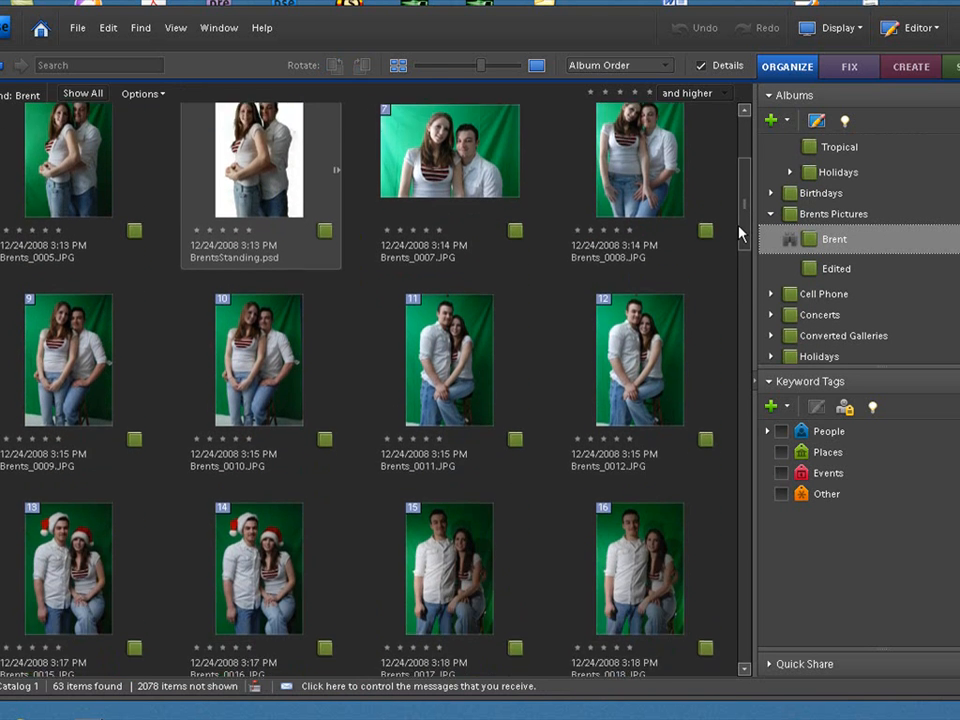
scroll(down, 3)
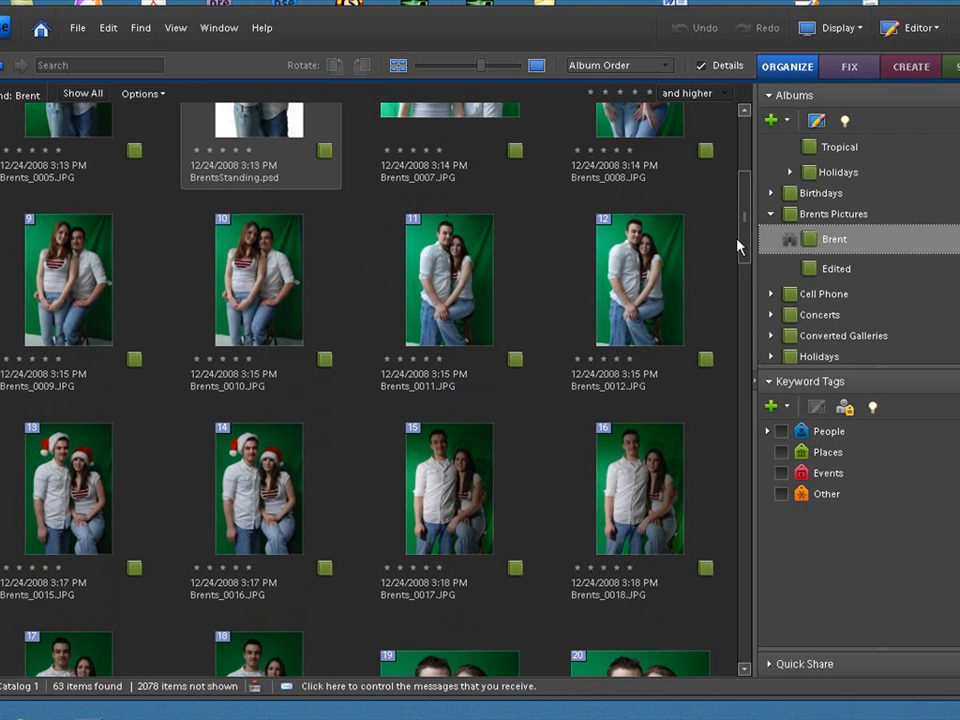
scroll(down, 3)
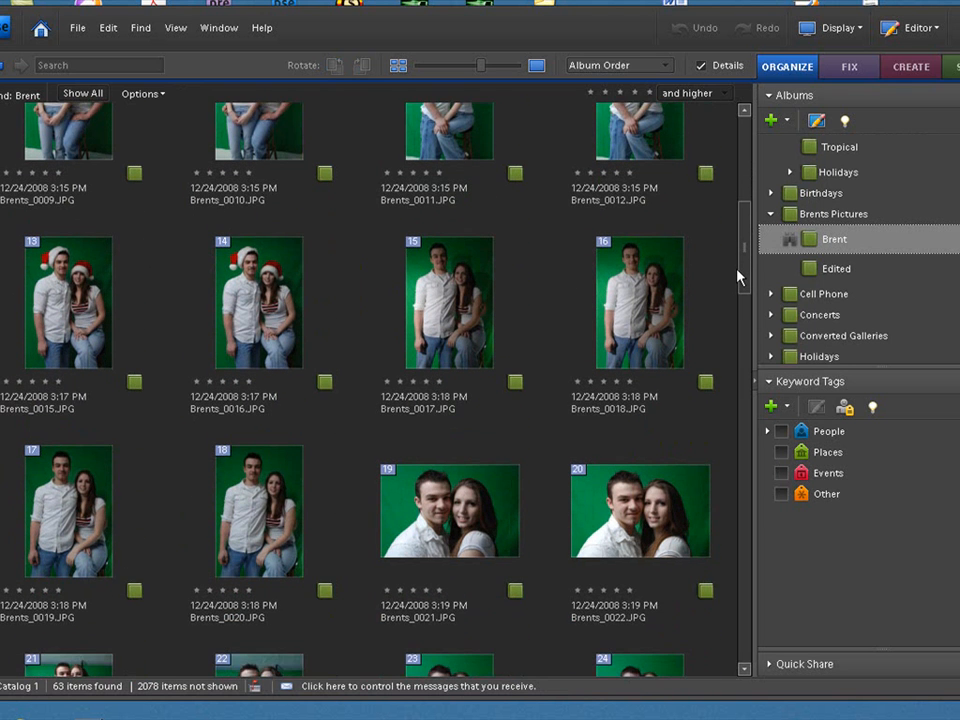
scroll(down, 3)
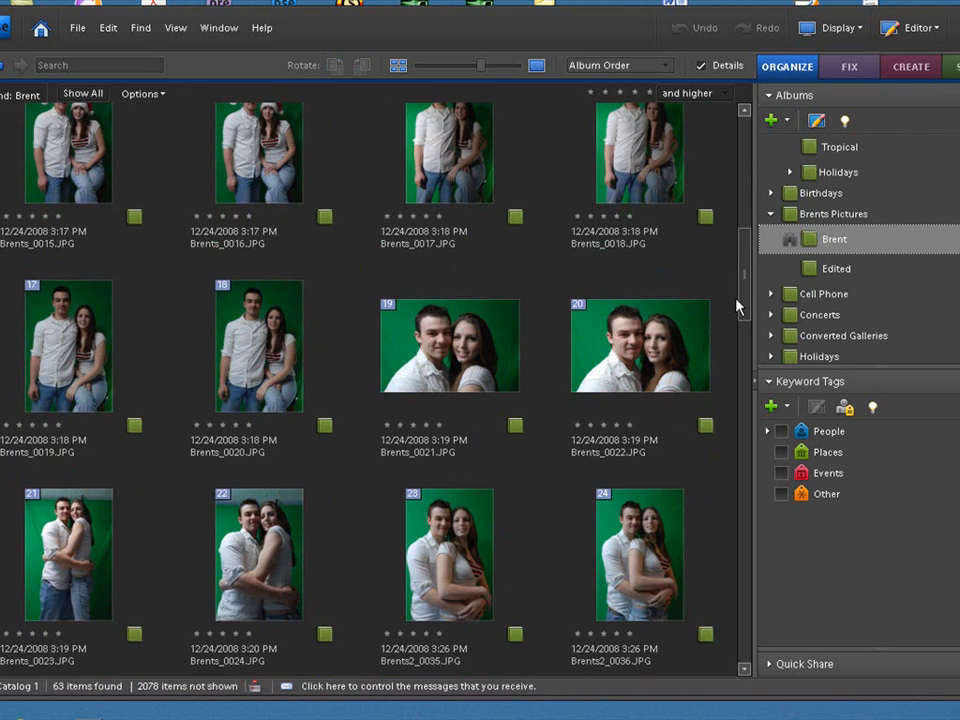
scroll(down, 3)
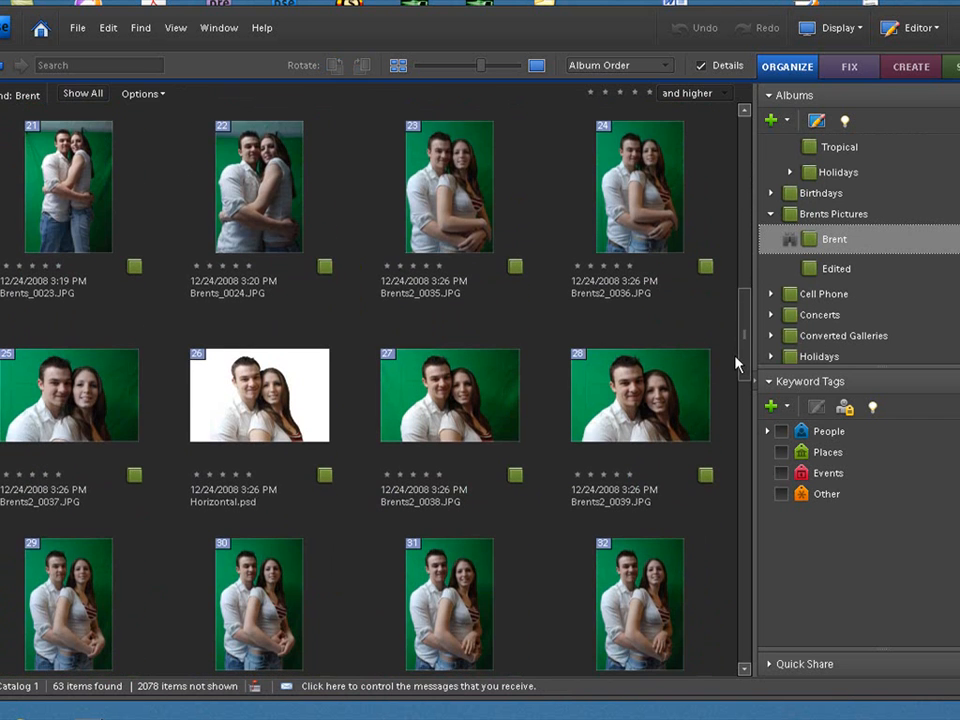
scroll(down, 3)
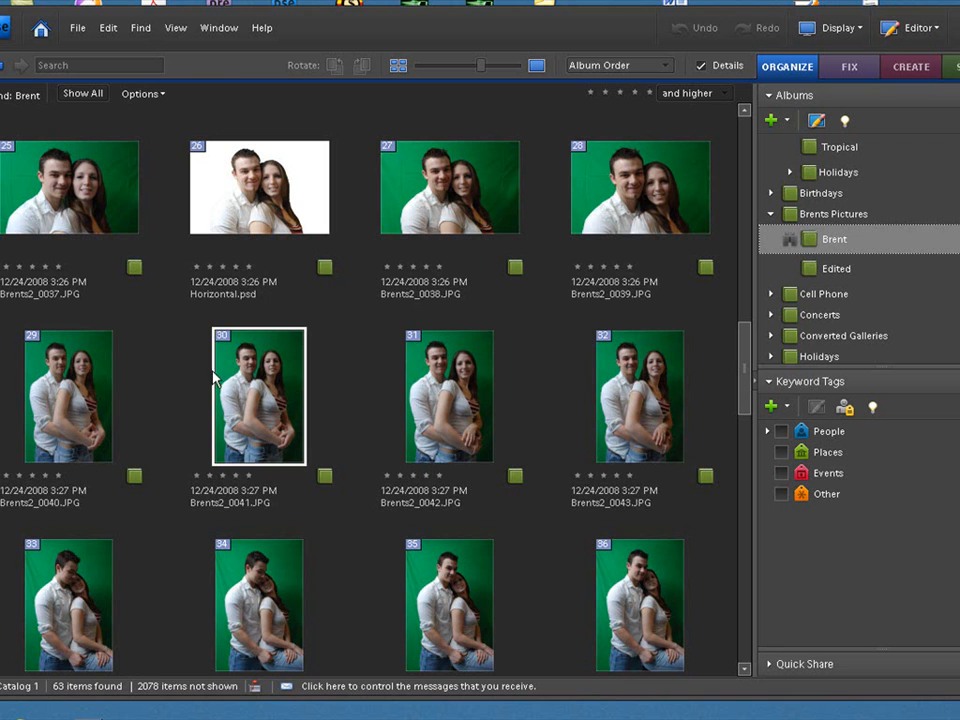
Pick Brents2_0040.JPG, the embracing couple, and bring up its edit options
click(68, 396)
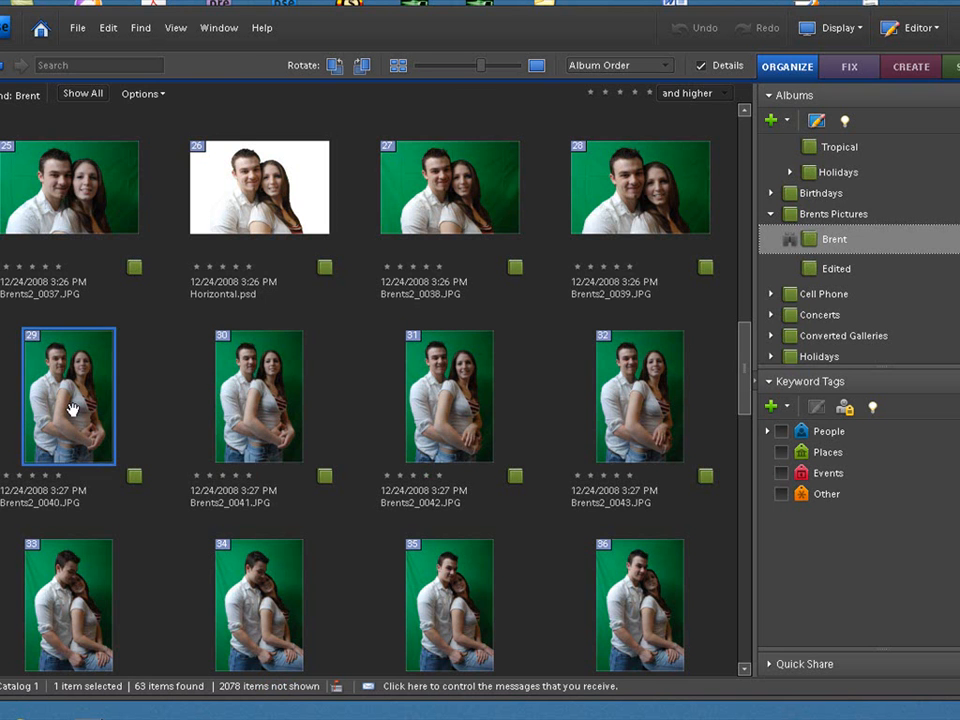
right_click(68, 396)
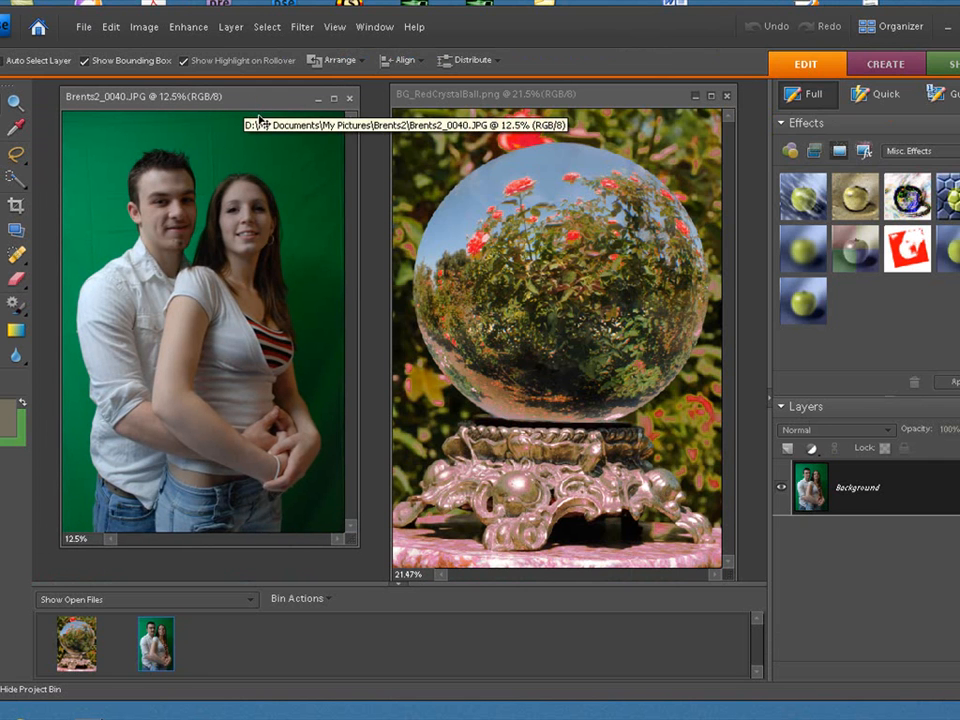
mouse_move(256, 208)
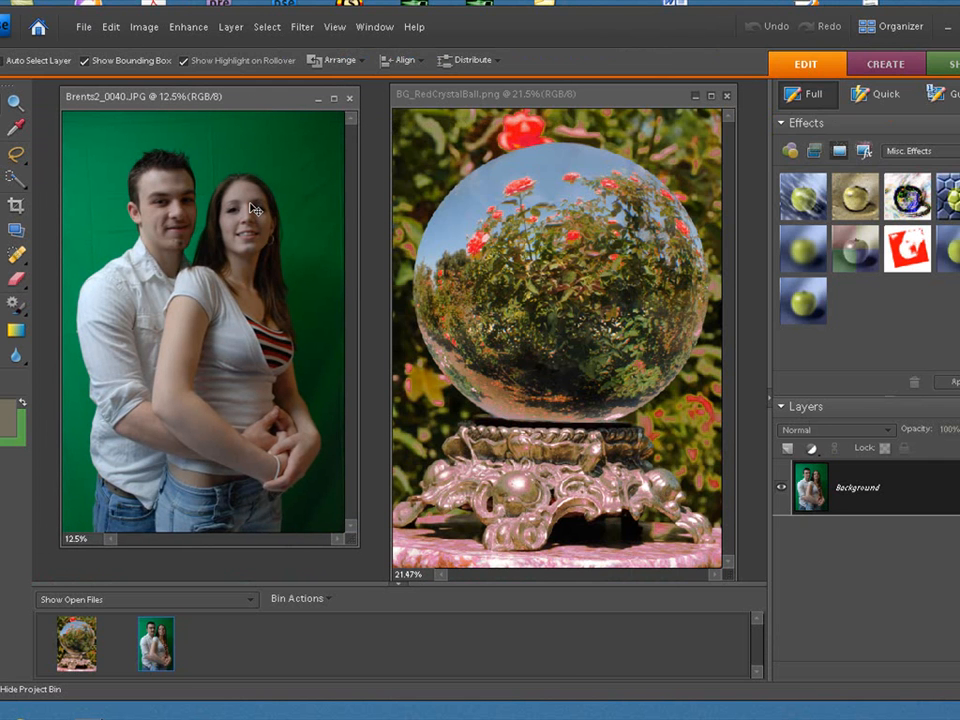
mouse_move(248, 206)
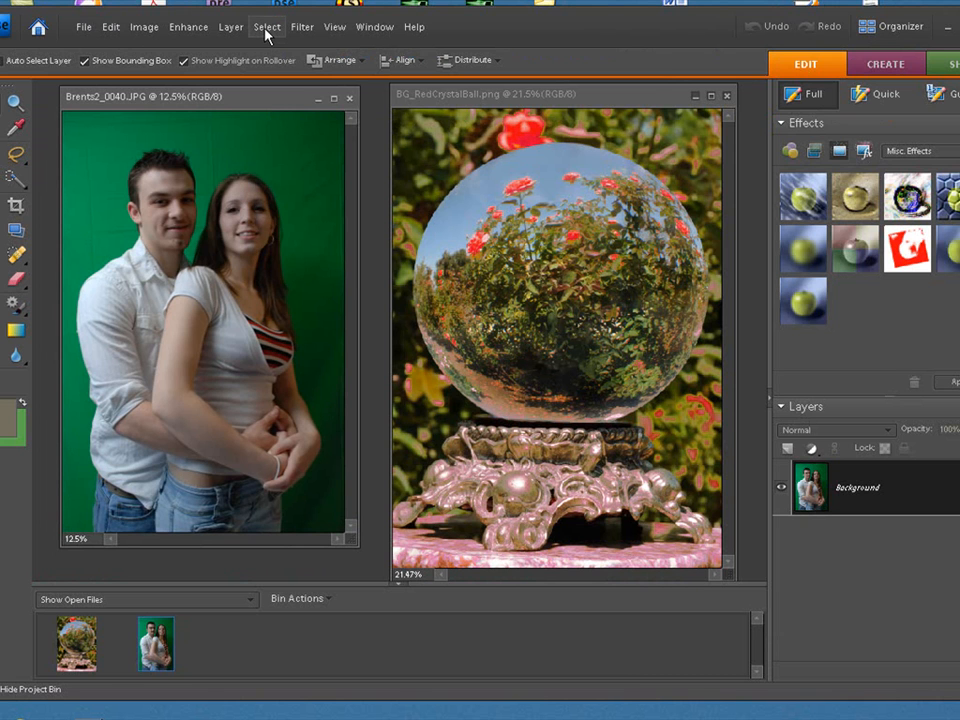
Select All of the couple photo, shrink it with the Move tool and commit the resize
click(268, 28)
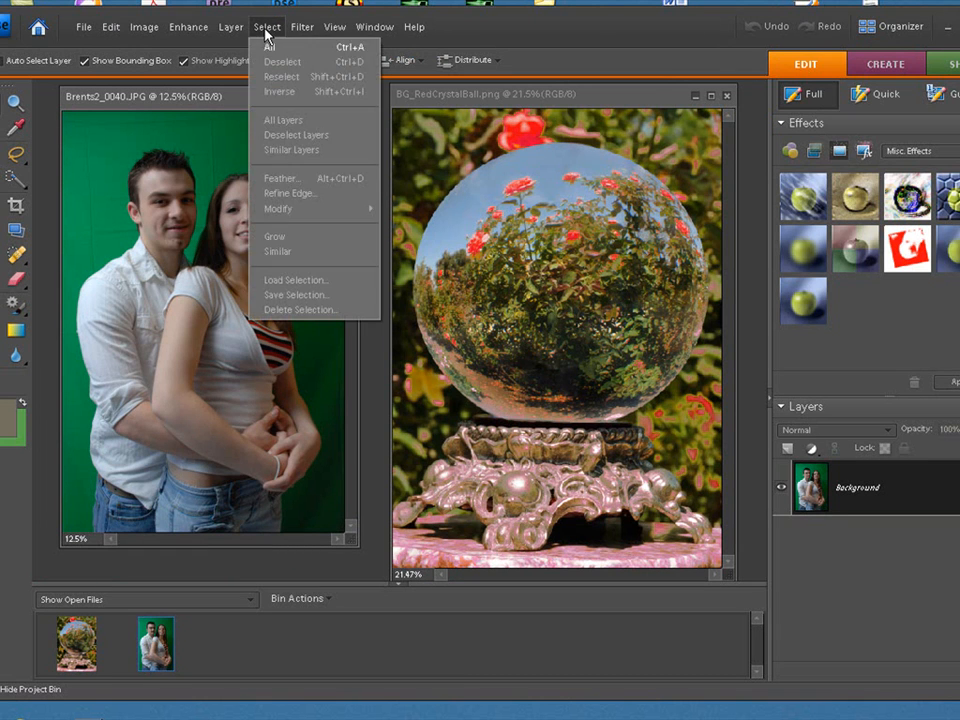
click(268, 48)
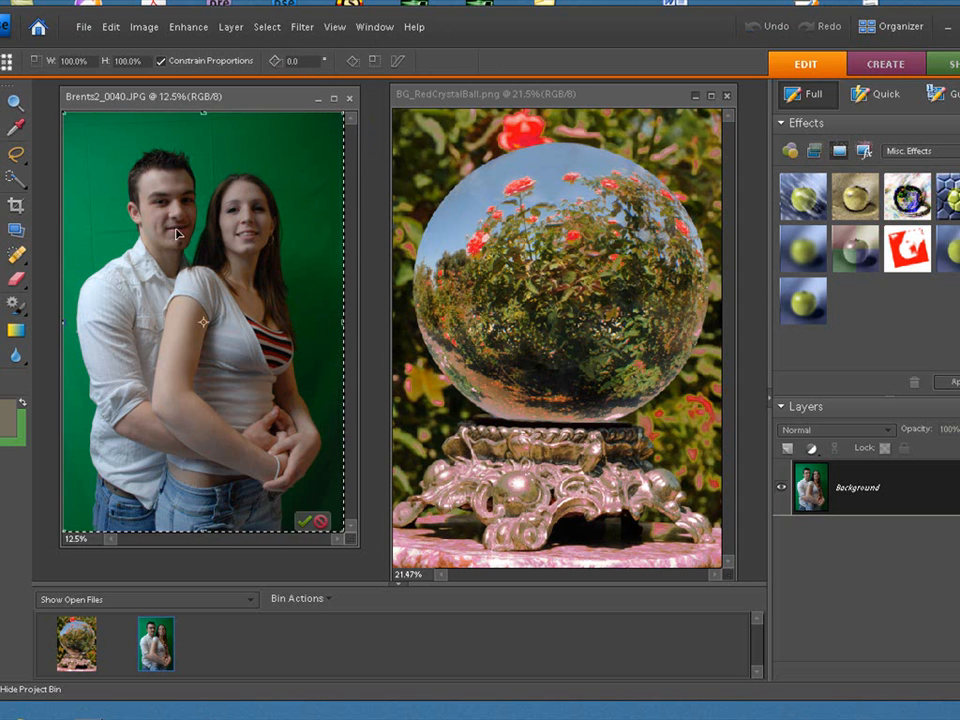
mouse_move(58, 120)
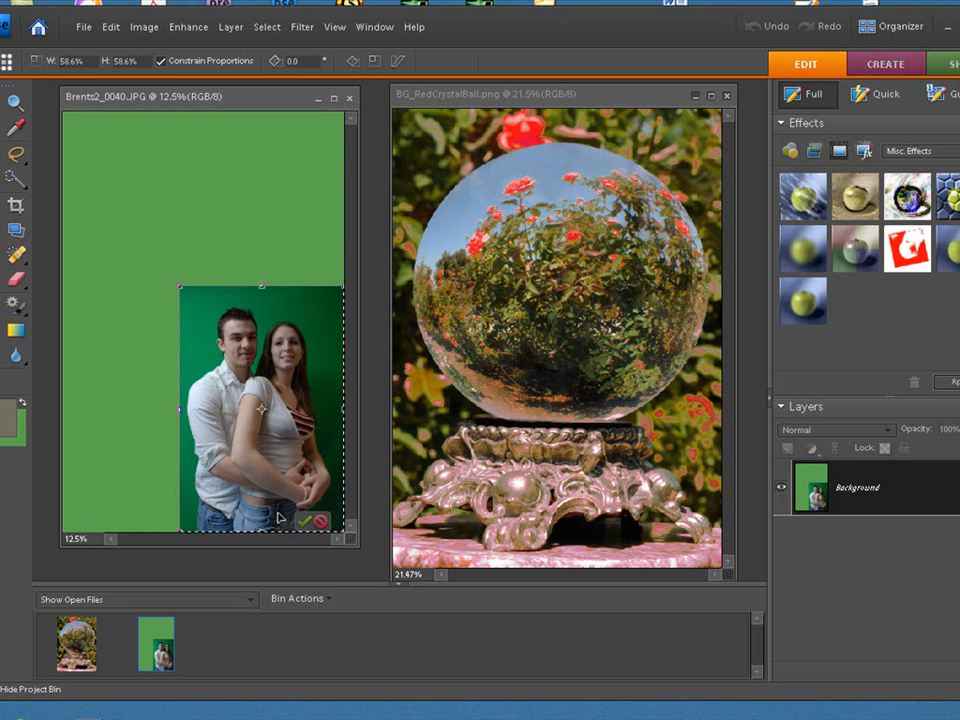
click(304, 520)
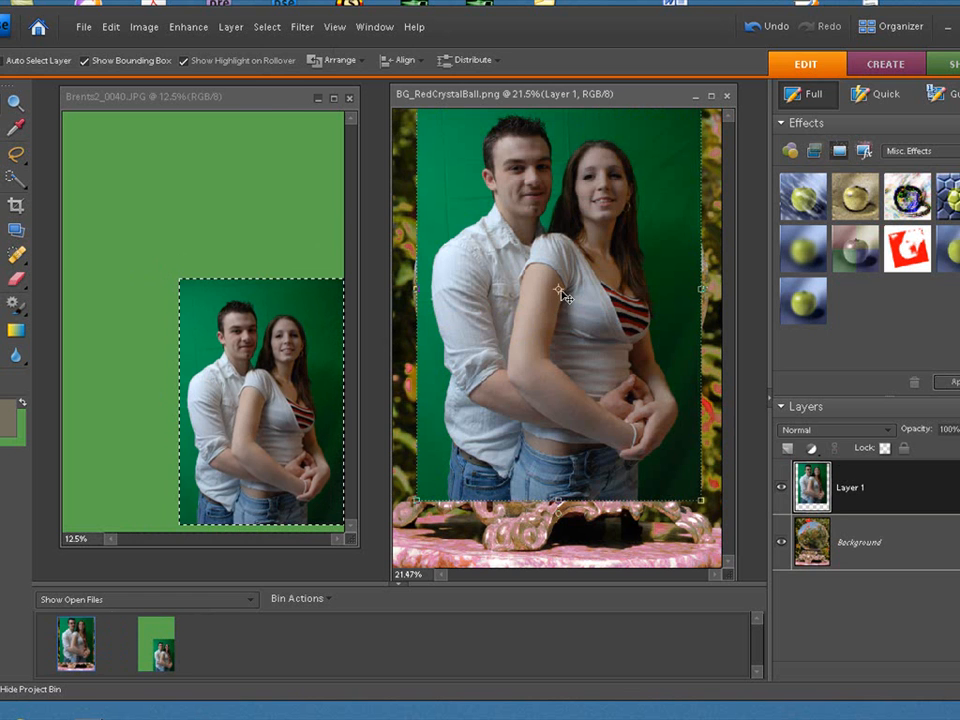
mouse_move(536, 252)
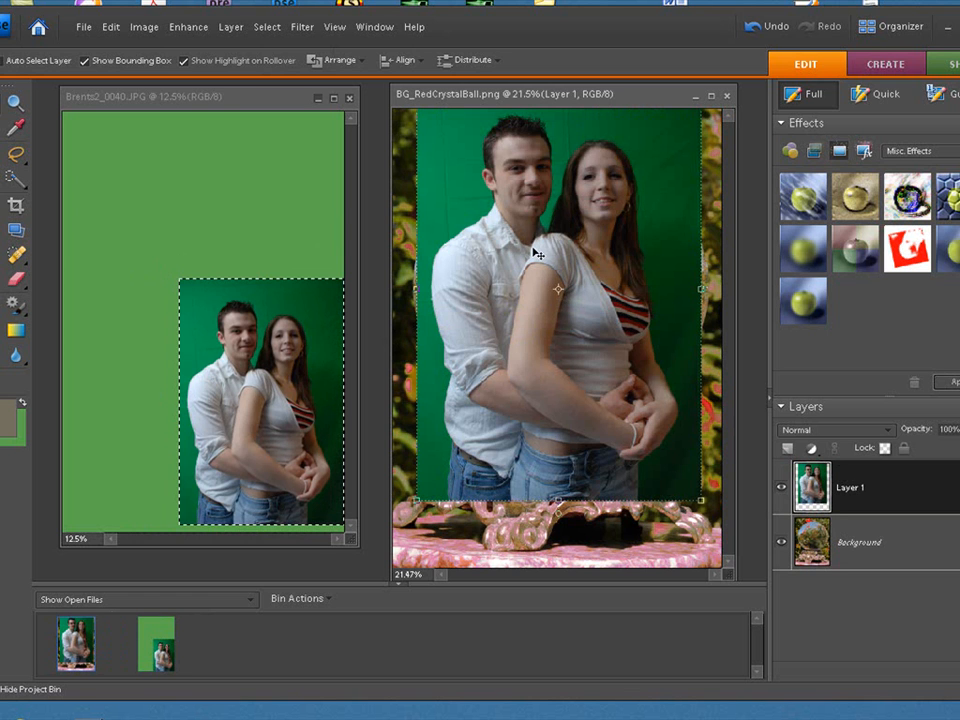
Close the couple's own window, then scale Layer 1 down and centre it inside the crystal ball
click(348, 96)
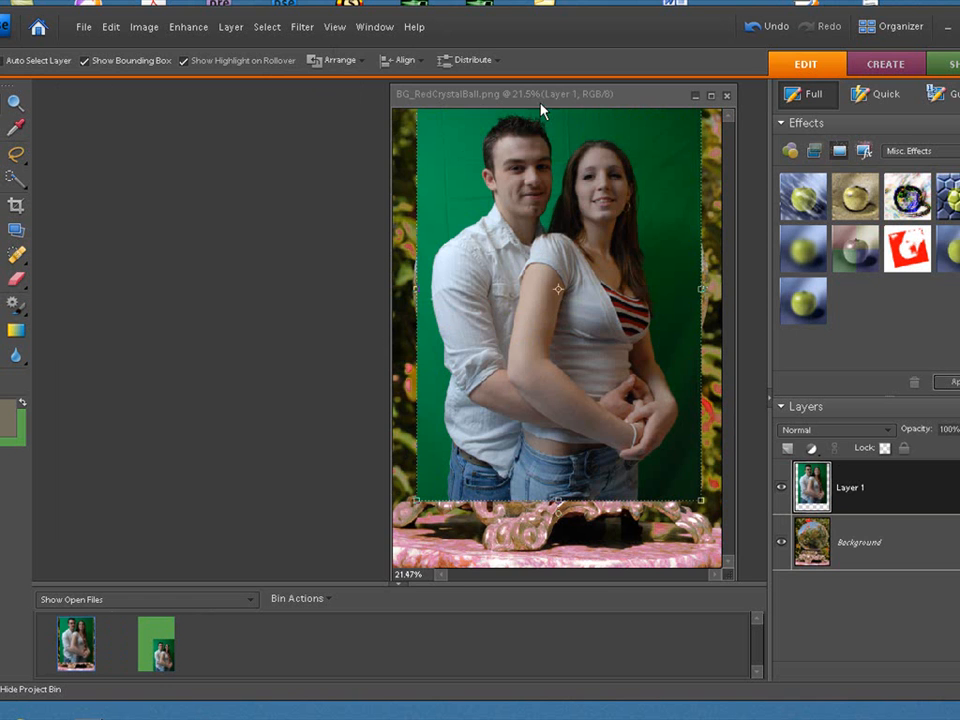
drag(540, 94, 400, 96)
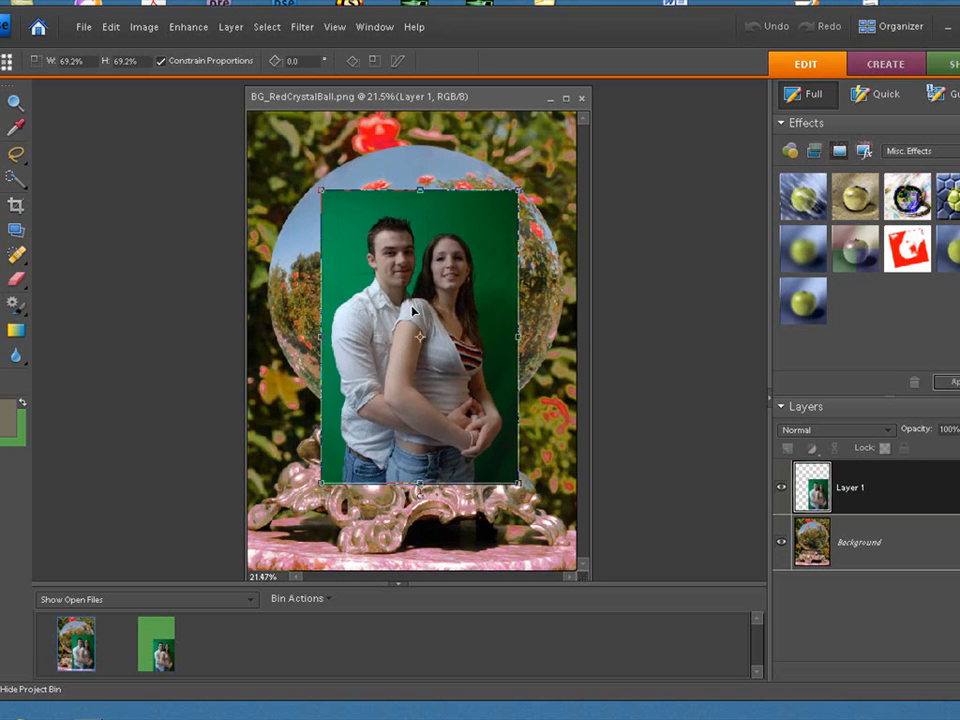
drag(420, 330, 418, 316)
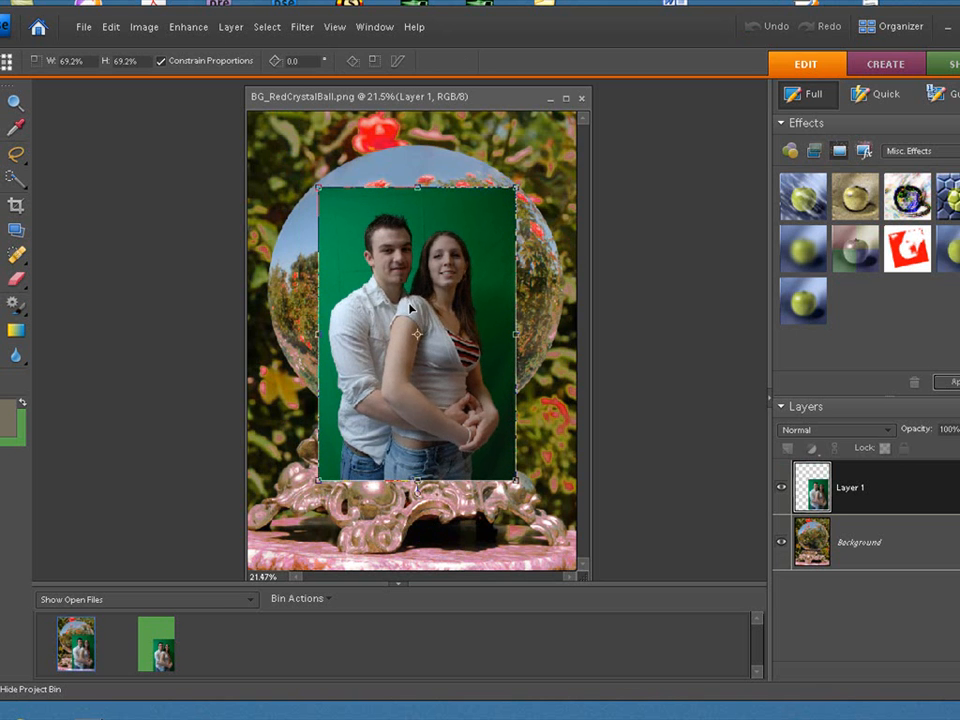
drag(416, 336, 412, 300)
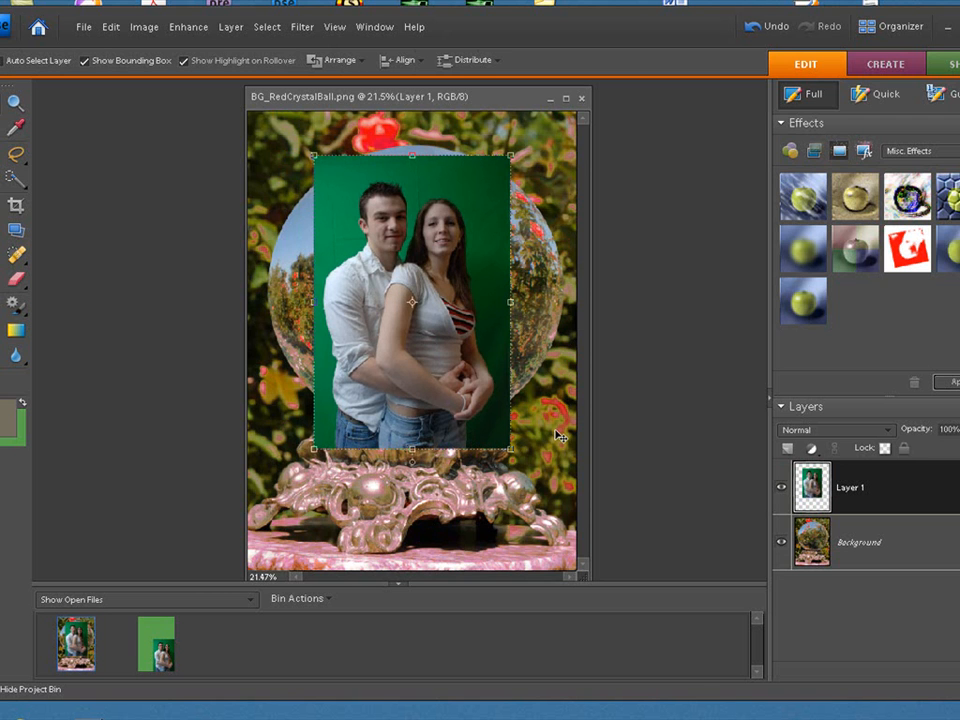
mouse_move(618, 412)
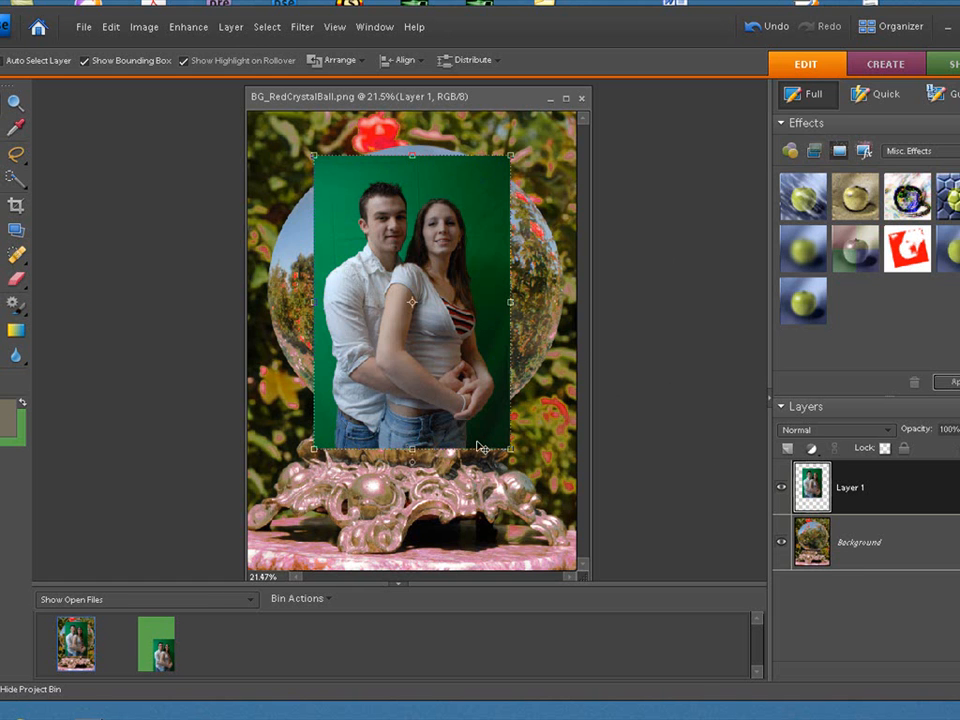
mouse_move(284, 410)
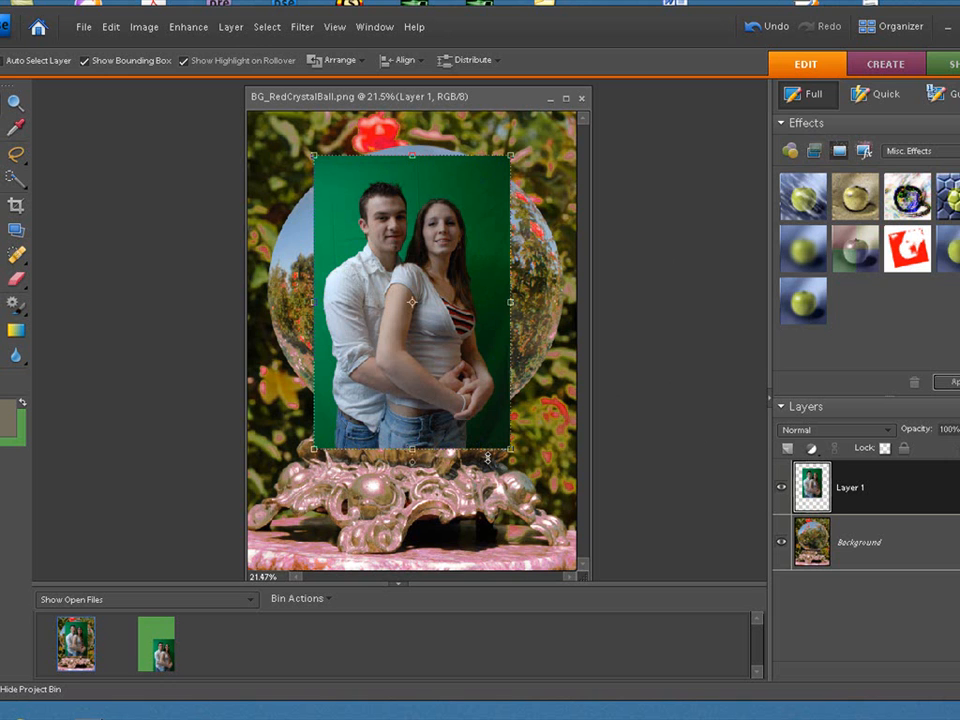
mouse_move(352, 432)
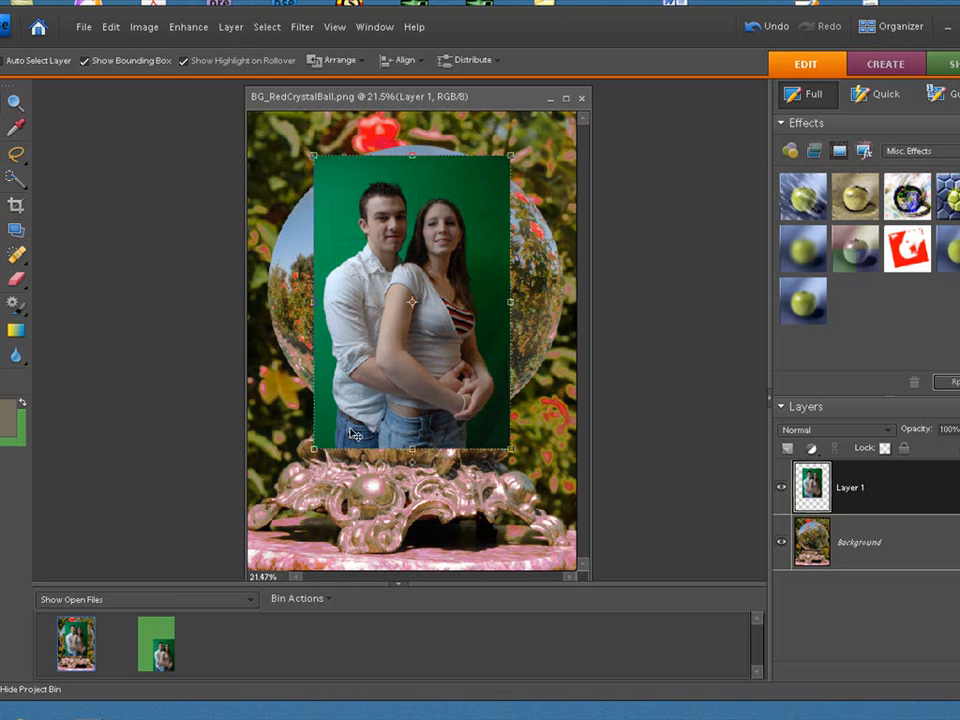
mouse_move(536, 210)
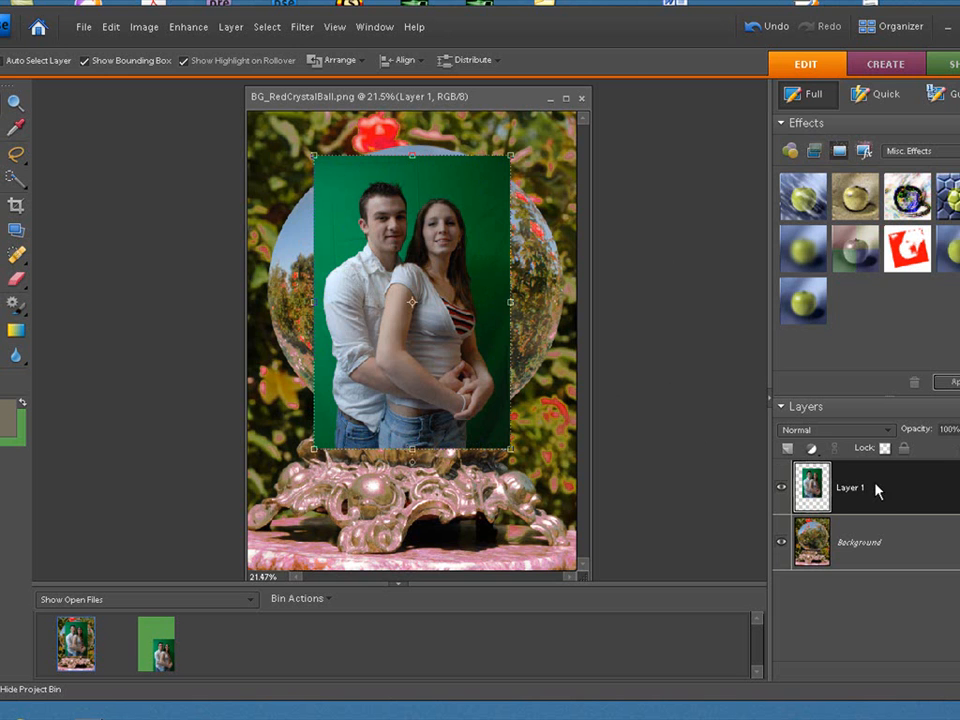
mouse_move(482, 318)
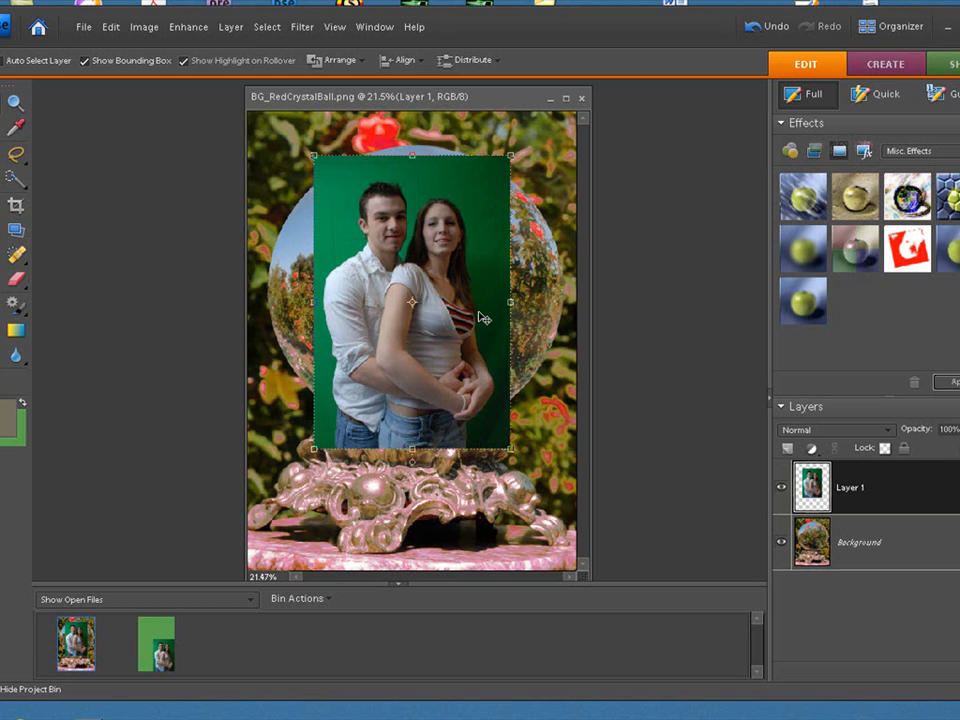
mouse_move(324, 44)
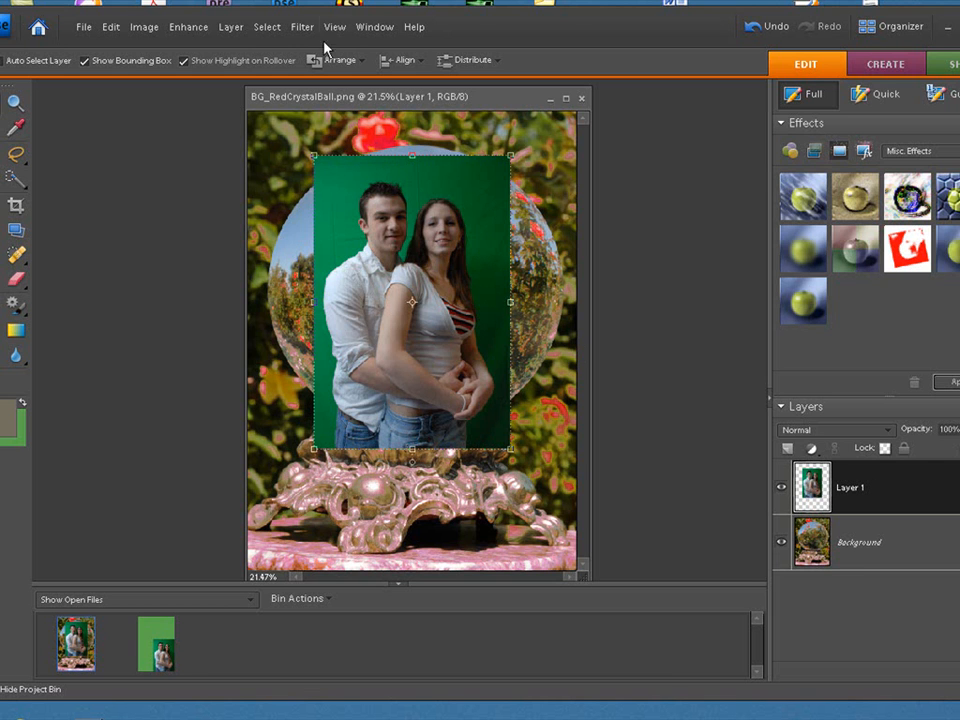
Launch the Green Screen Wizard filter on the couple layer and move its window into view
click(302, 28)
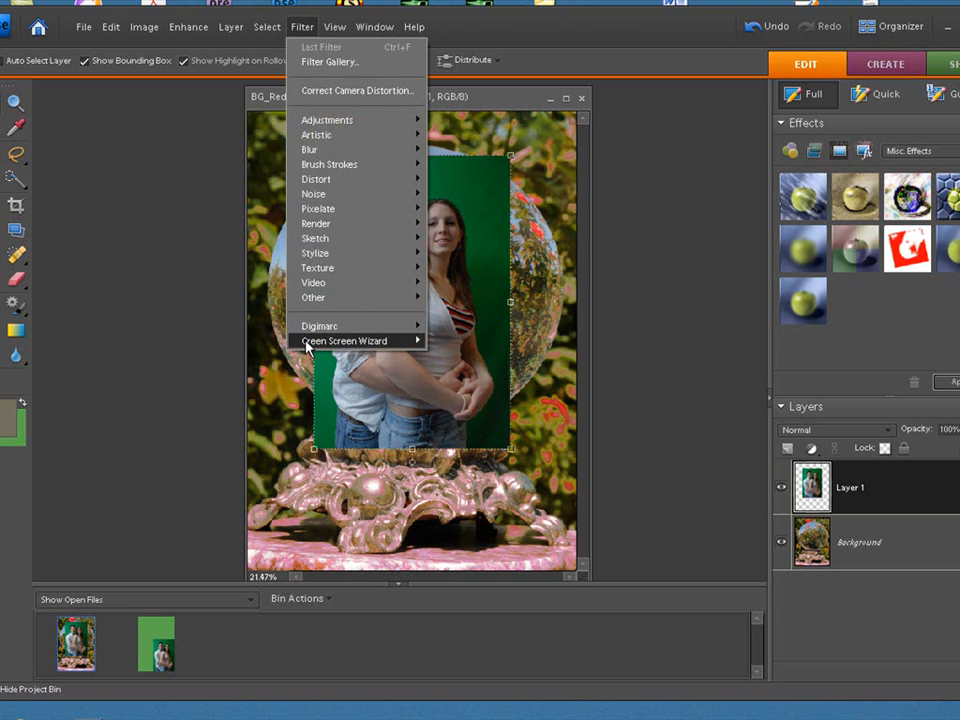
click(344, 340)
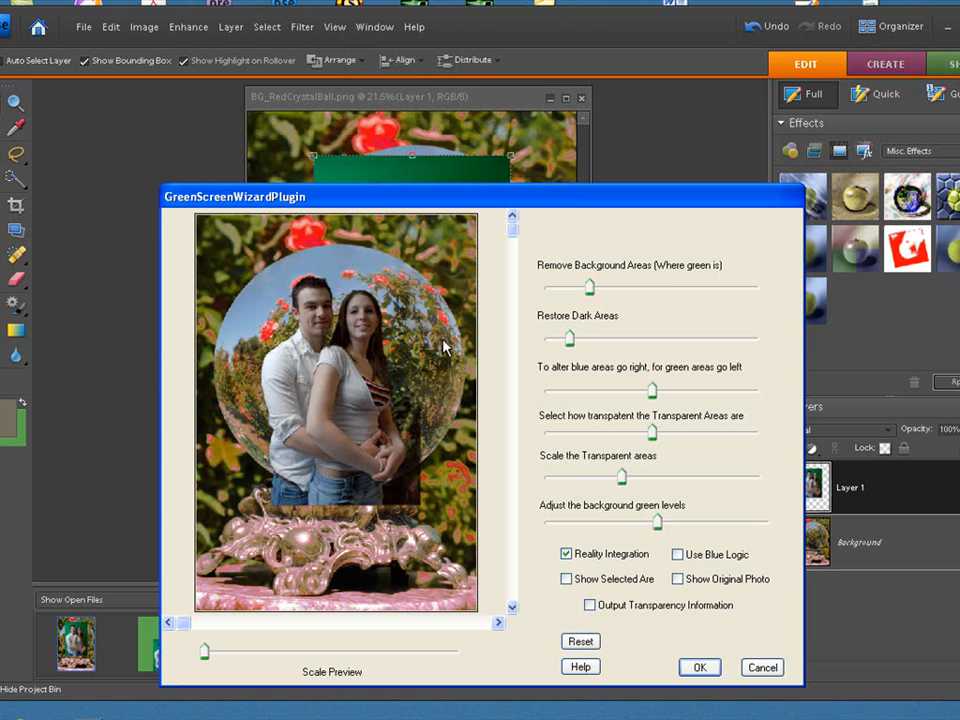
drag(234, 196, 216, 76)
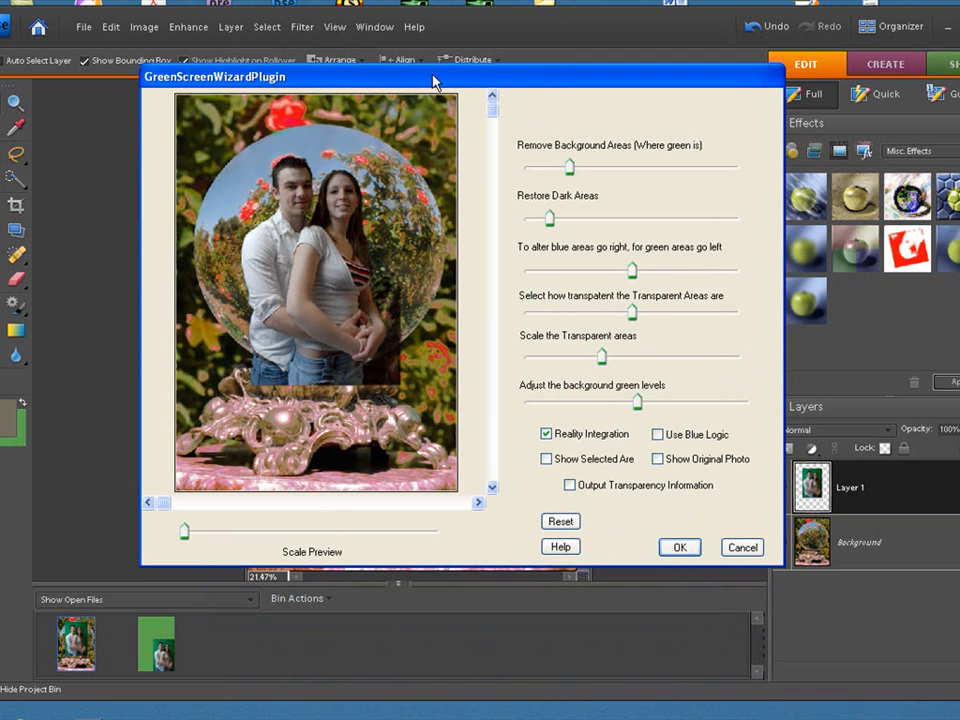
mouse_move(464, 368)
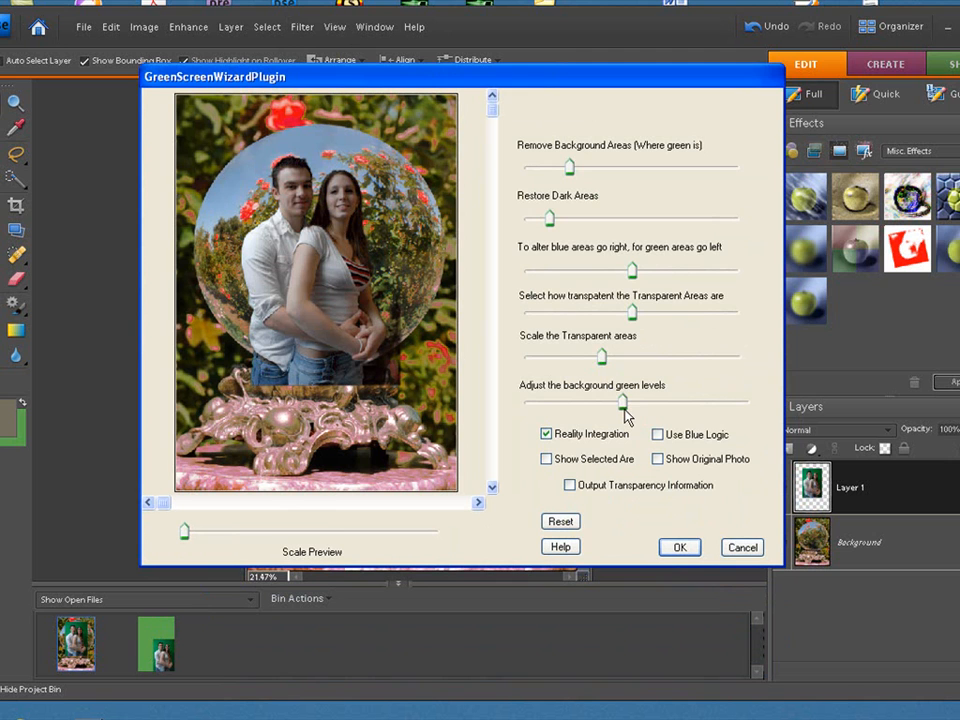
Lower the background green level and test the transparency slider, returning the couple to solid
drag(624, 404, 604, 404)
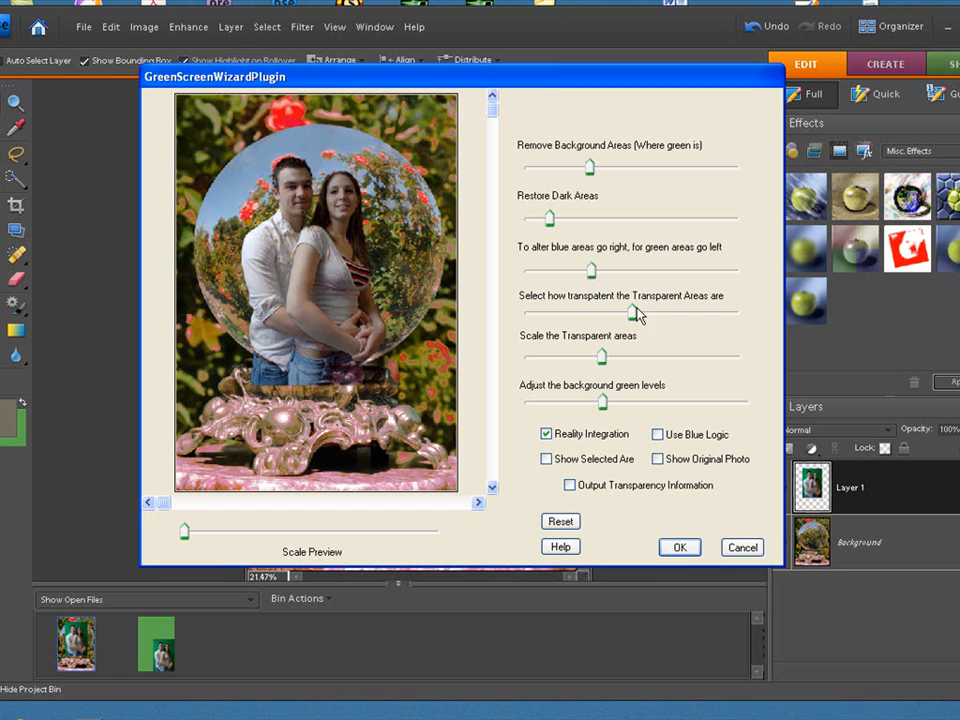
mouse_move(618, 318)
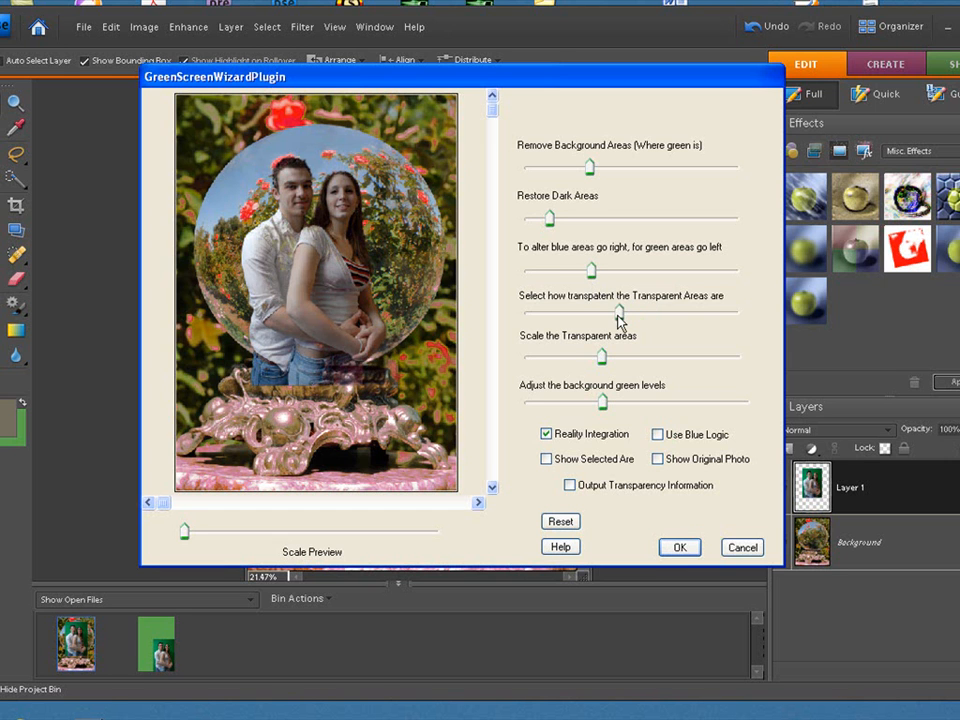
drag(618, 310, 580, 316)
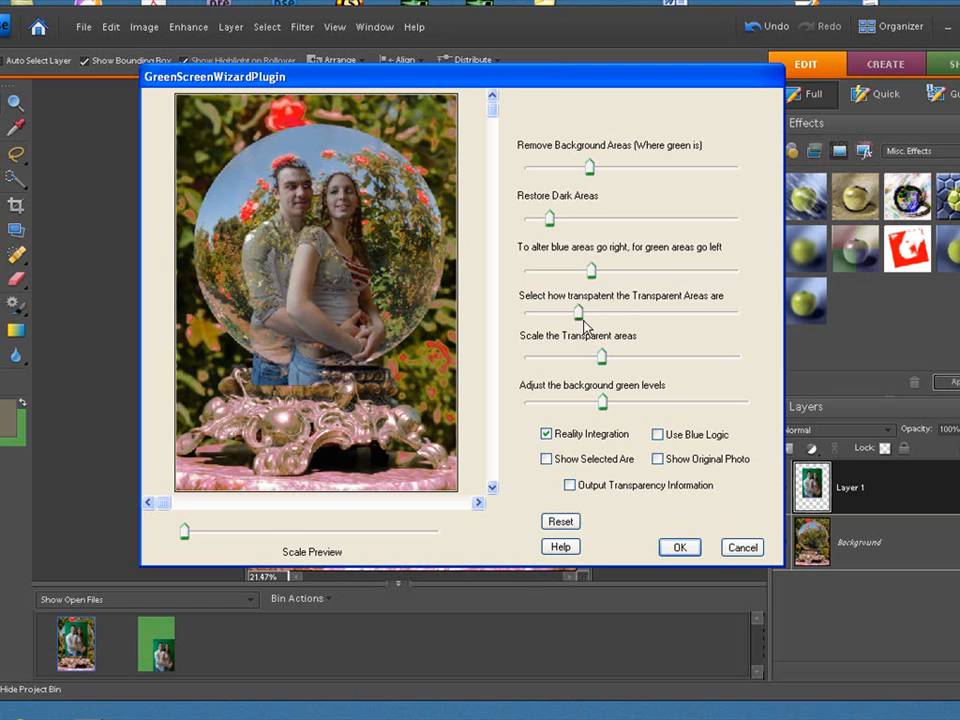
drag(578, 316, 644, 312)
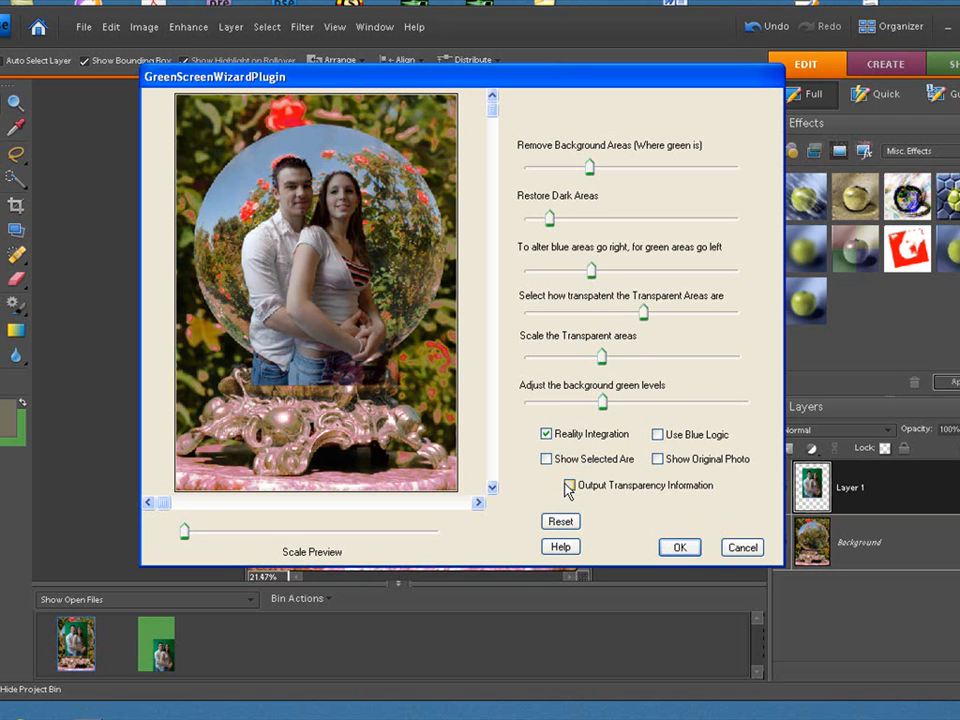
With Output Transparency ticked, tune Restore Dark Areas, Remove Background, transparency and scale sliders
click(568, 486)
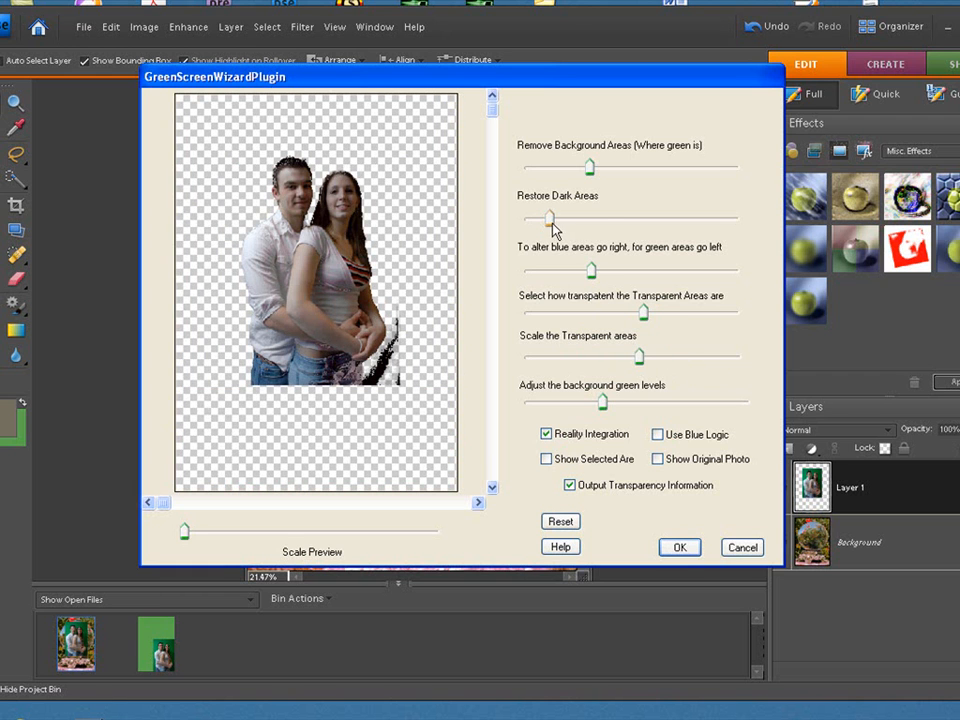
drag(548, 218, 636, 218)
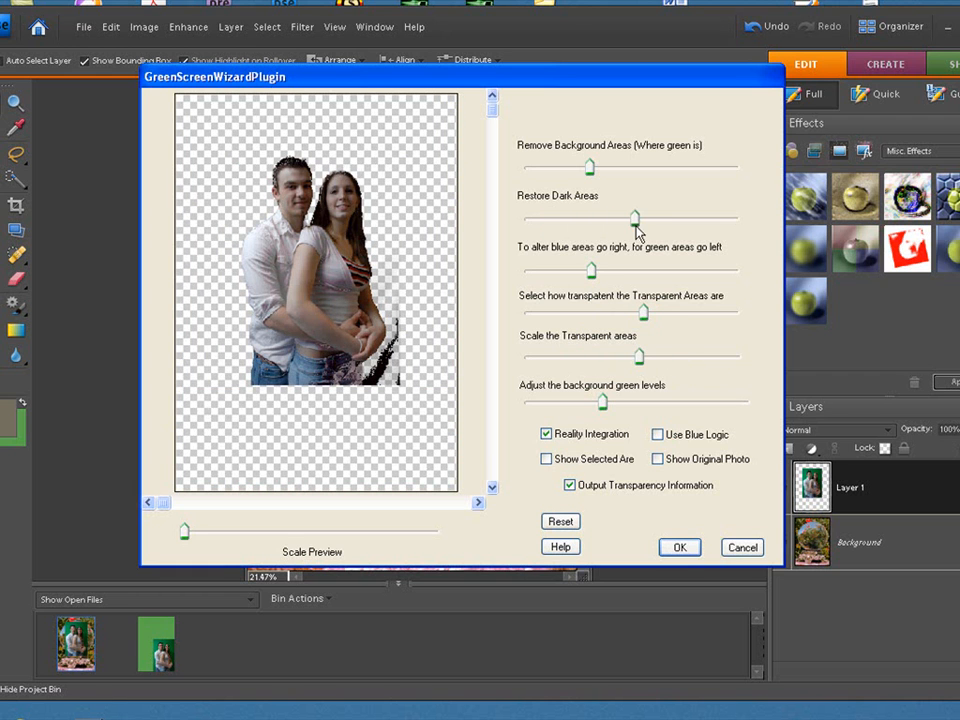
drag(636, 218, 596, 218)
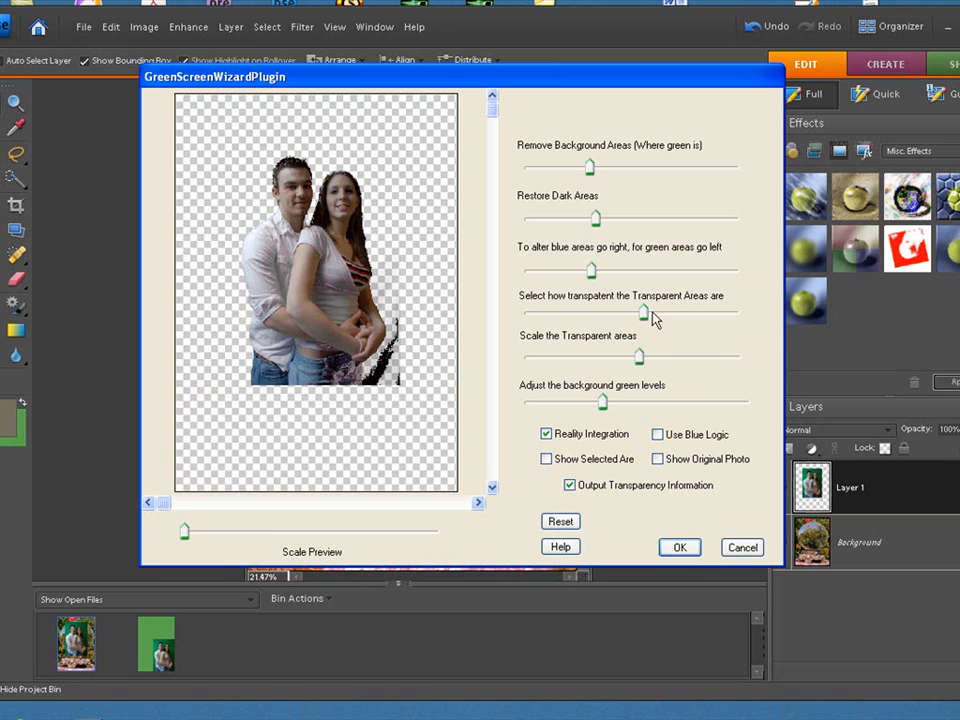
drag(644, 312, 672, 312)
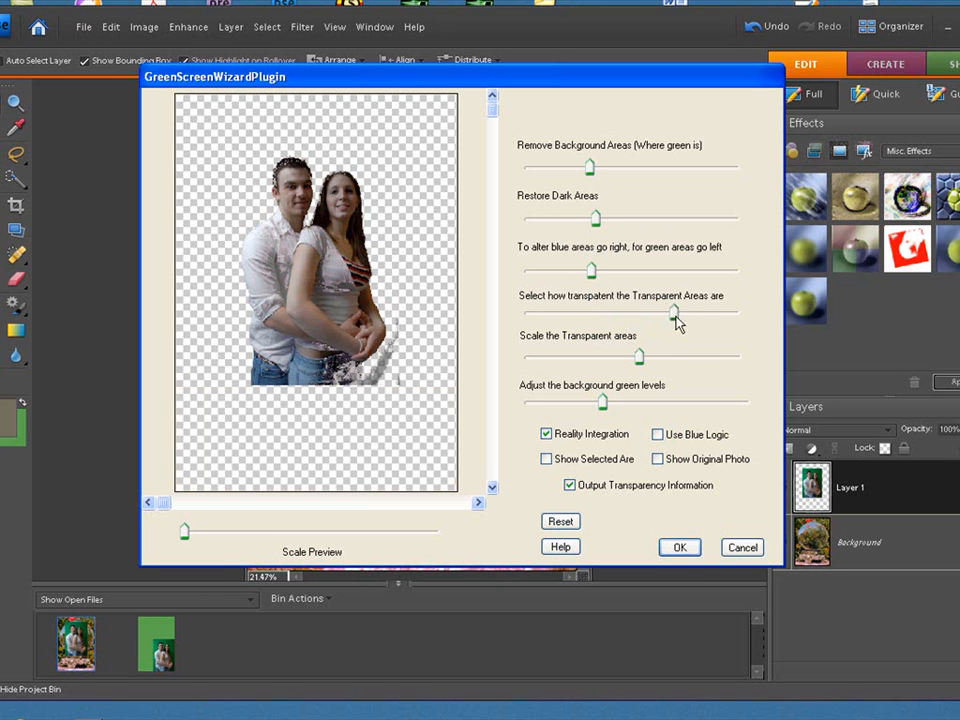
drag(672, 314, 696, 312)
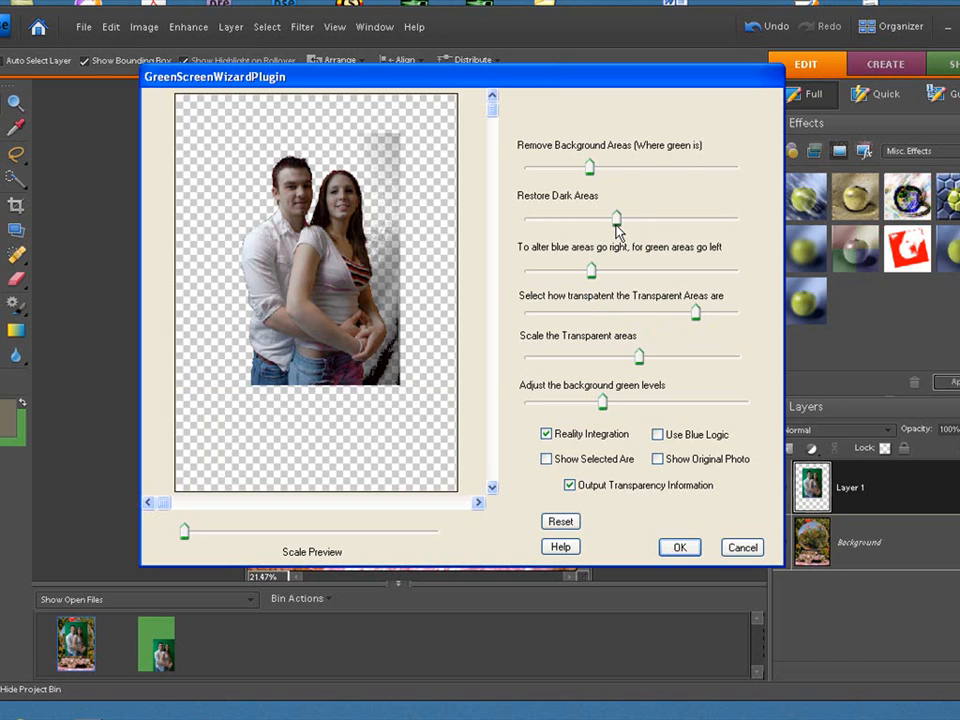
drag(588, 168, 640, 168)
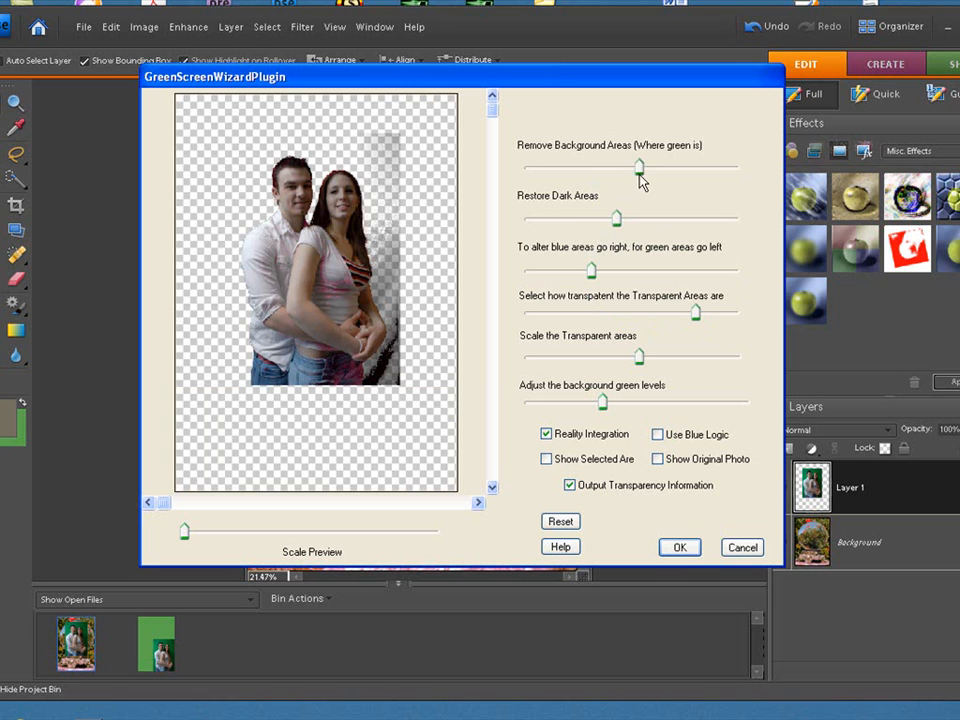
drag(640, 166, 612, 166)
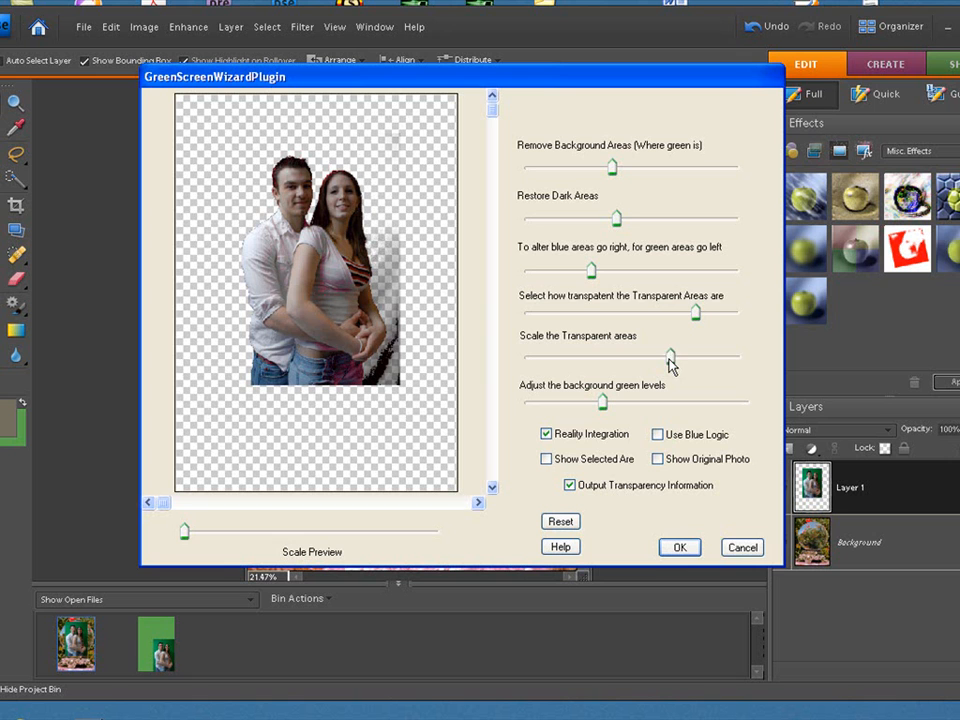
drag(670, 356, 704, 356)
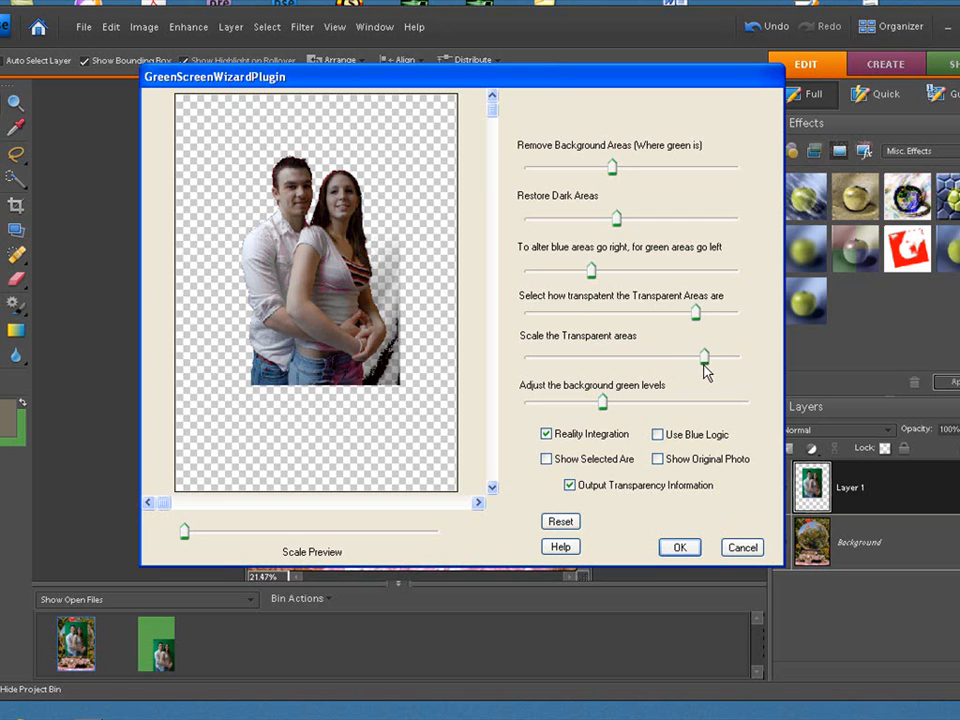
drag(704, 356, 690, 356)
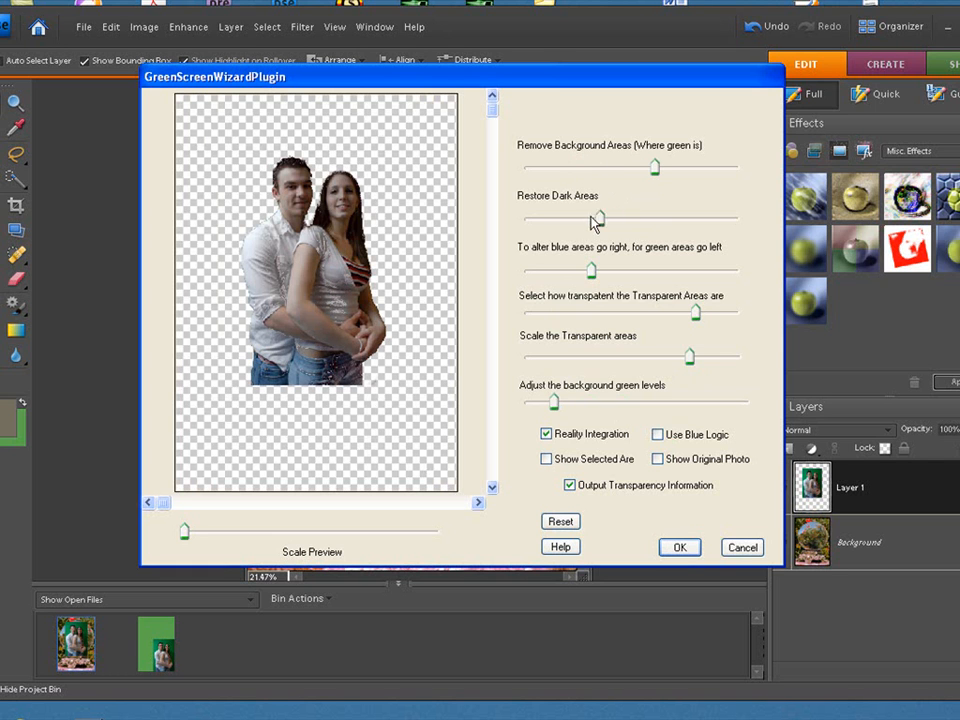
Refine dark areas, blue/green balance, green levels and scale, then untick transparency to preview in the ball
drag(596, 218, 648, 218)
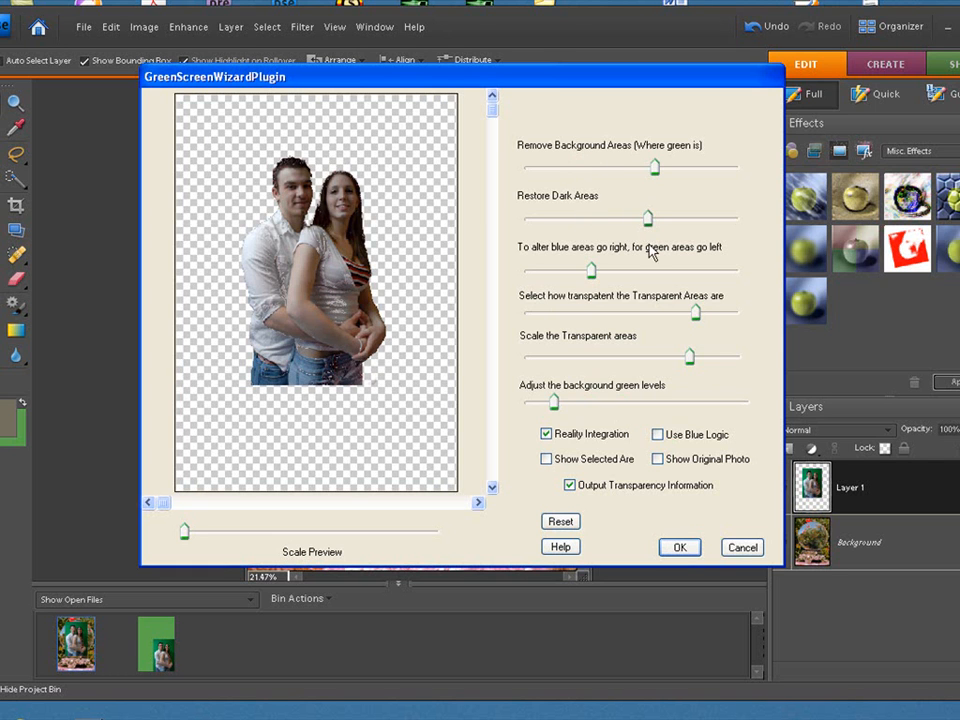
drag(590, 272, 616, 272)
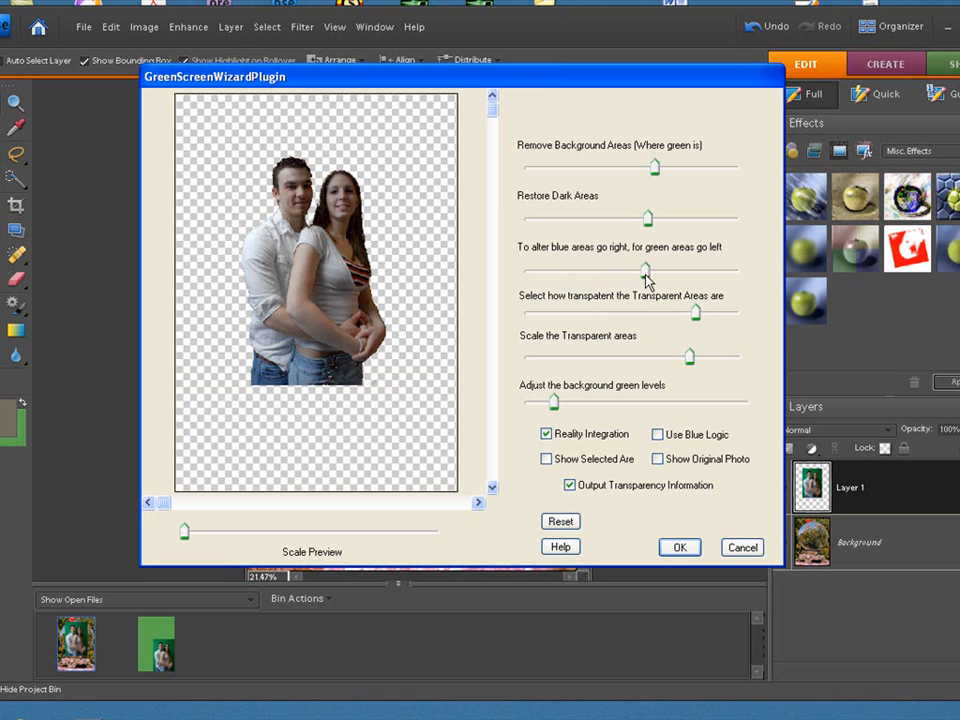
mouse_move(668, 284)
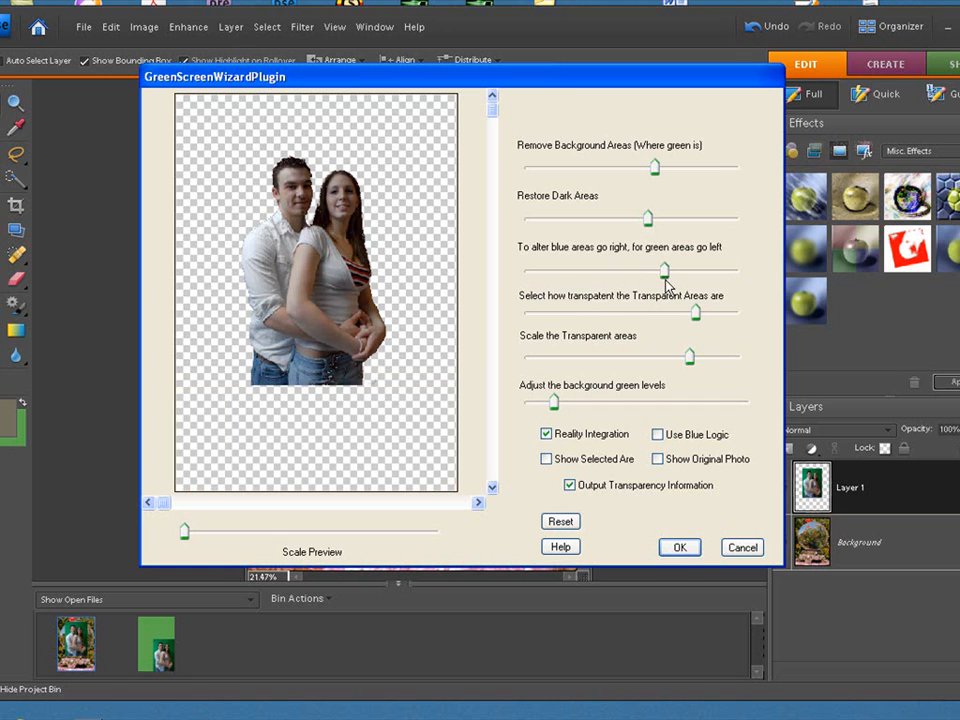
mouse_move(630, 368)
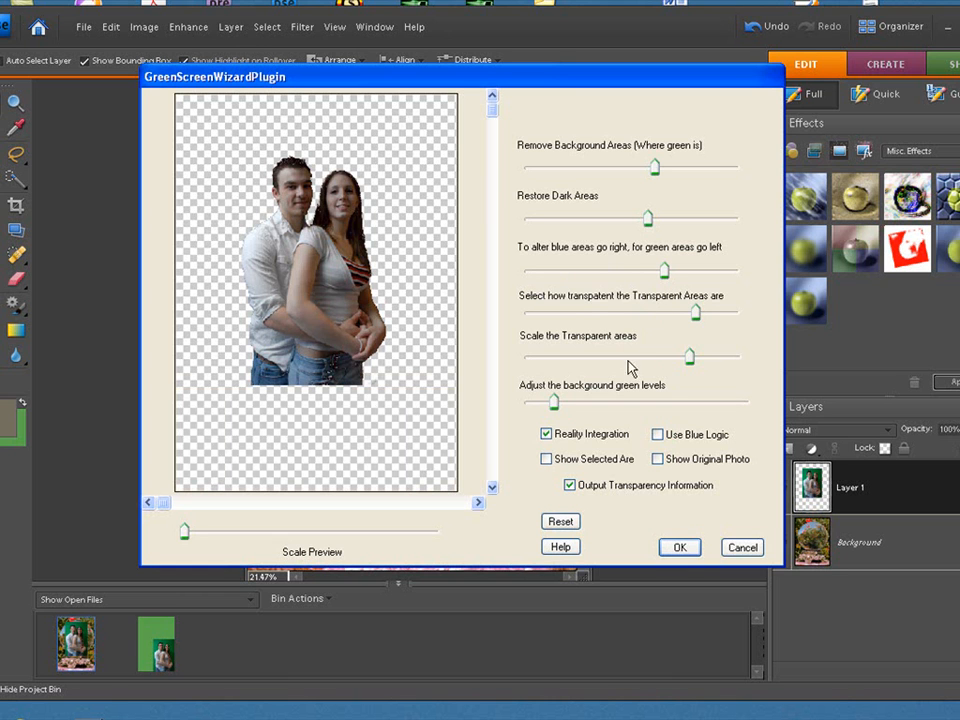
drag(556, 400, 584, 400)
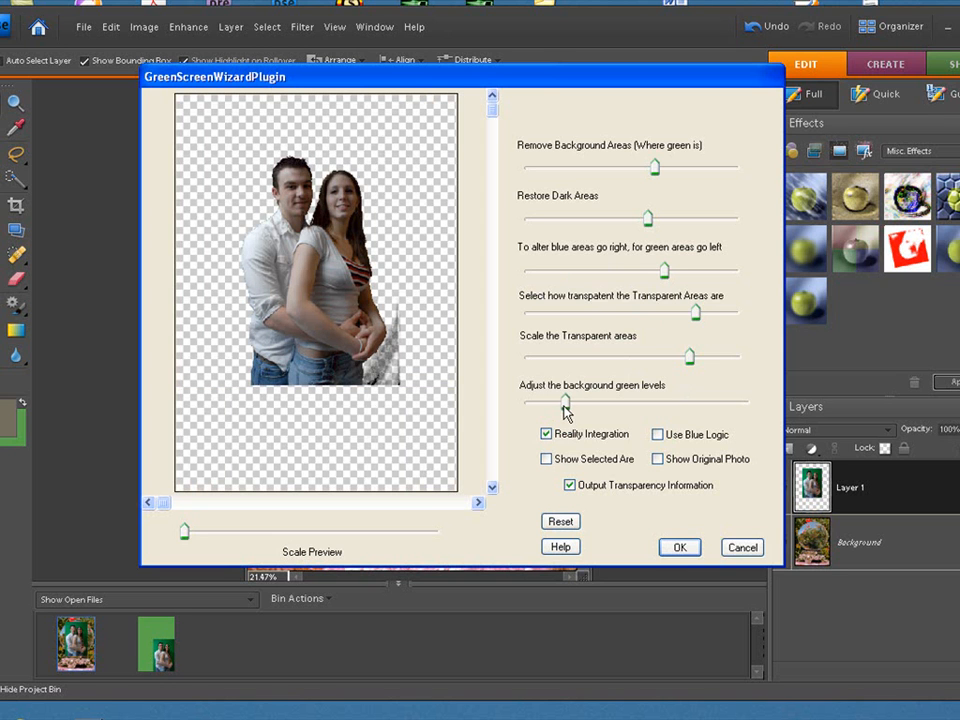
mouse_move(678, 364)
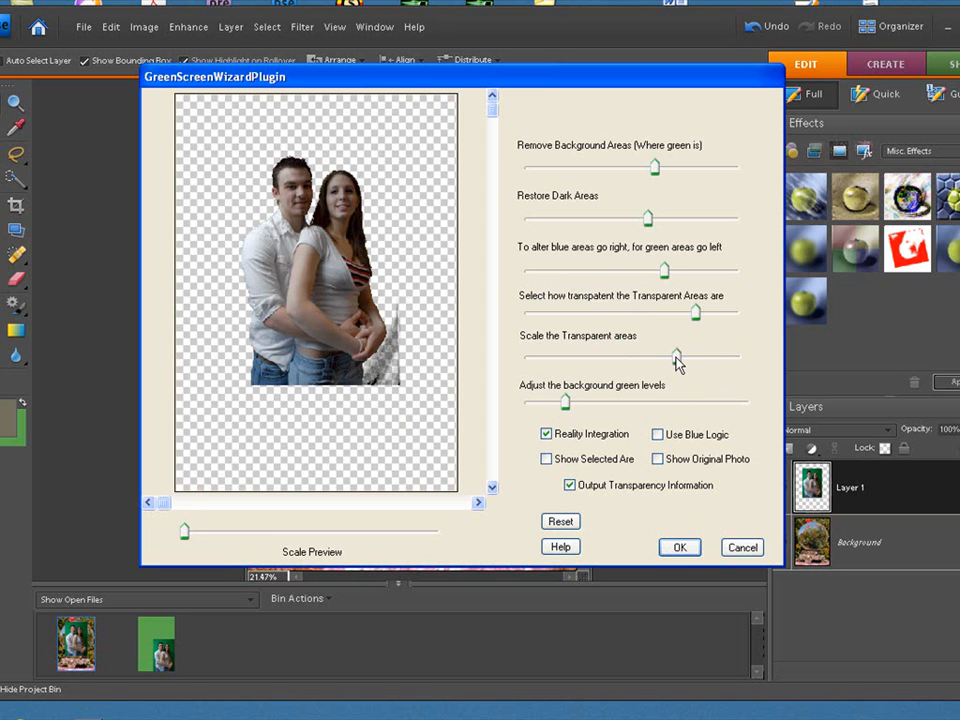
drag(678, 356, 724, 356)
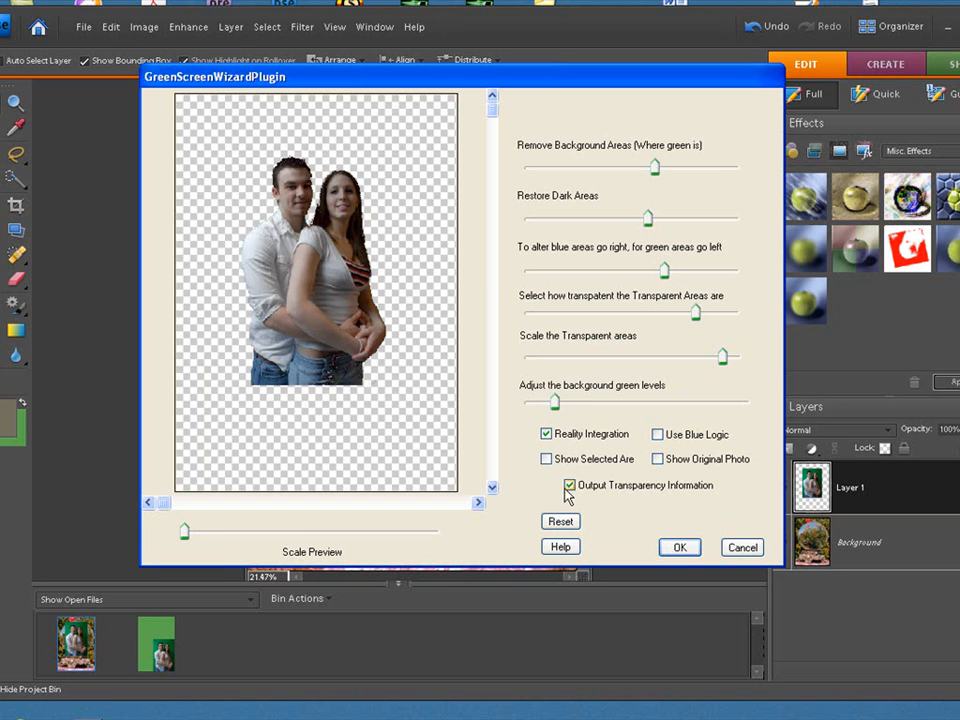
click(570, 486)
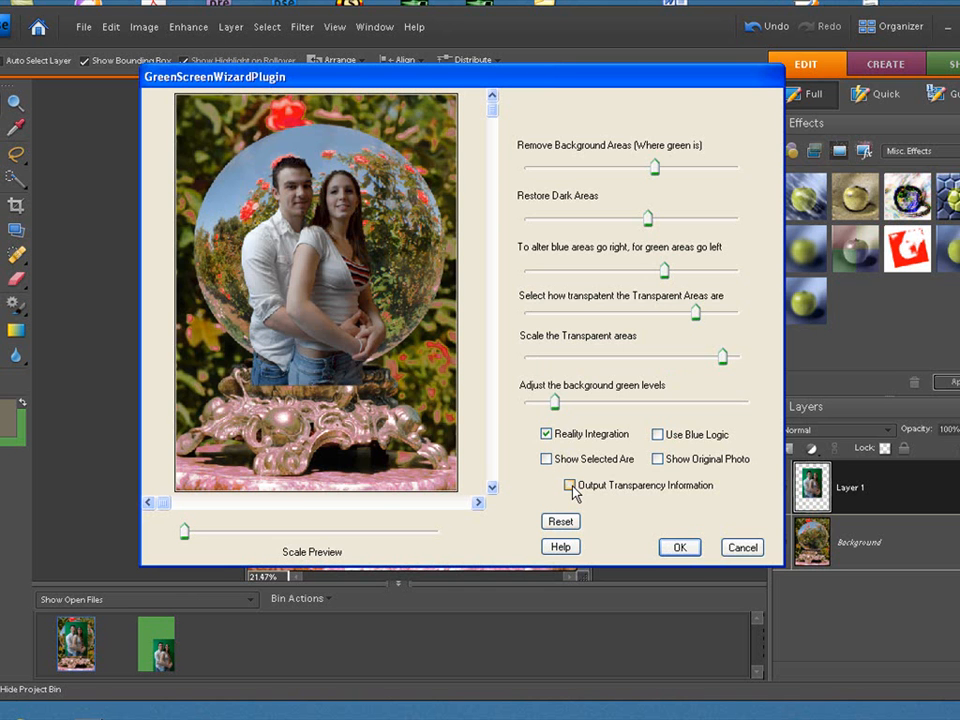
click(570, 486)
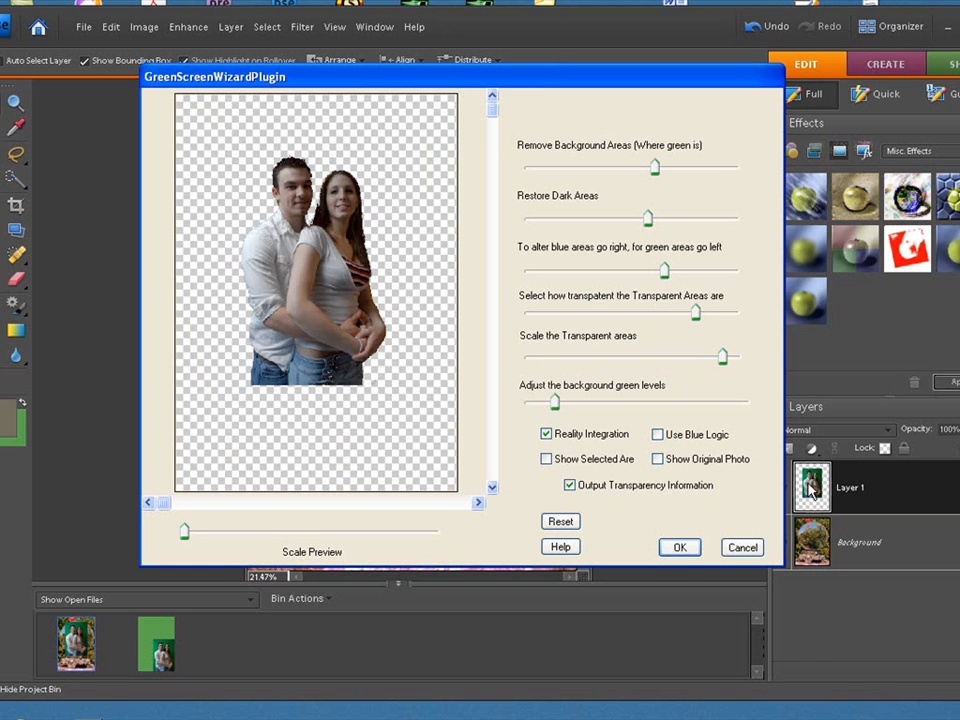
mouse_move(810, 488)
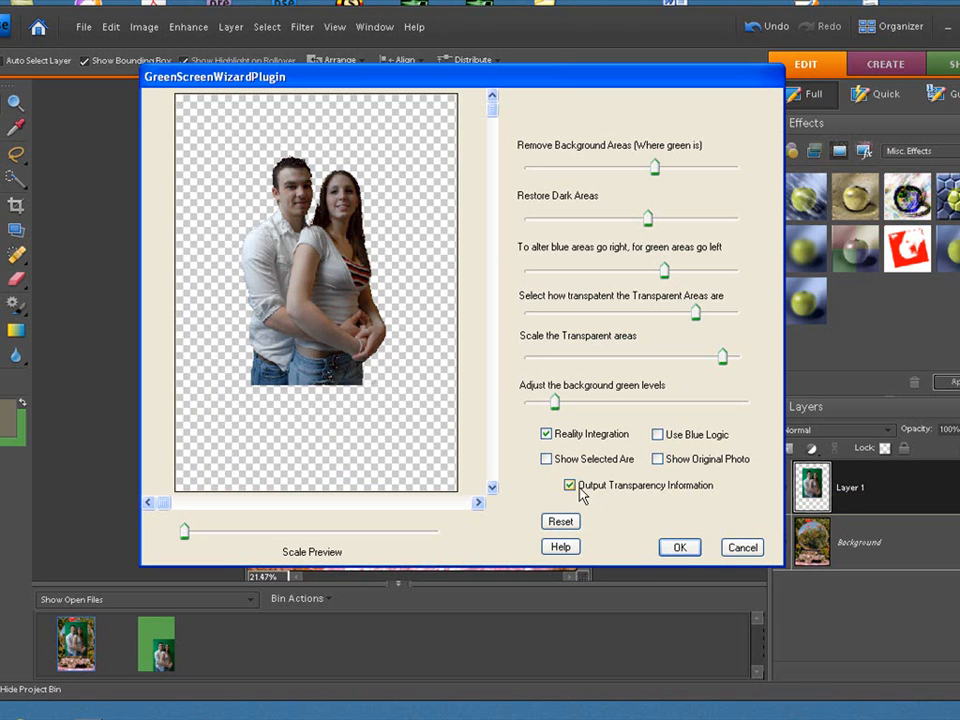
click(570, 486)
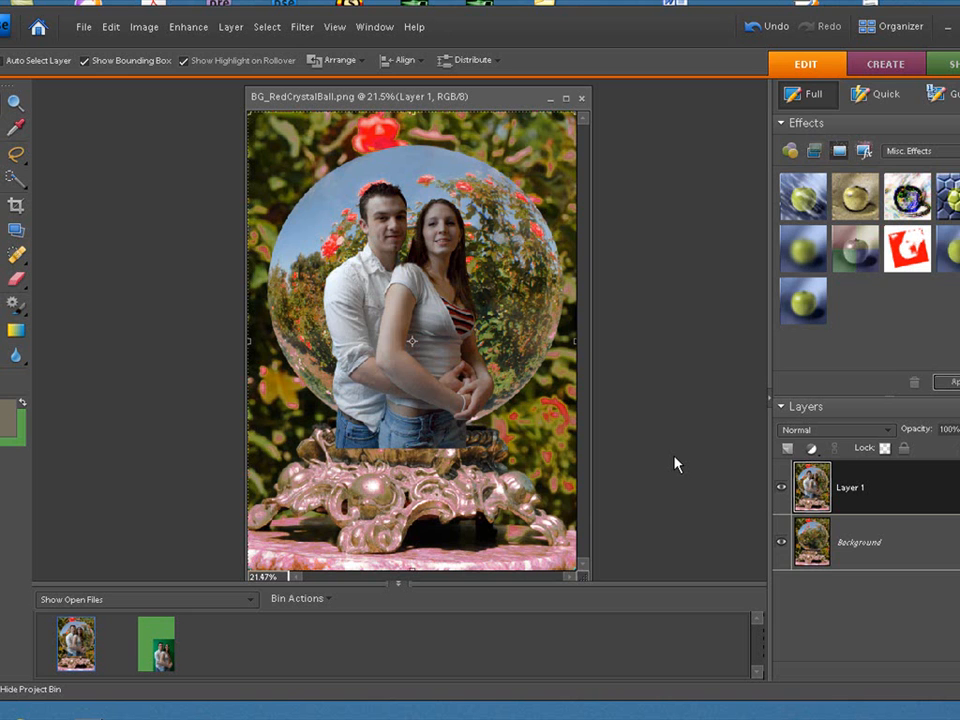
mouse_move(828, 508)
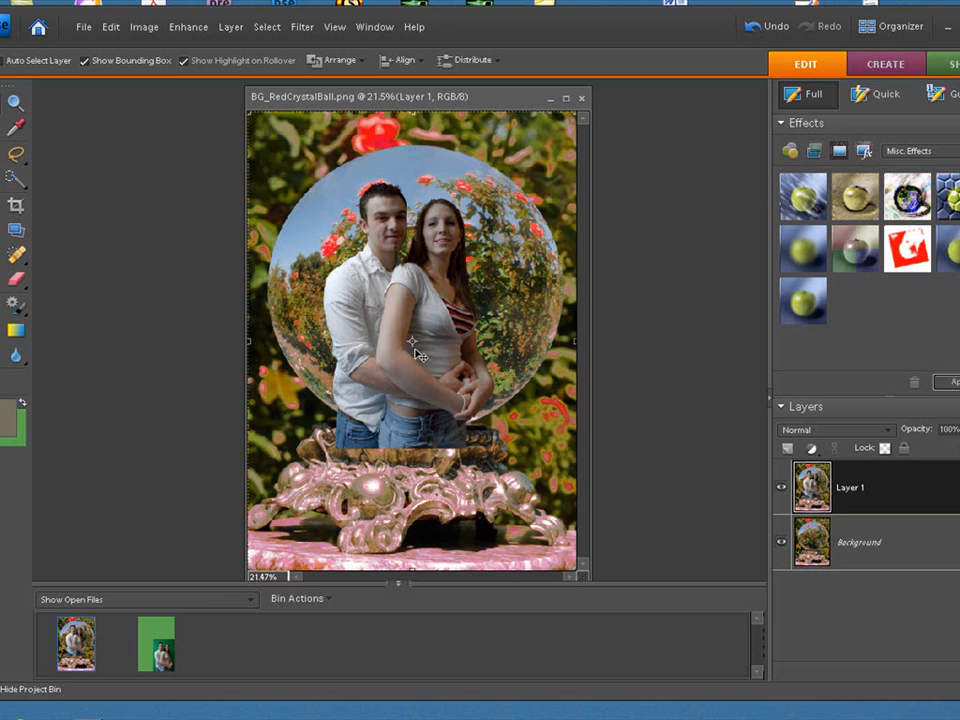
mouse_move(742, 498)
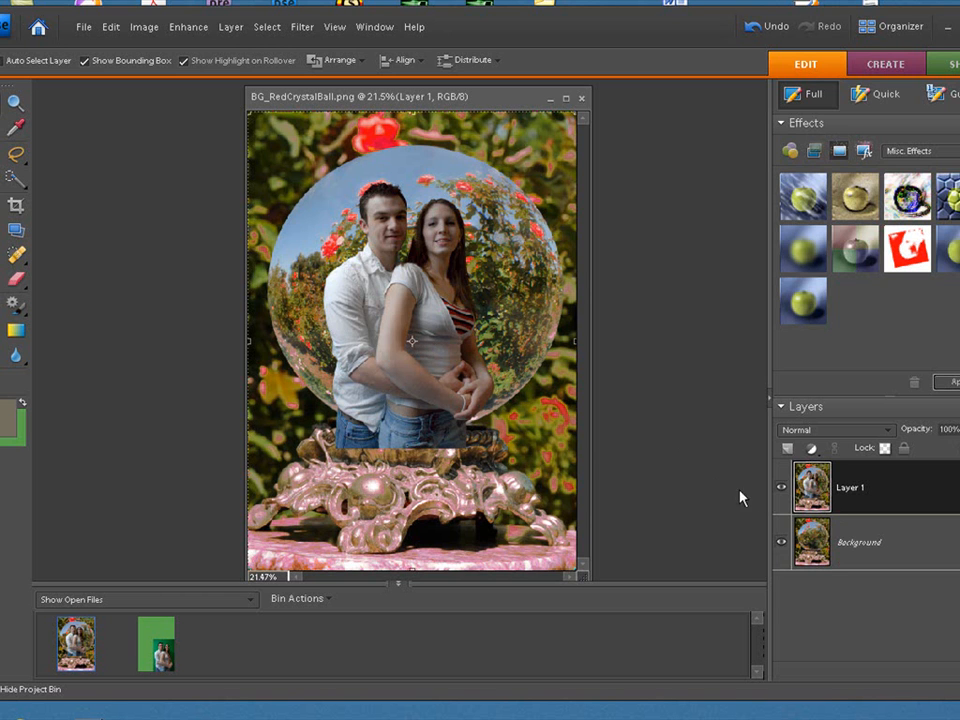
mouse_move(684, 504)
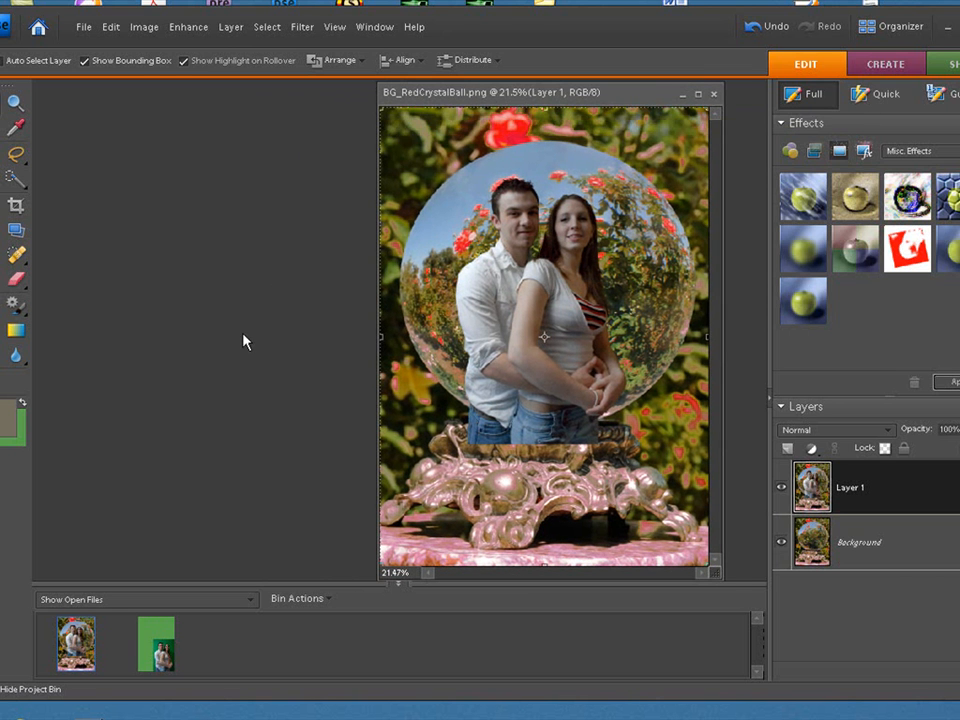
mouse_move(304, 220)
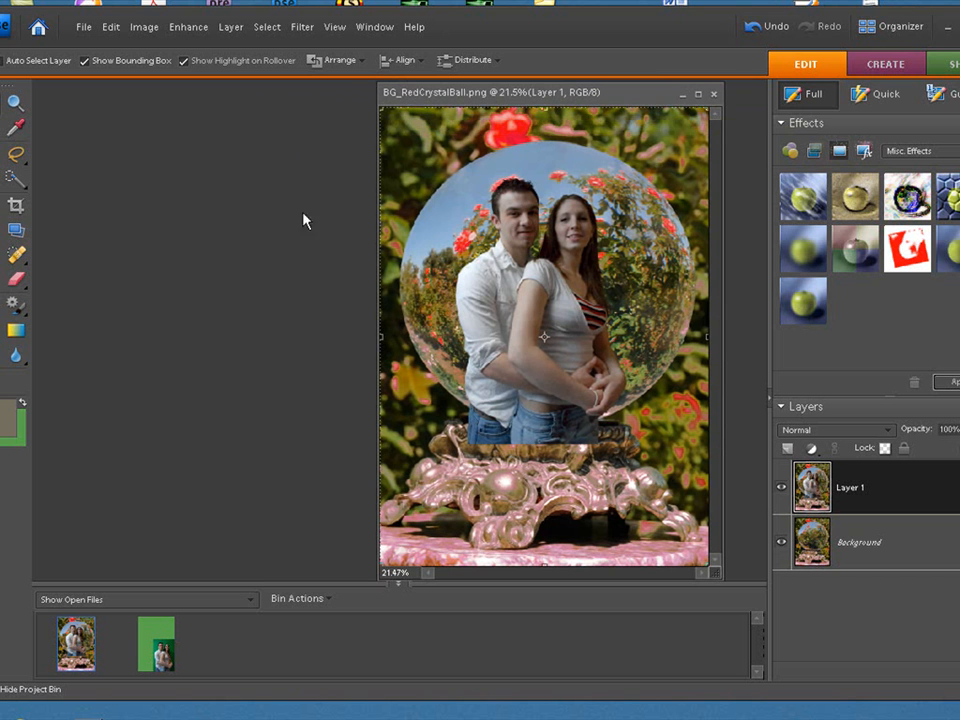
mouse_move(456, 92)
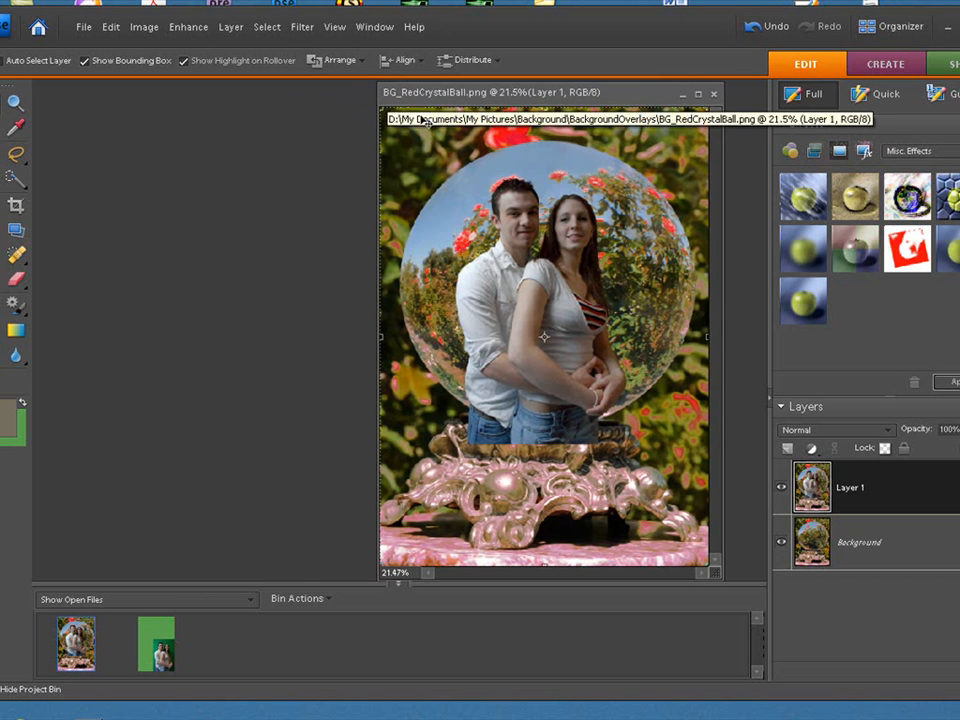
Switch back to the Organizer photo catalogue to find the foreground overlay
click(828, 26)
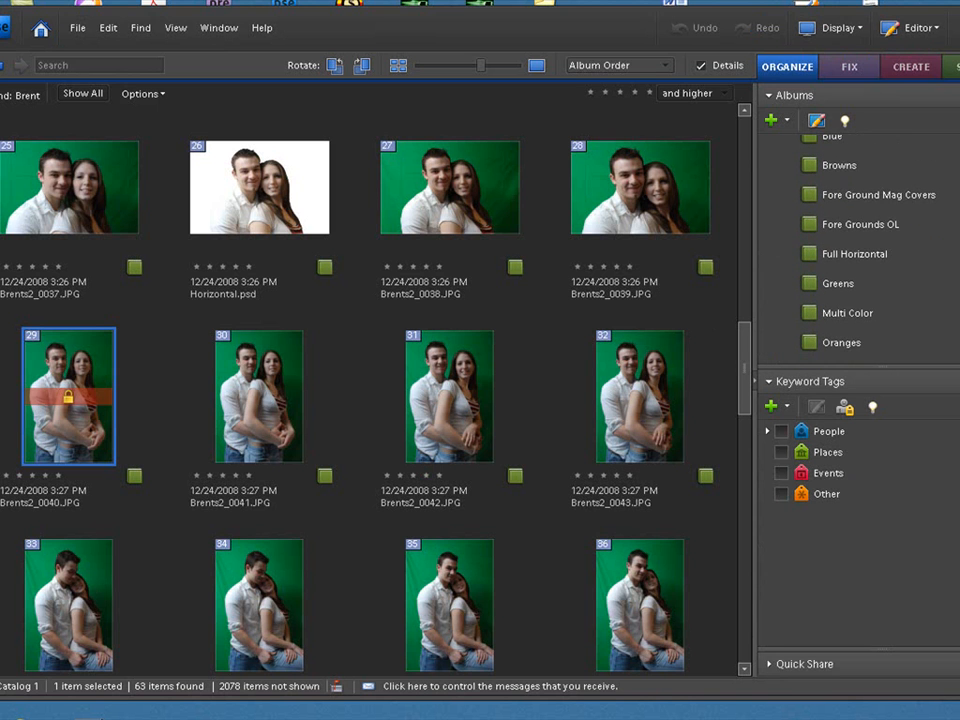
From the Fore Grounds OL album, send FG_RedCrystalBall.png to Full Edit
click(860, 224)
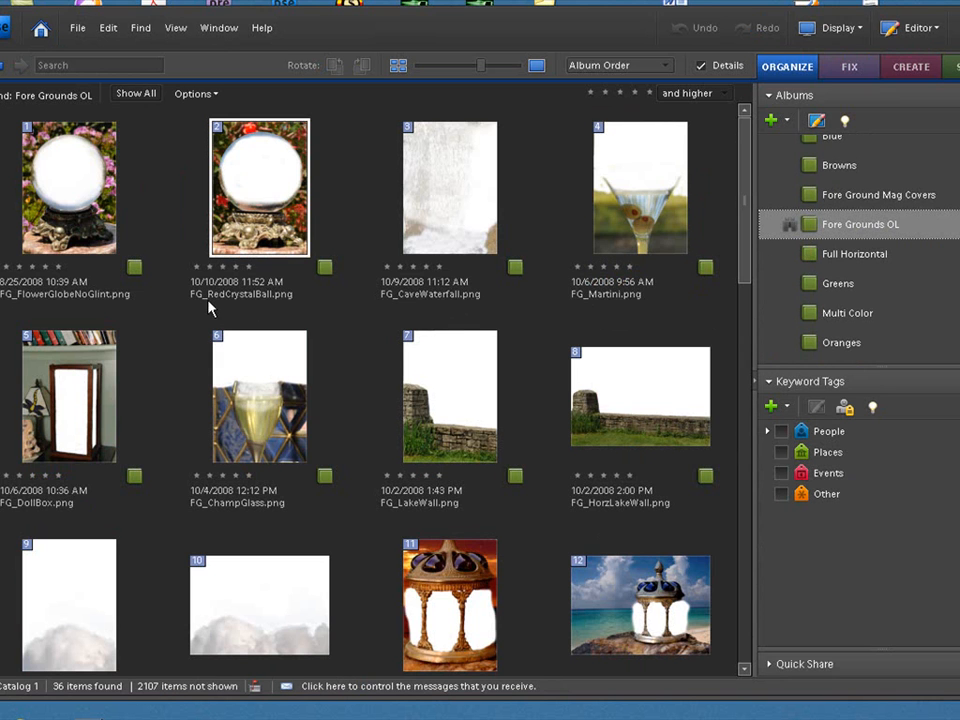
right_click(260, 186)
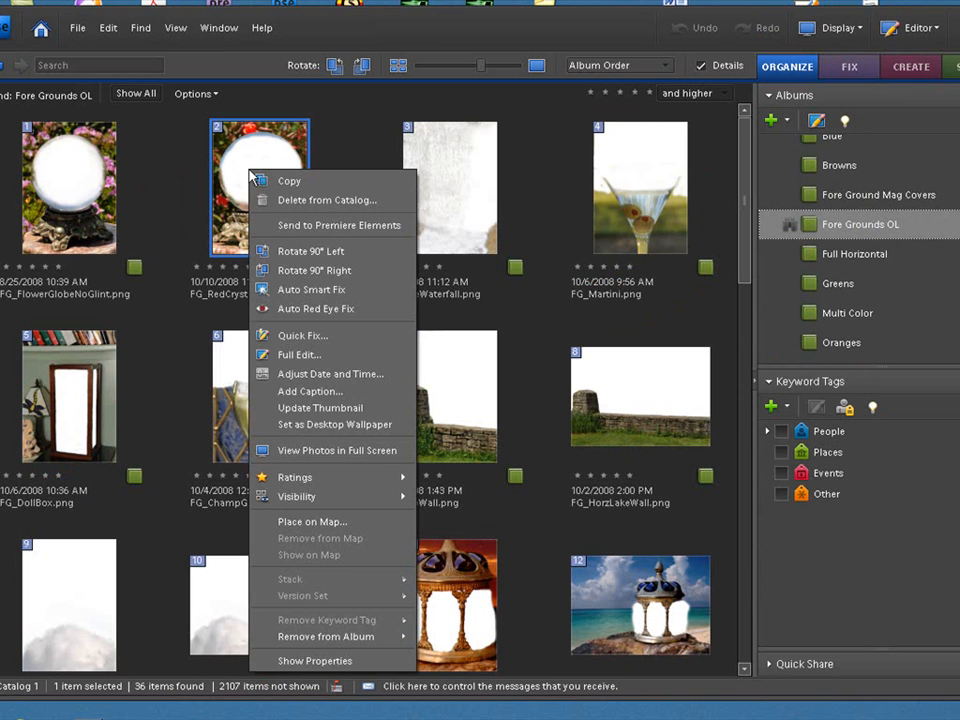
click(300, 354)
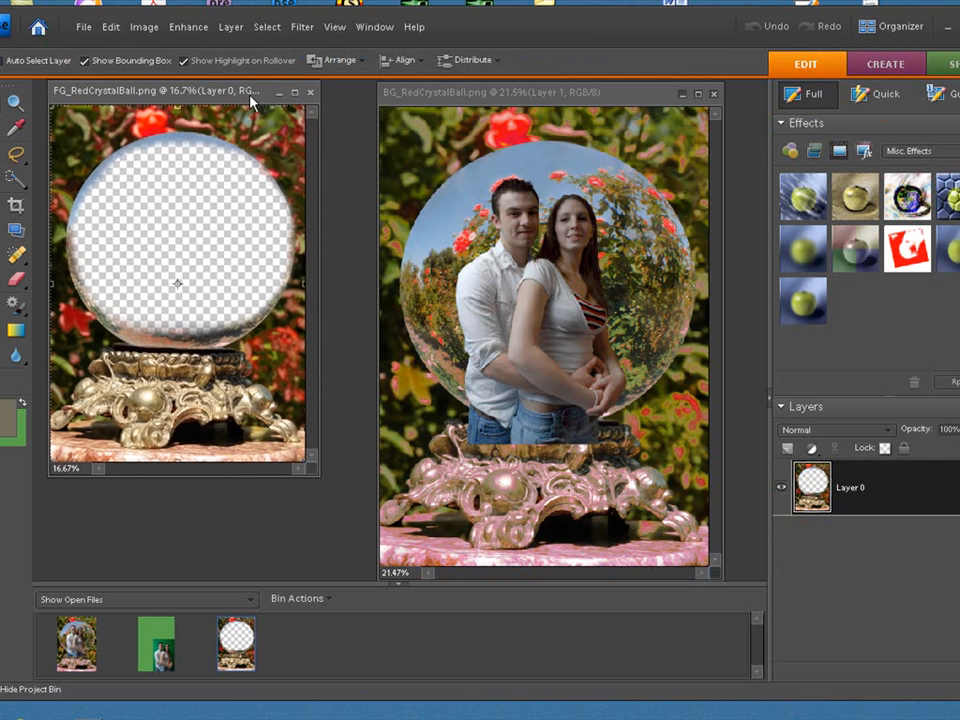
Zoom in on FG_RedCrystalBall, carry it into the composite as Layer 2, and close the overlay document
click(334, 26)
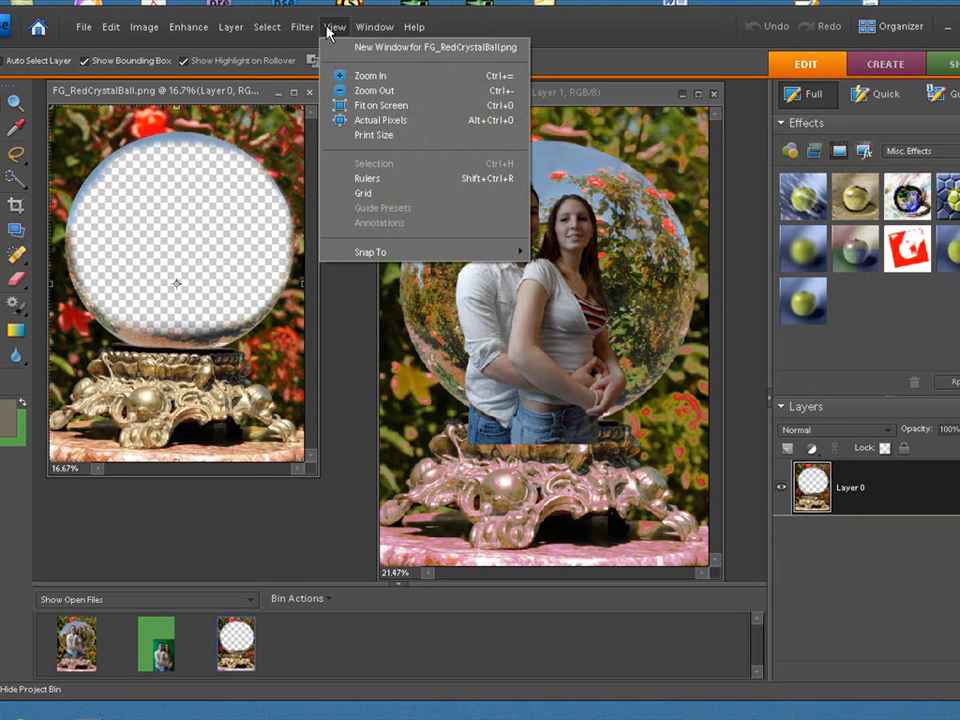
click(380, 104)
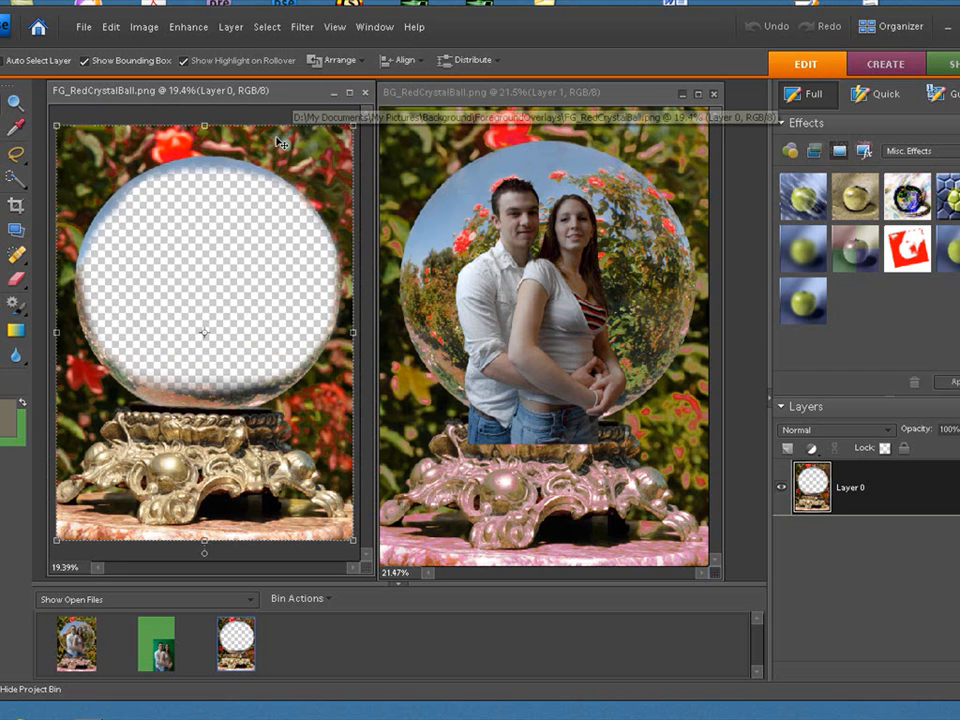
mouse_move(484, 246)
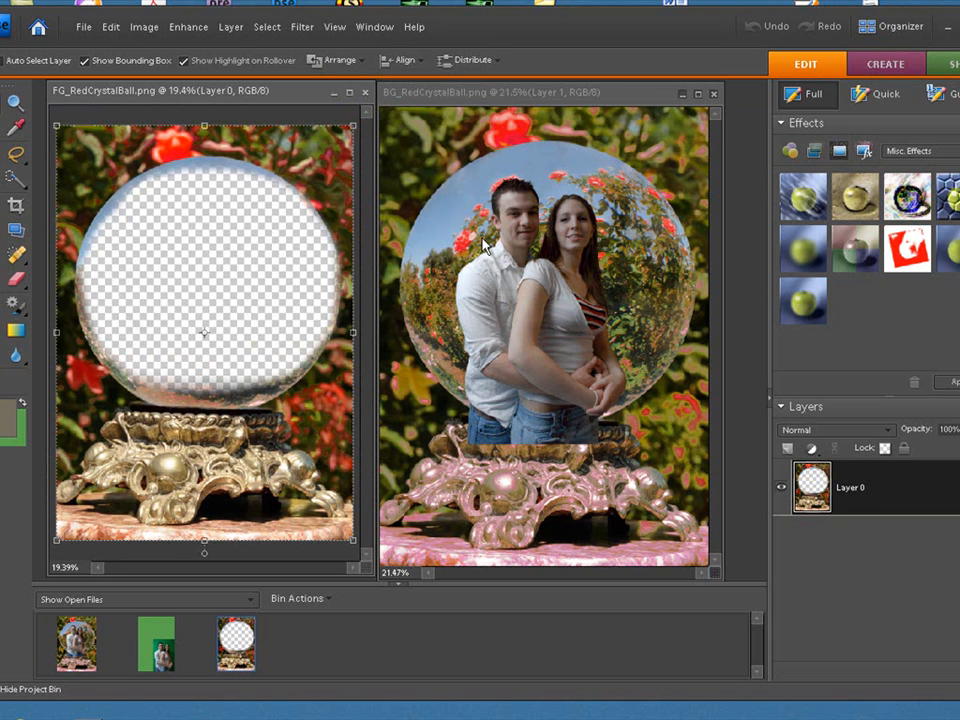
mouse_move(478, 258)
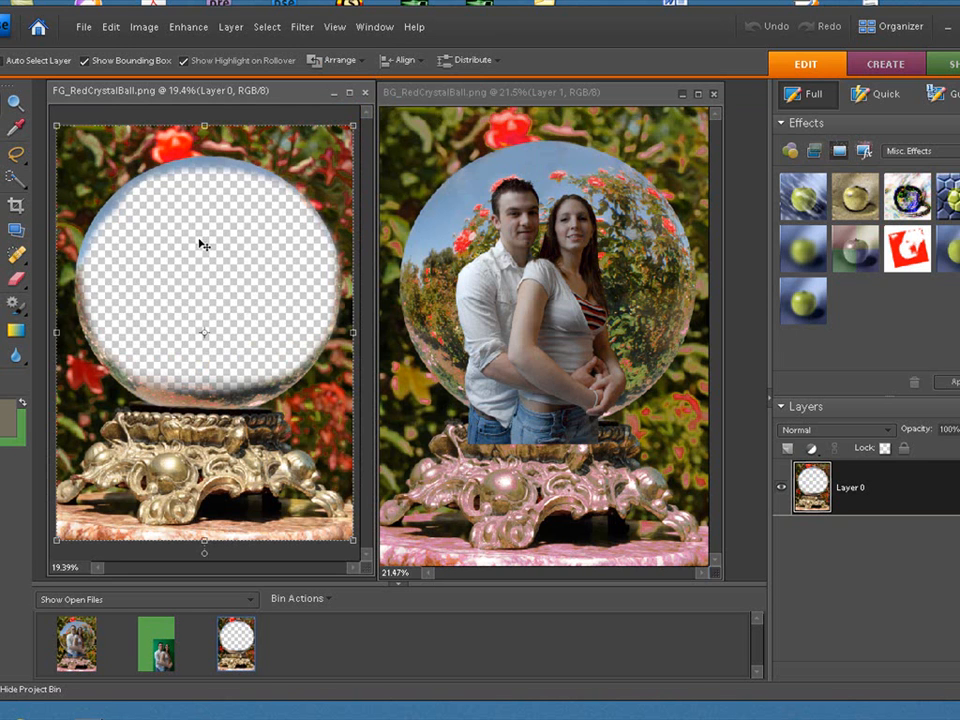
click(266, 28)
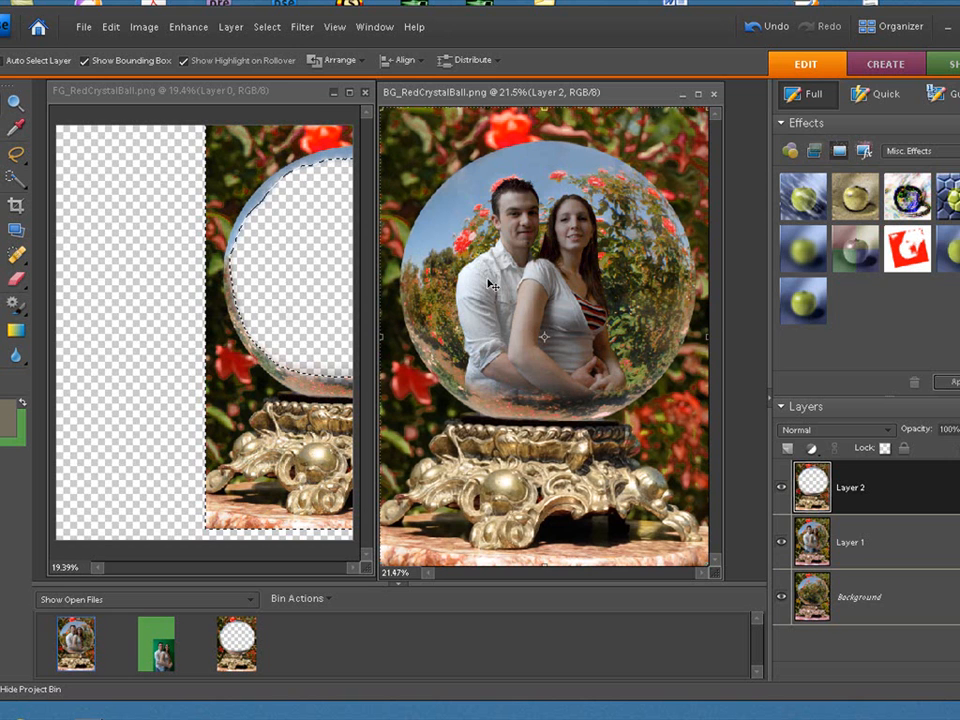
mouse_move(438, 216)
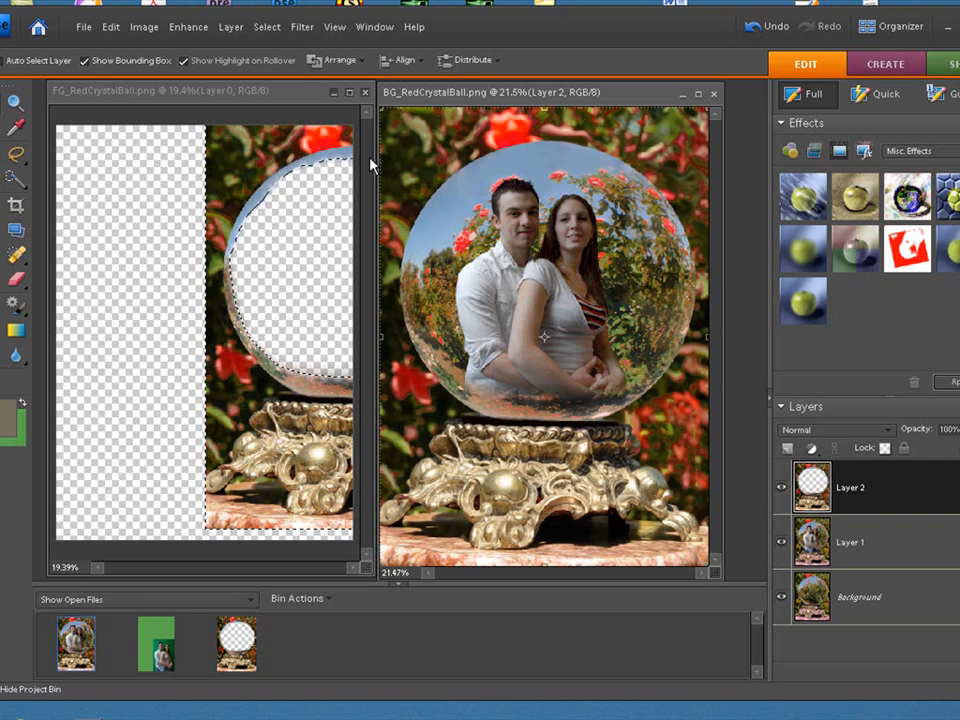
click(364, 92)
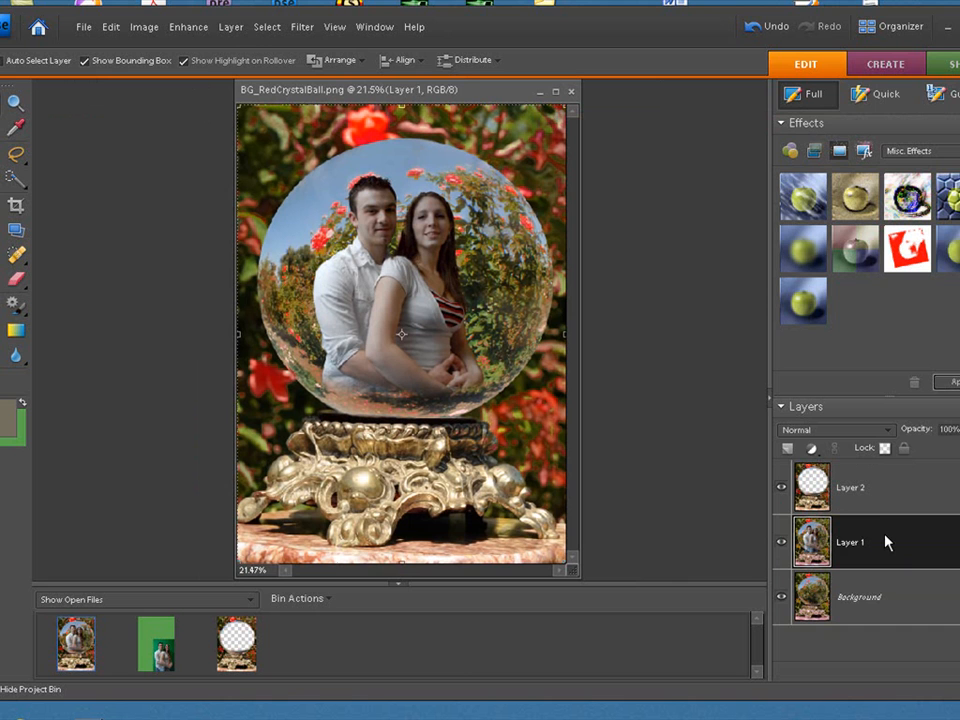
Select the Background layer and toggle Layer 2's visibility off and back on to compare the overlay
click(858, 596)
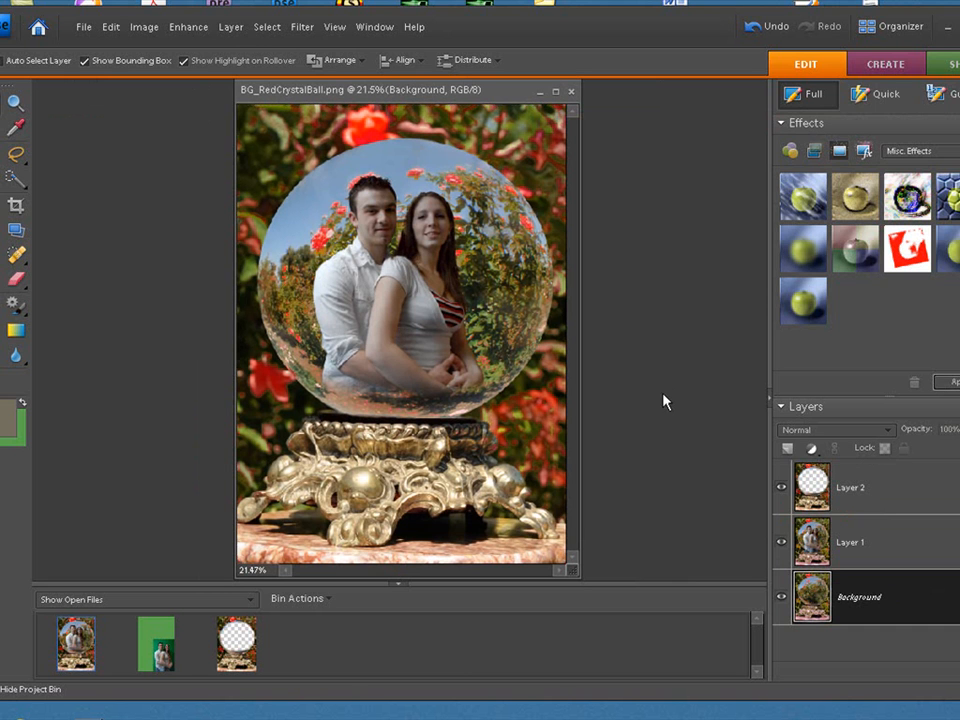
mouse_move(462, 398)
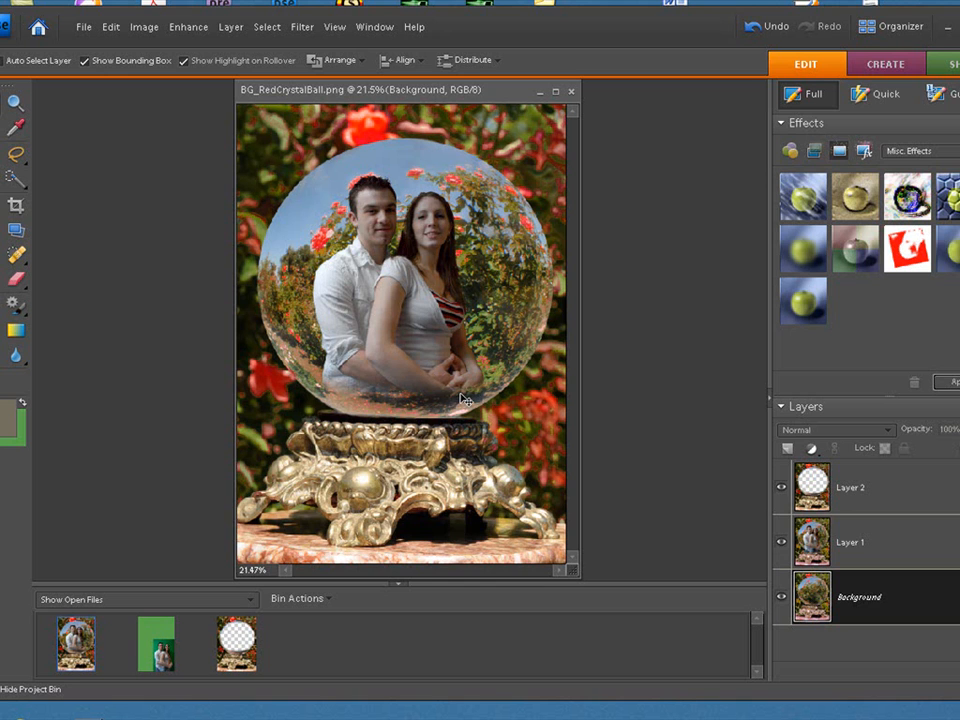
mouse_move(336, 438)
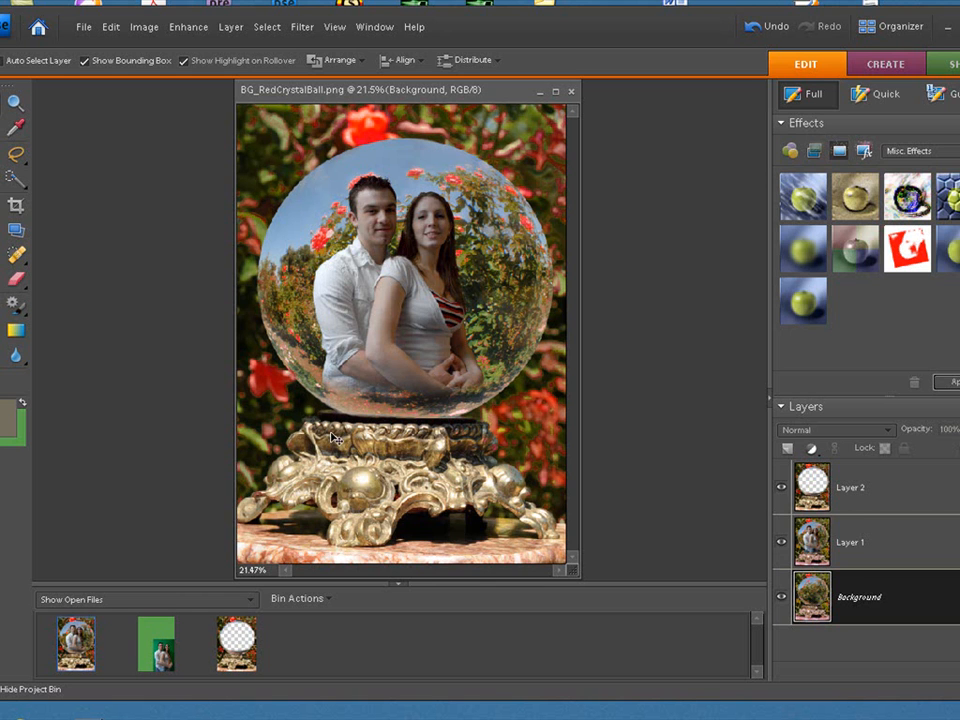
mouse_move(424, 464)
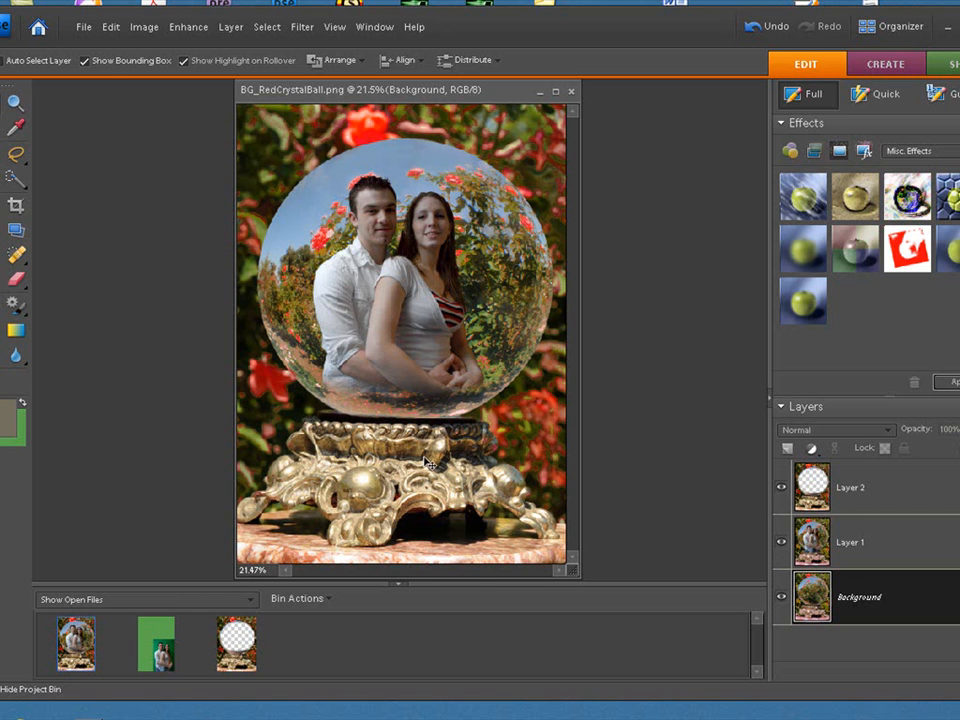
click(782, 488)
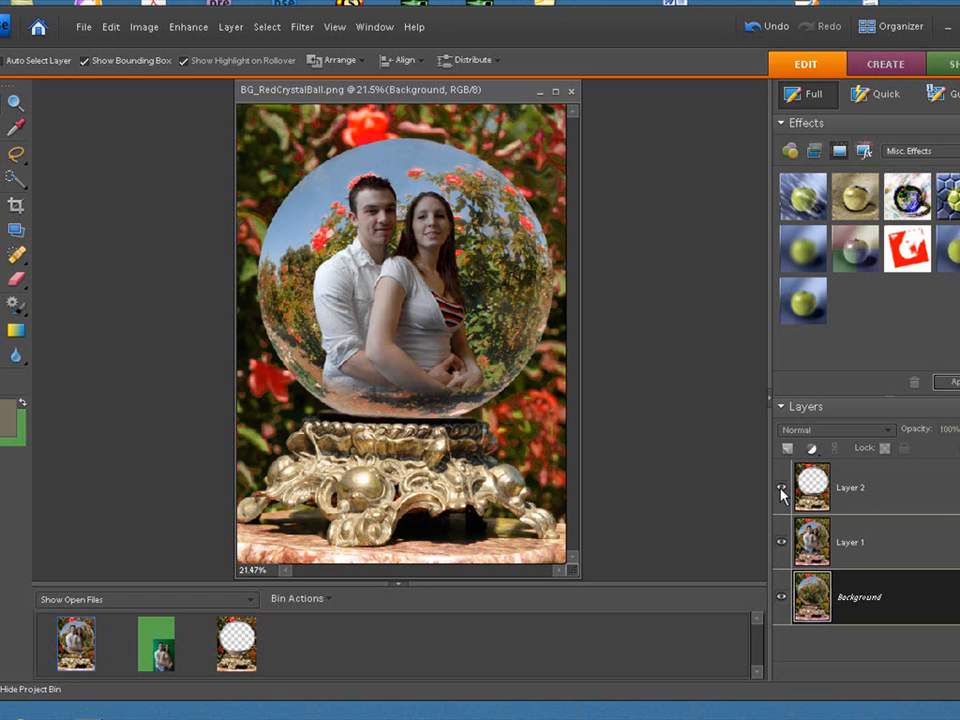
click(780, 488)
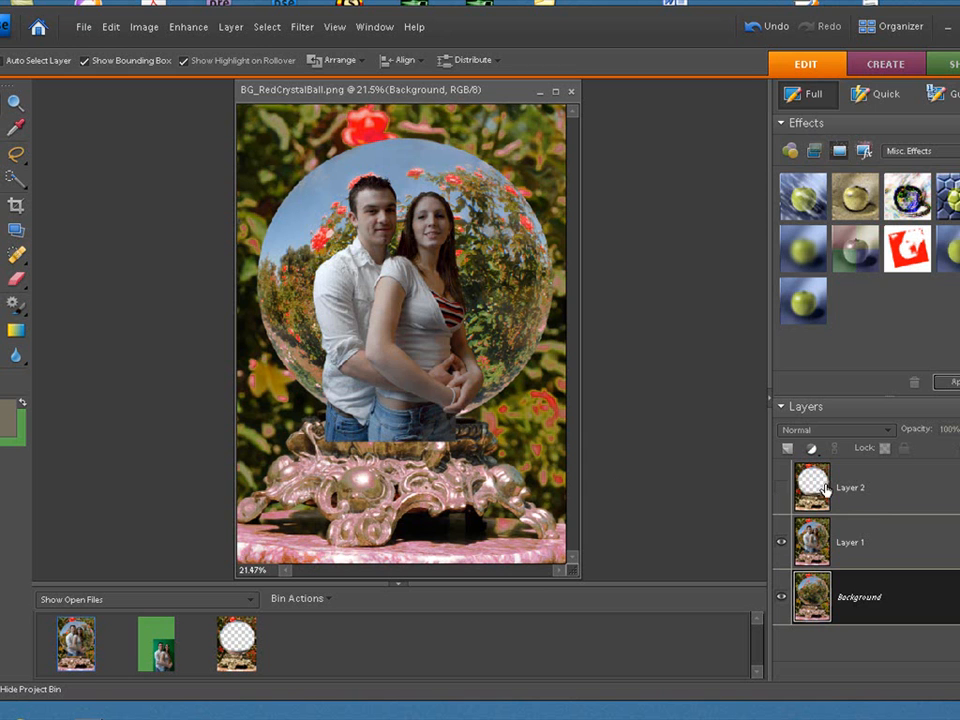
mouse_move(782, 488)
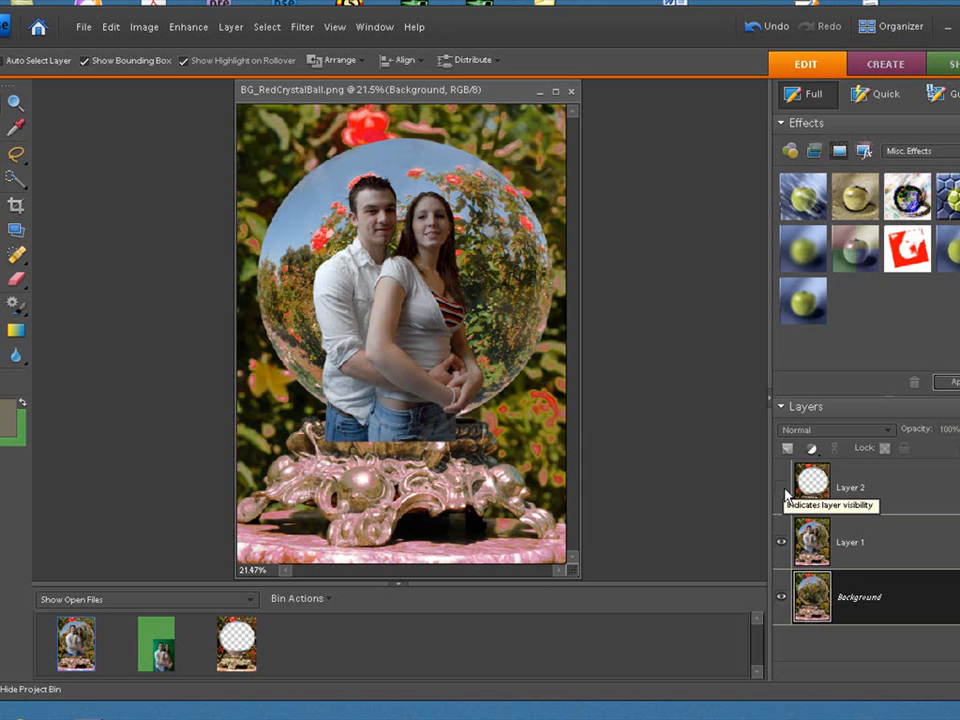
click(782, 488)
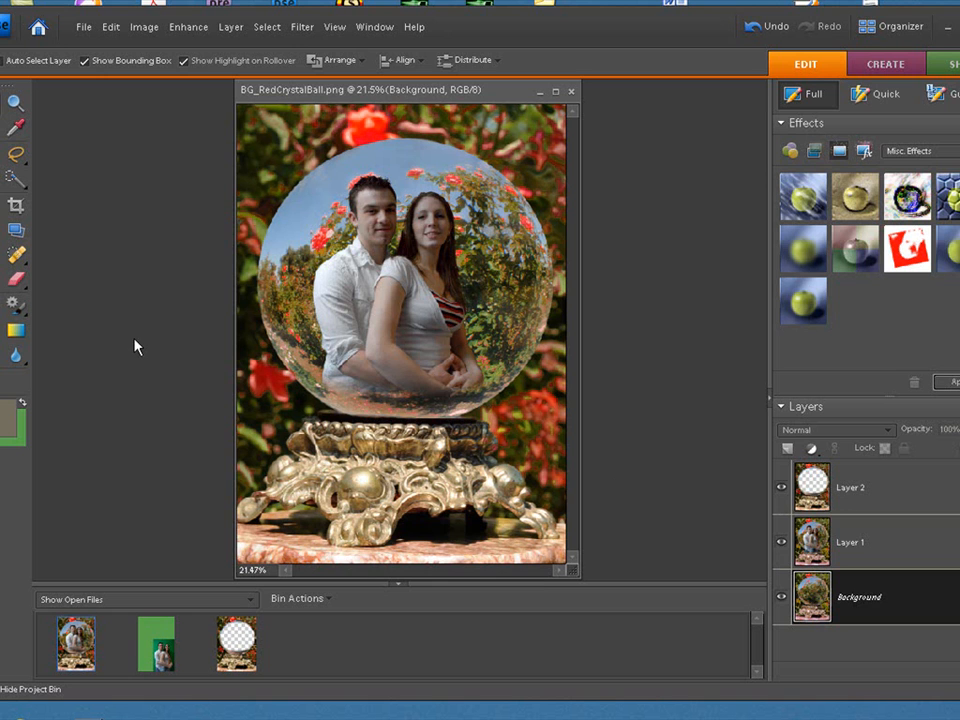
mouse_move(126, 316)
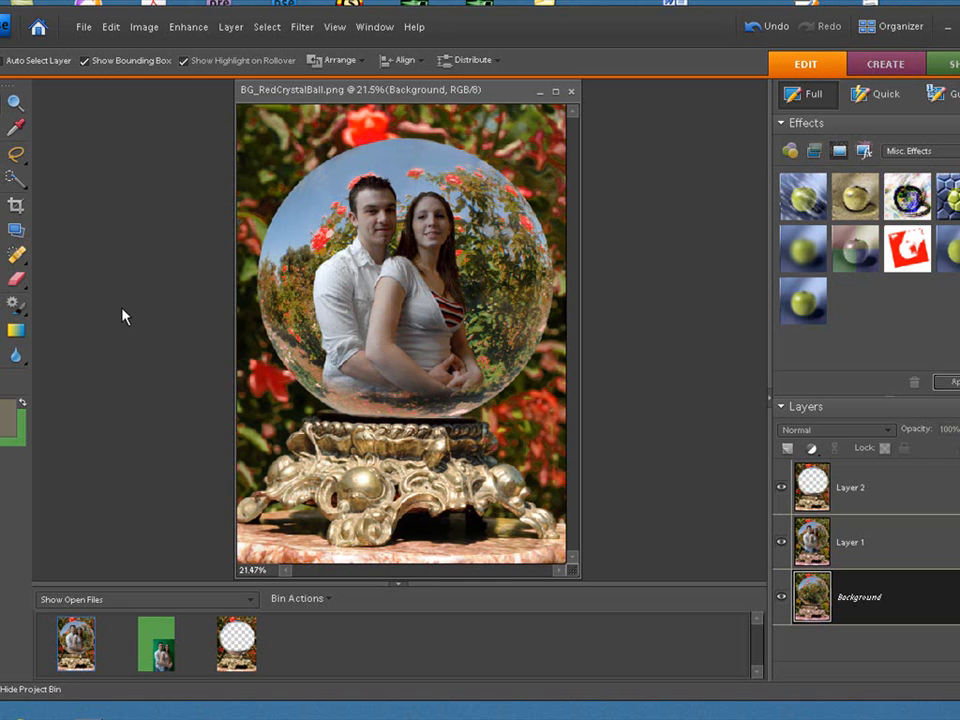